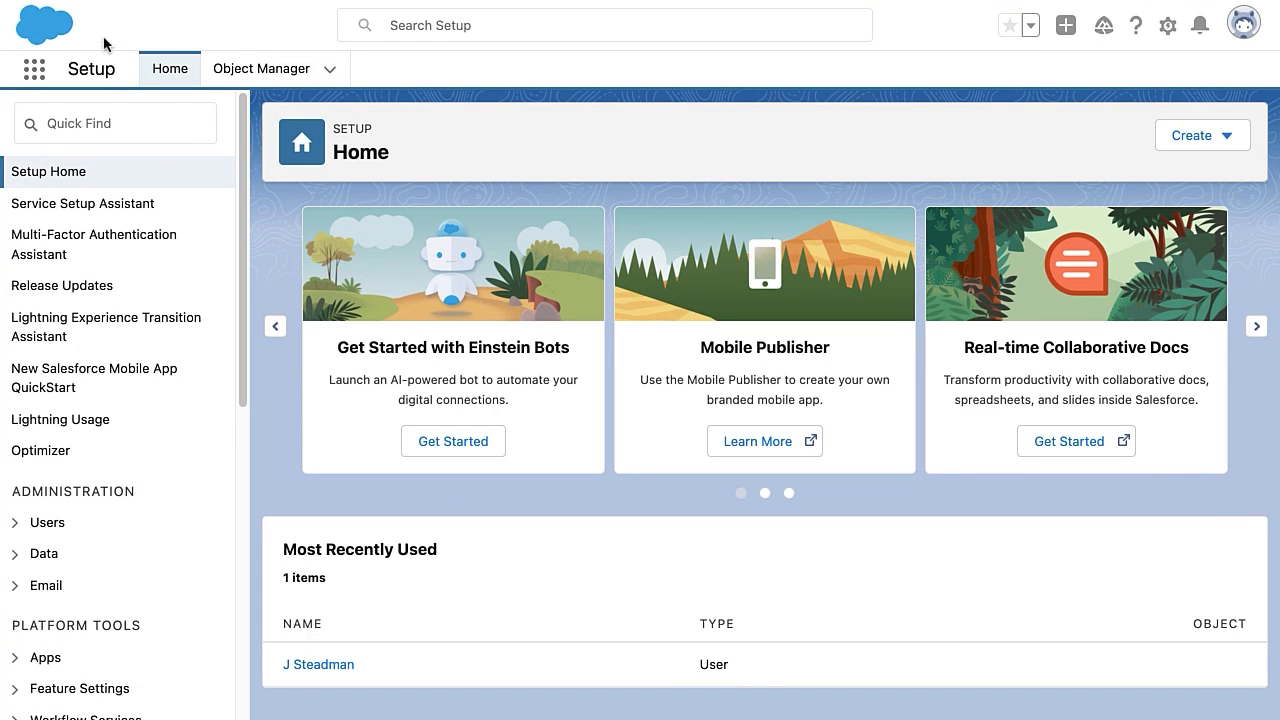
Search Quick Find for 'flow' and go to the Flows page under Process Automation.
{"action": "left_click", "coordinate": [114, 123]}
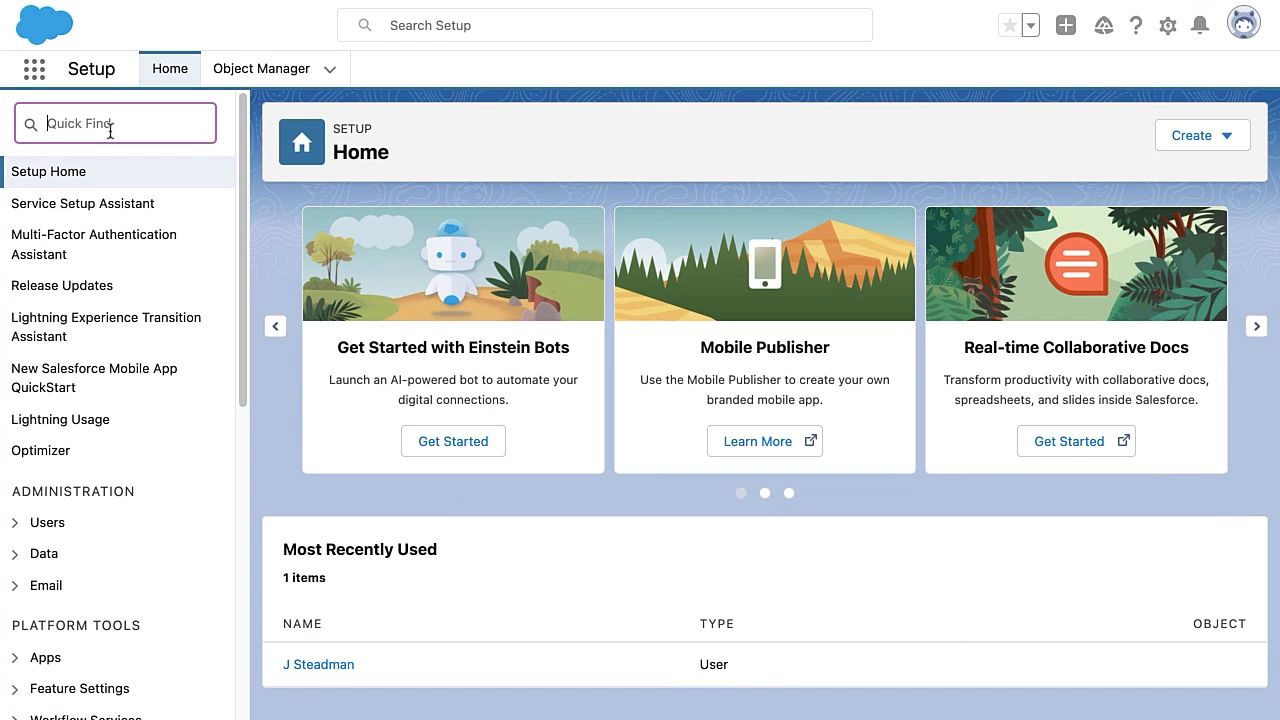
{"action": "type", "text": "flow"}
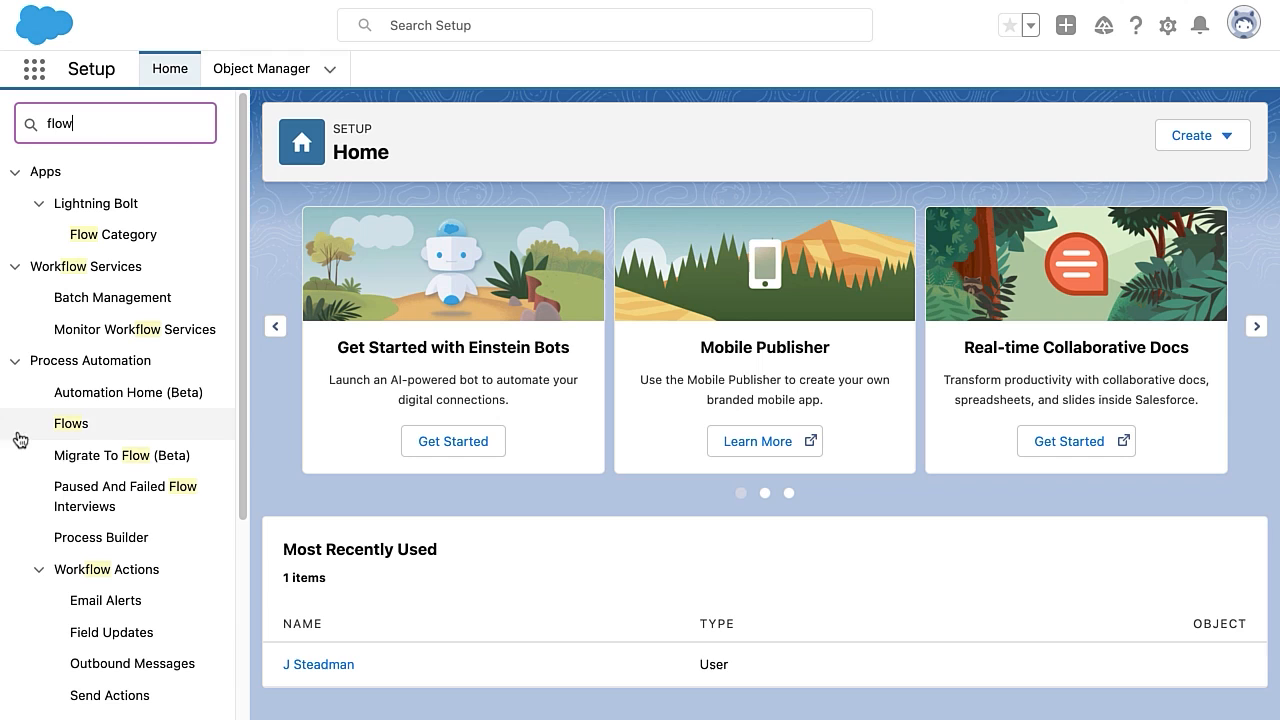
{"action": "mouse_move", "coordinate": [86, 432]}
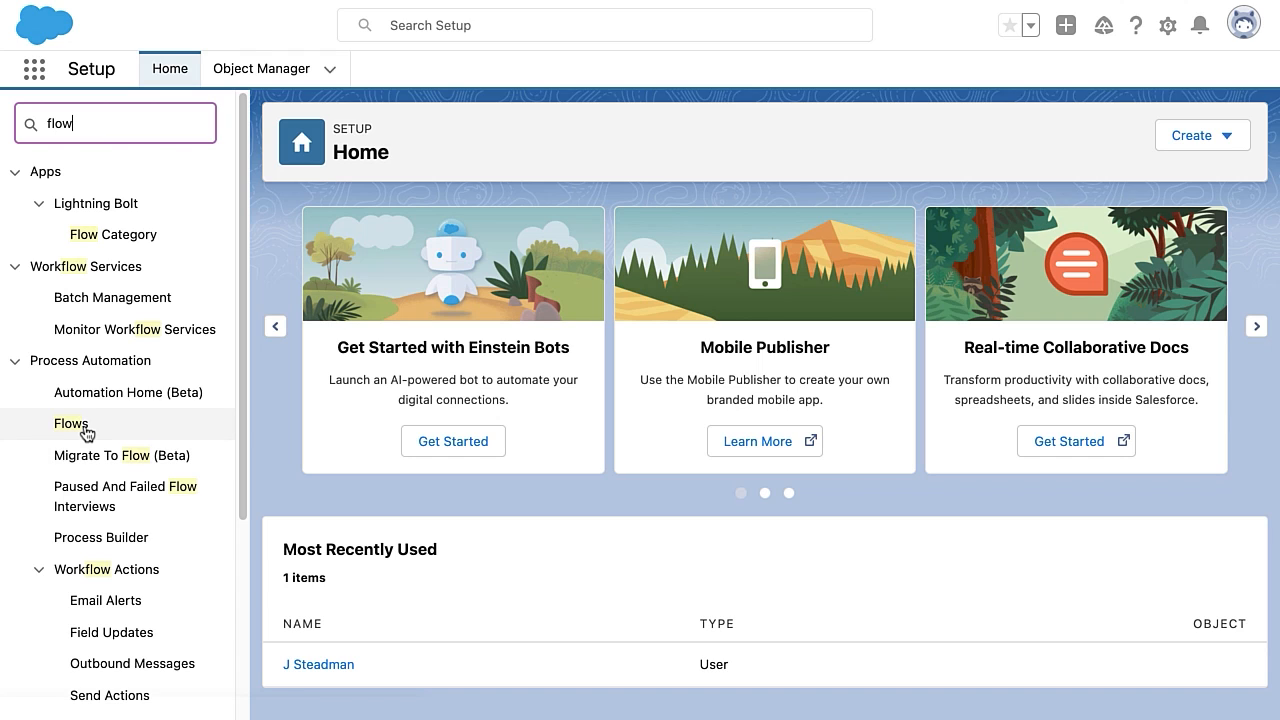
{"action": "mouse_move", "coordinate": [71, 423]}
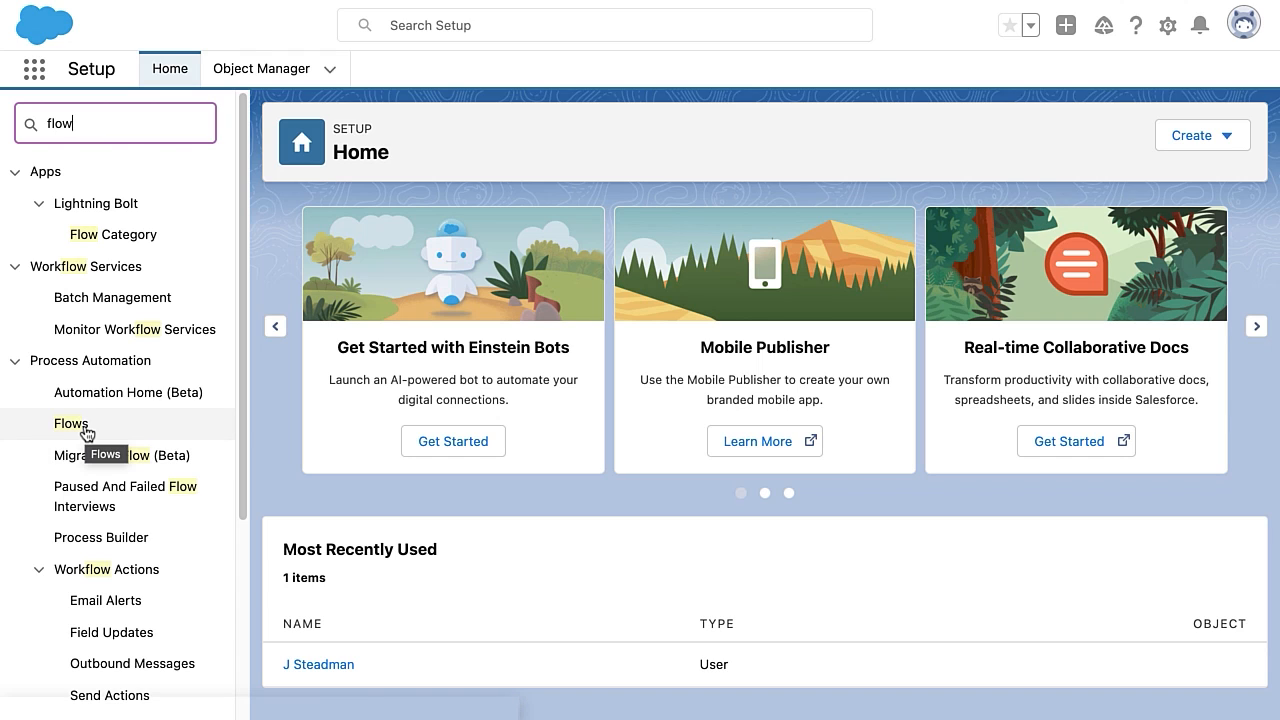
{"action": "left_click", "coordinate": [70, 423]}
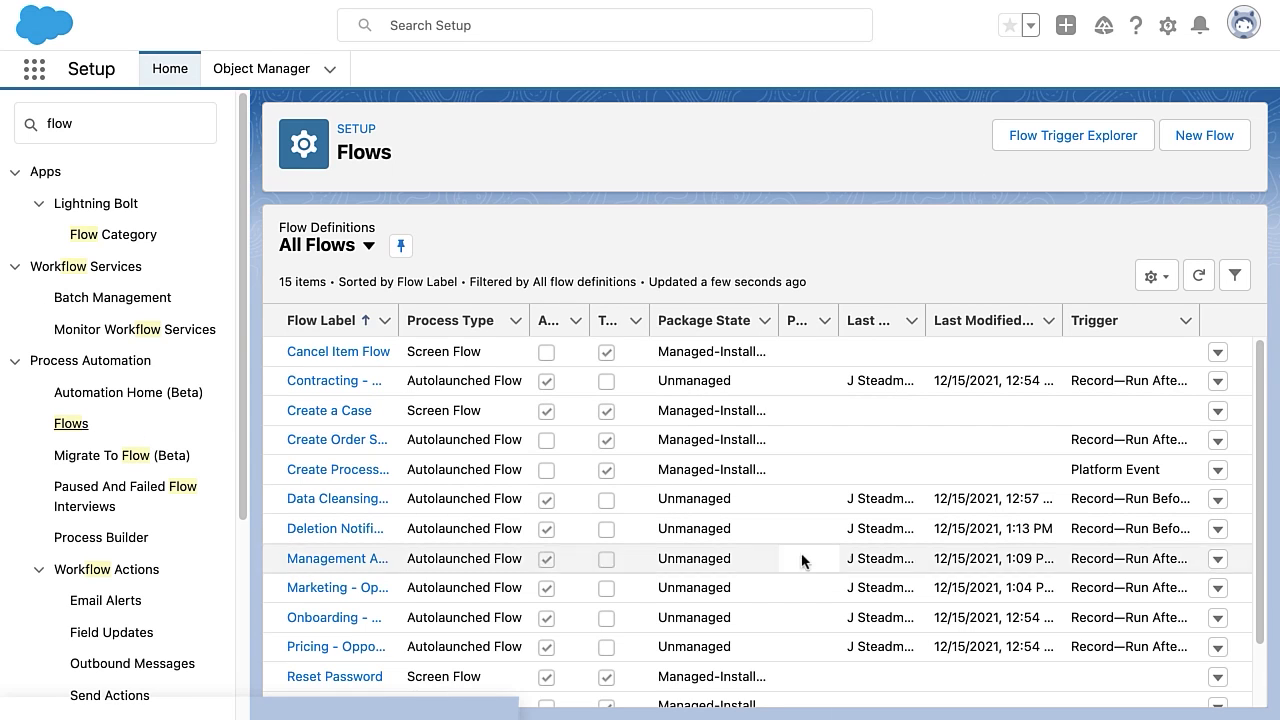
Scroll the All Flows list down to Return Item Flow and Verify Identity.
{"action": "scroll", "scroll_direction": "down", "scroll_amount": 3}
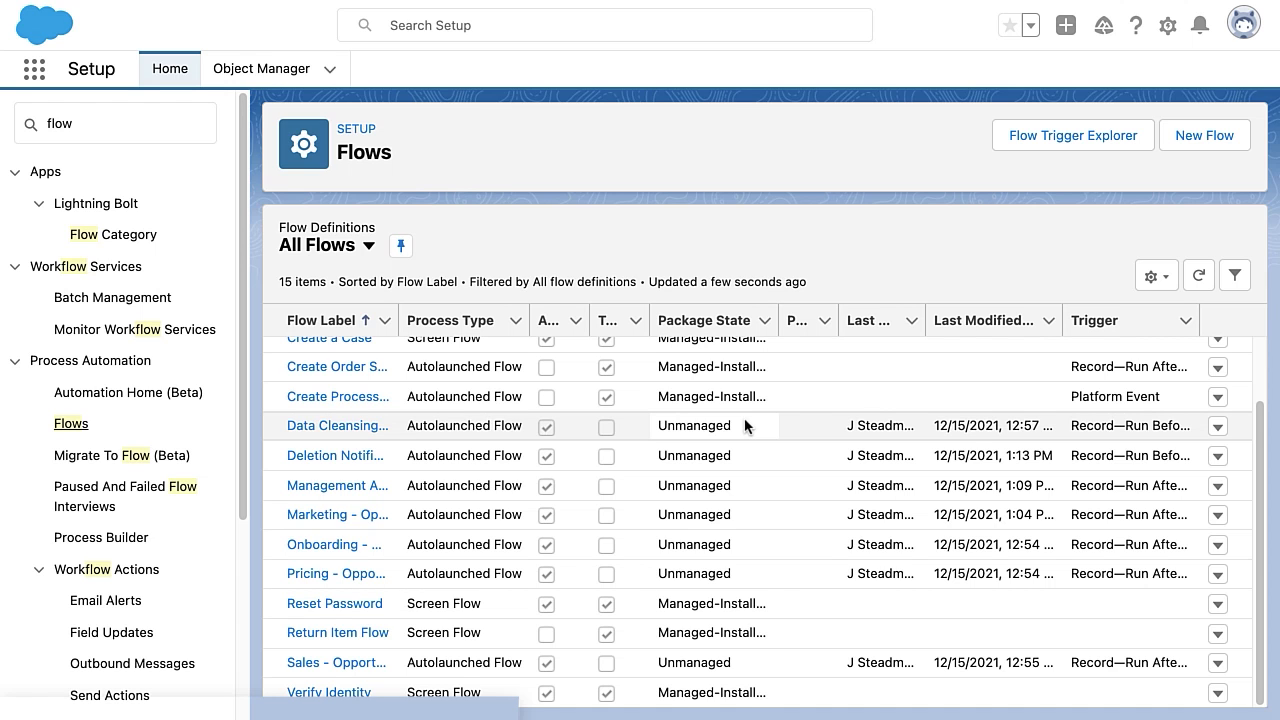
{"action": "mouse_move", "coordinate": [996, 188]}
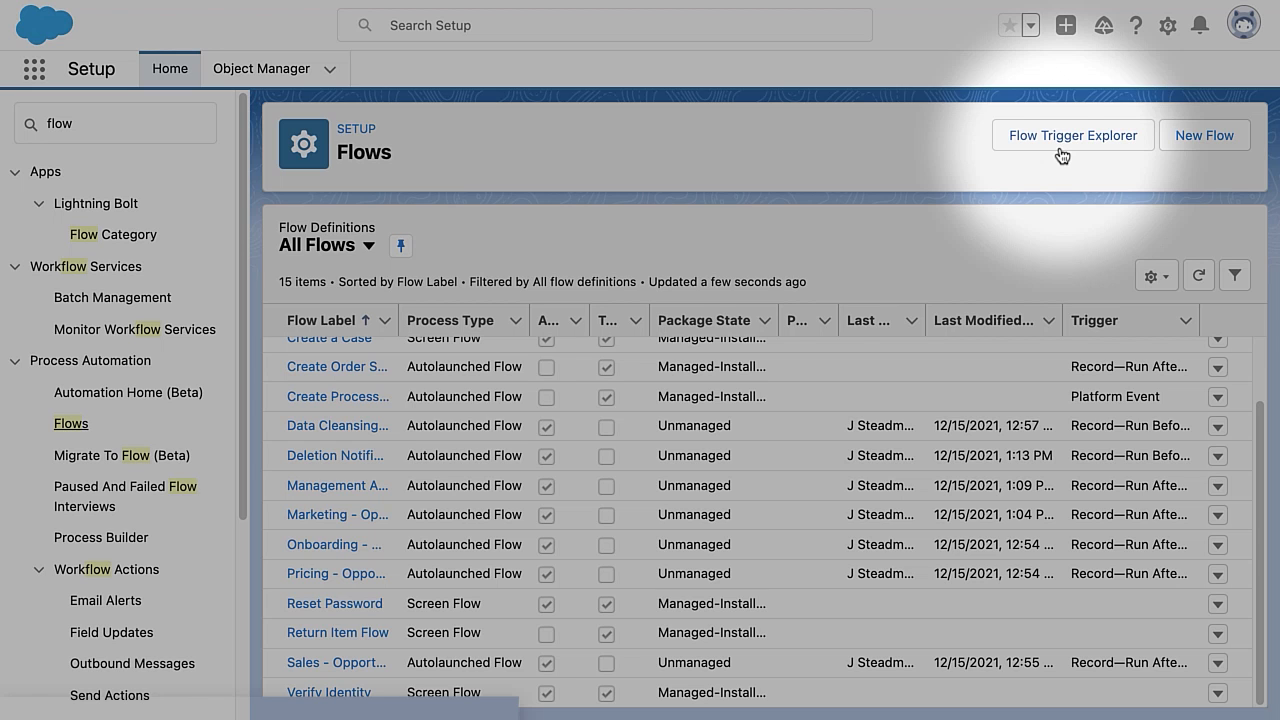
In Flow Trigger Explorer, choose Opportunity as the object and Created as the record event.
{"action": "left_click", "coordinate": [1072, 135]}
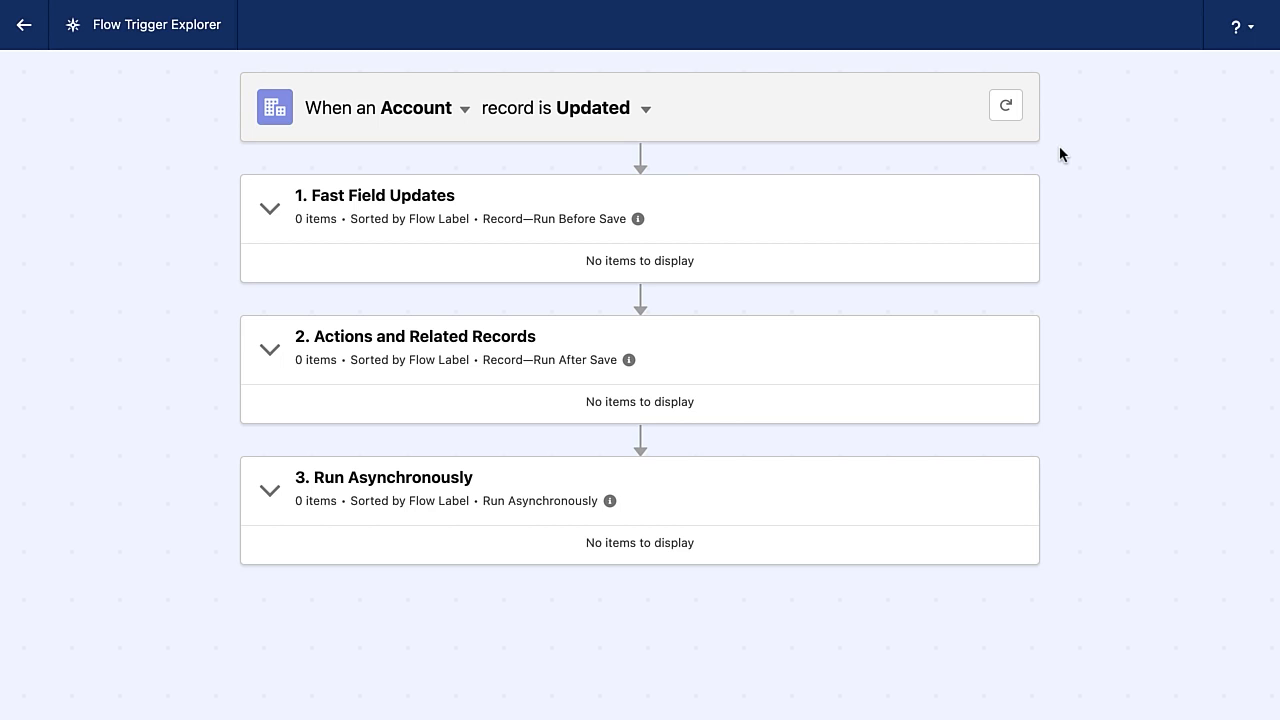
{"action": "mouse_move", "coordinate": [270, 208]}
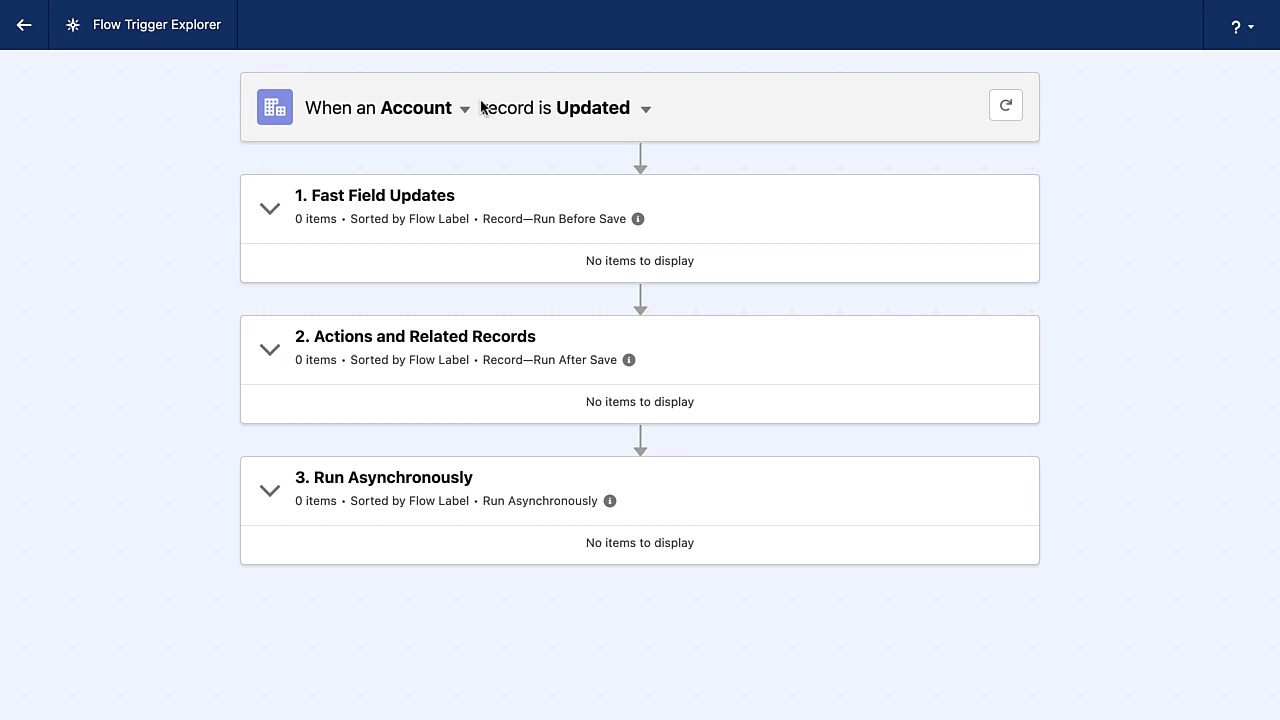
{"action": "left_click", "coordinate": [645, 108]}
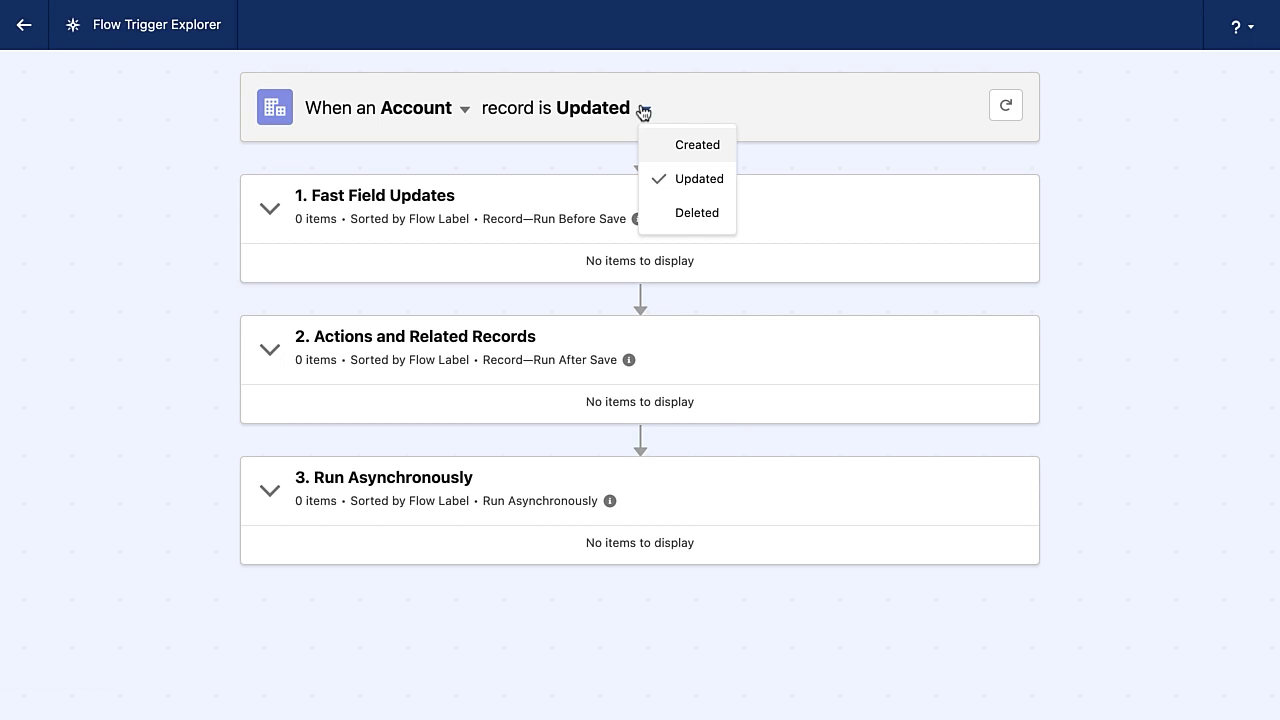
{"action": "mouse_move", "coordinate": [607, 104]}
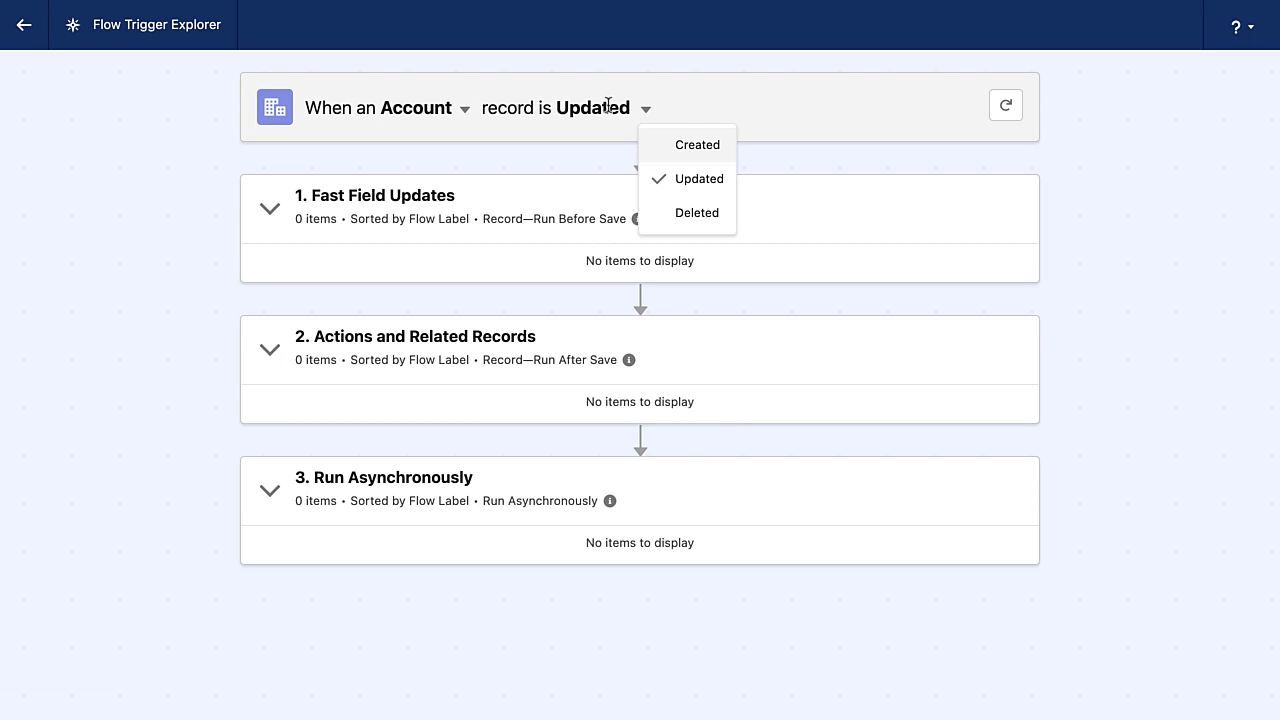
{"action": "mouse_move", "coordinate": [720, 195]}
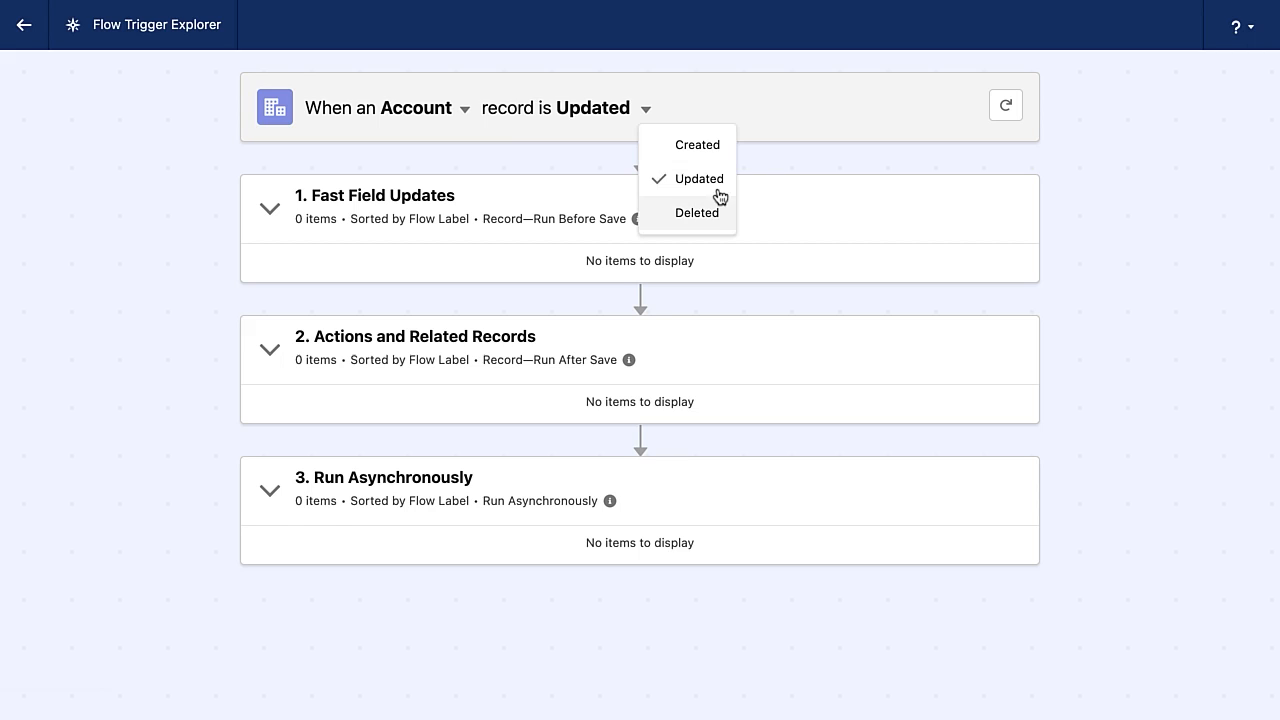
{"action": "left_click", "coordinate": [699, 178]}
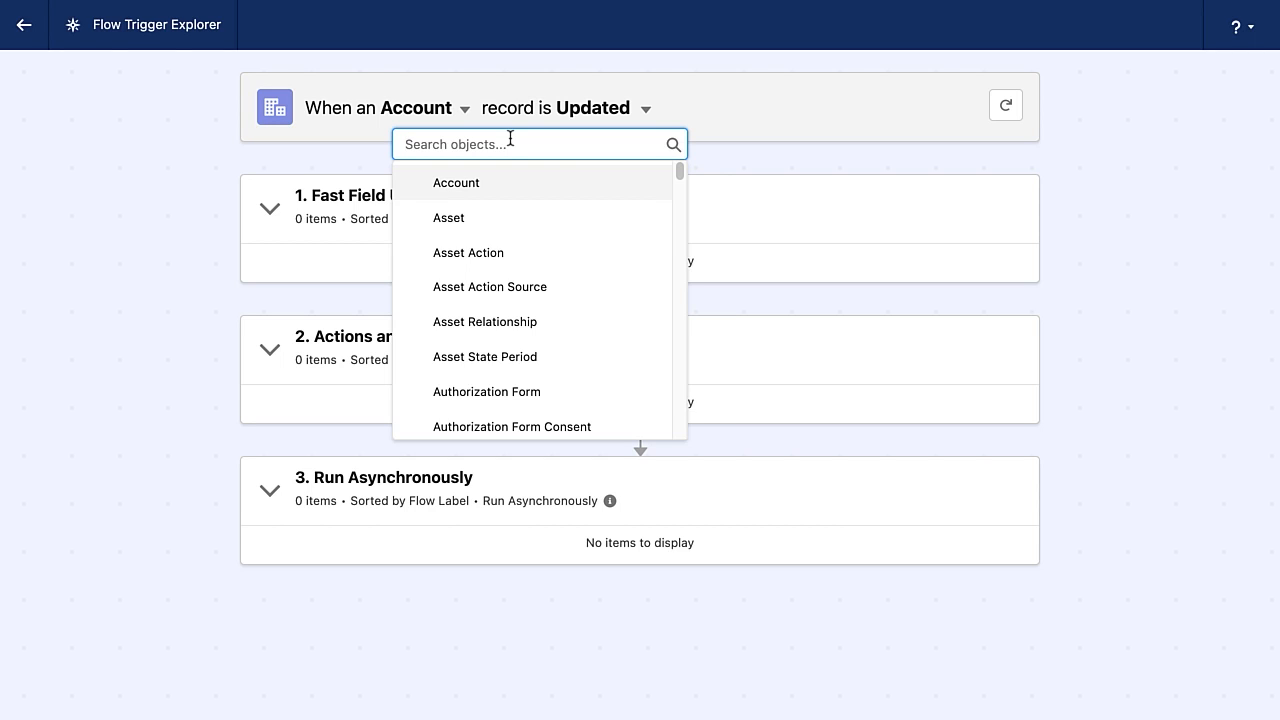
{"action": "type", "text": "opp"}
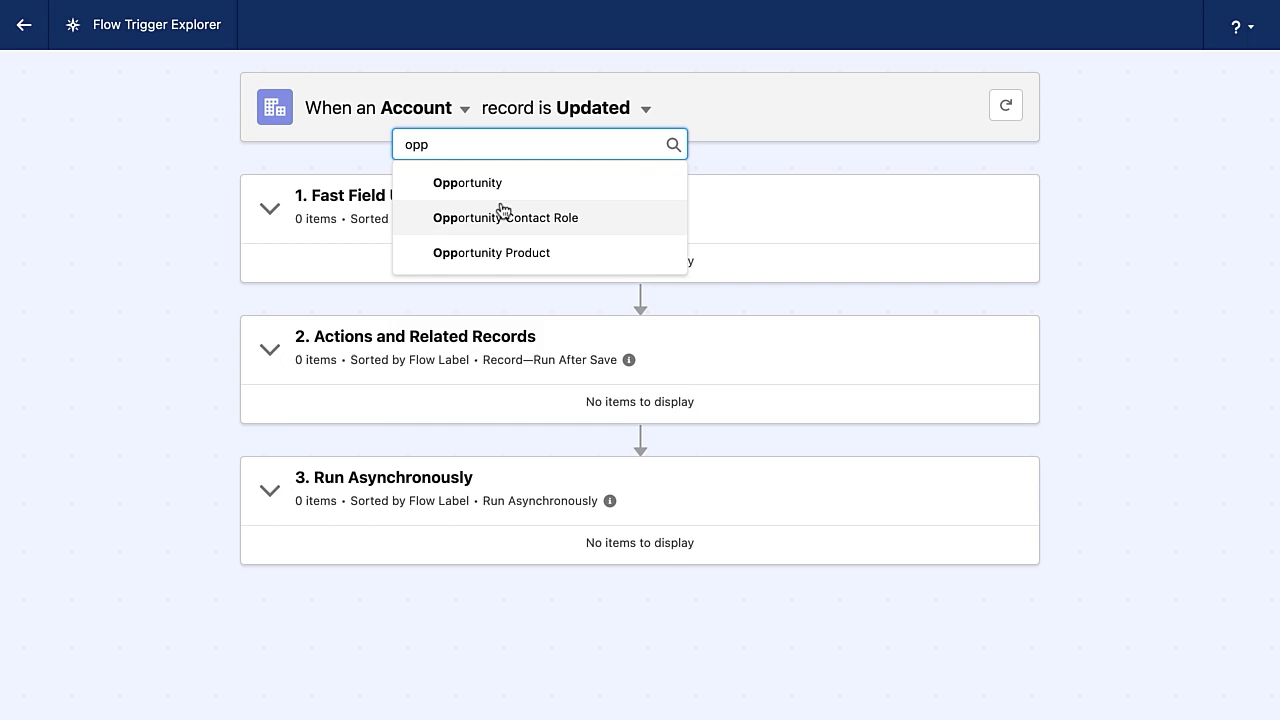
{"action": "left_click", "coordinate": [467, 182]}
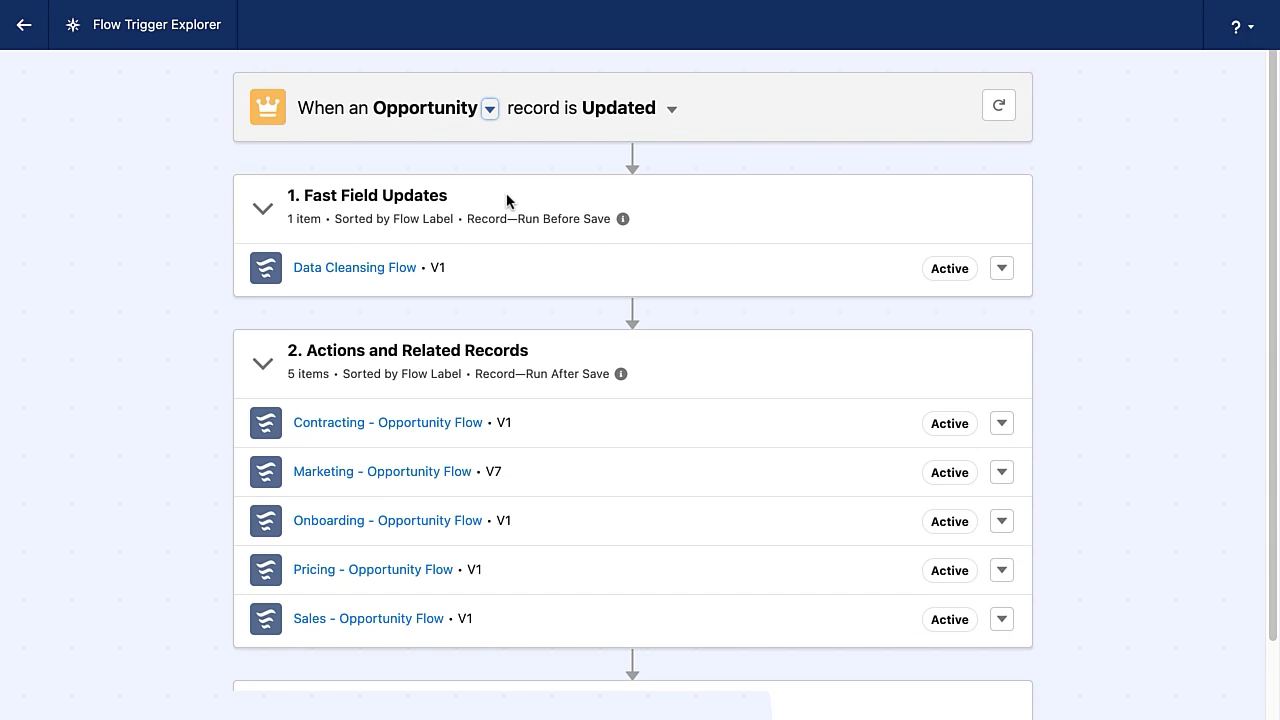
{"action": "left_click", "coordinate": [672, 108]}
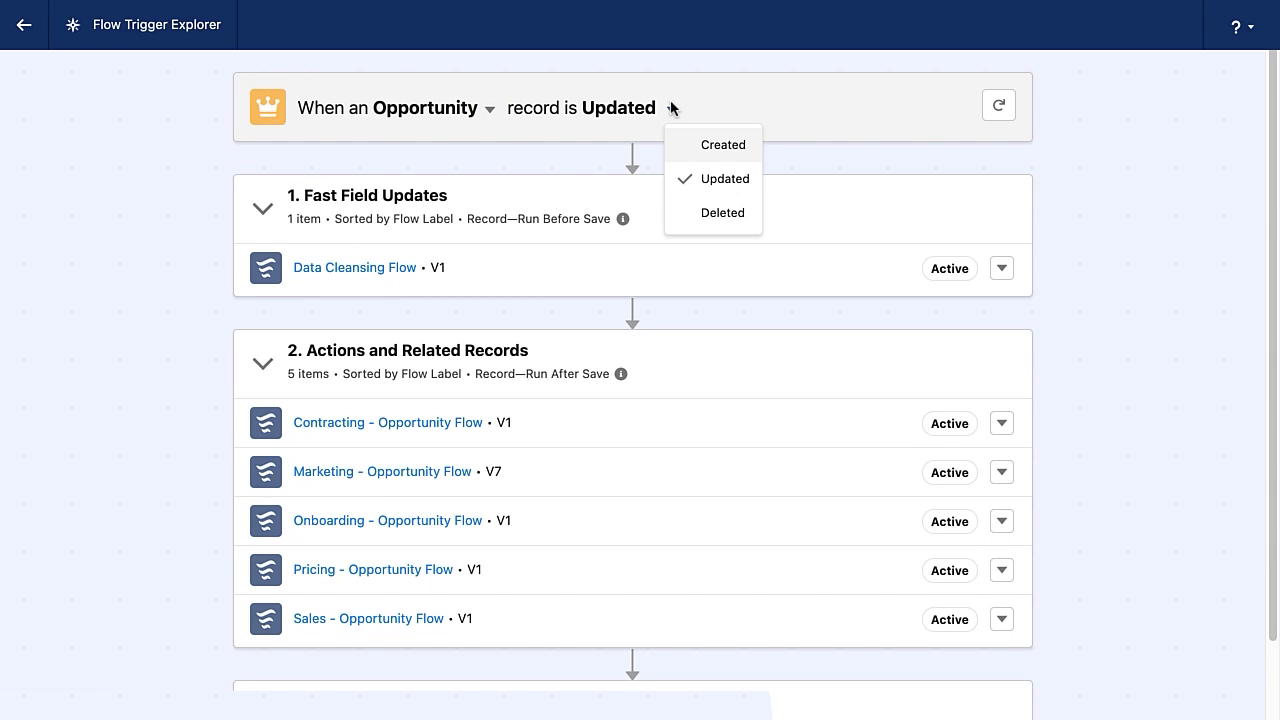
{"action": "left_click", "coordinate": [722, 144]}
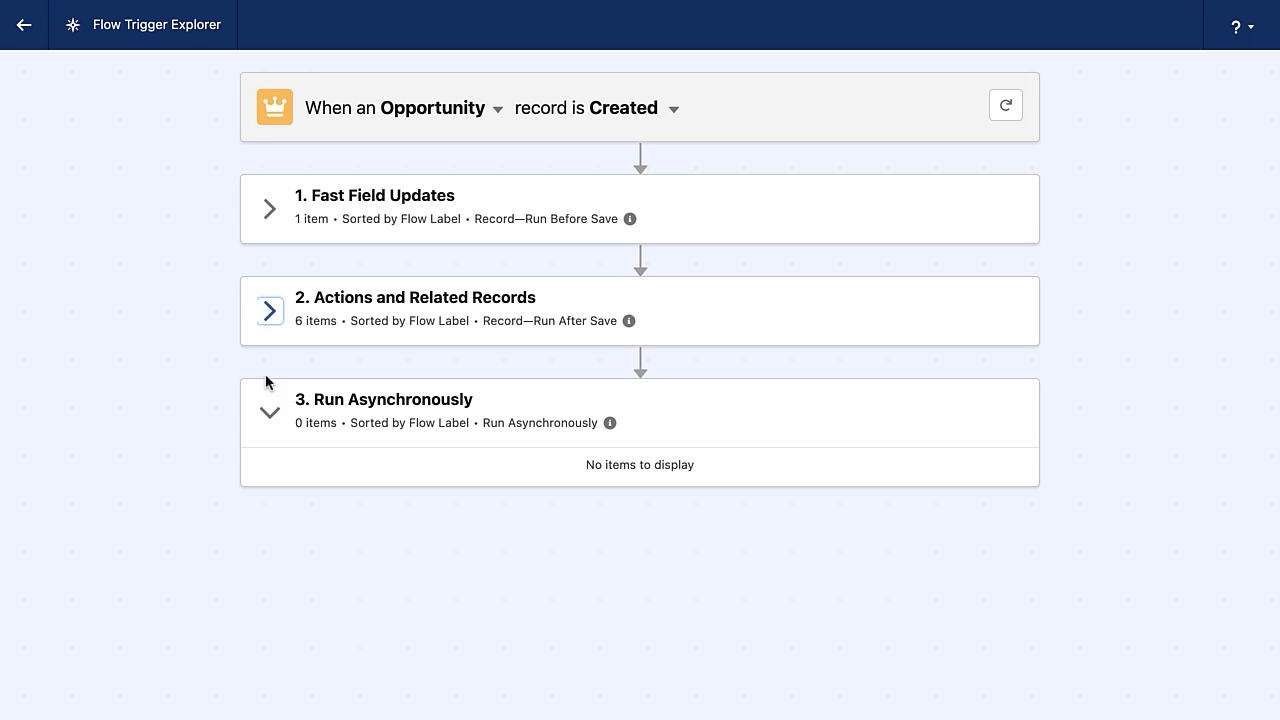
Collapse Run Asynchronously and expand Fast Field Updates to show Data Cleansing Flow.
{"action": "left_click", "coordinate": [269, 412]}
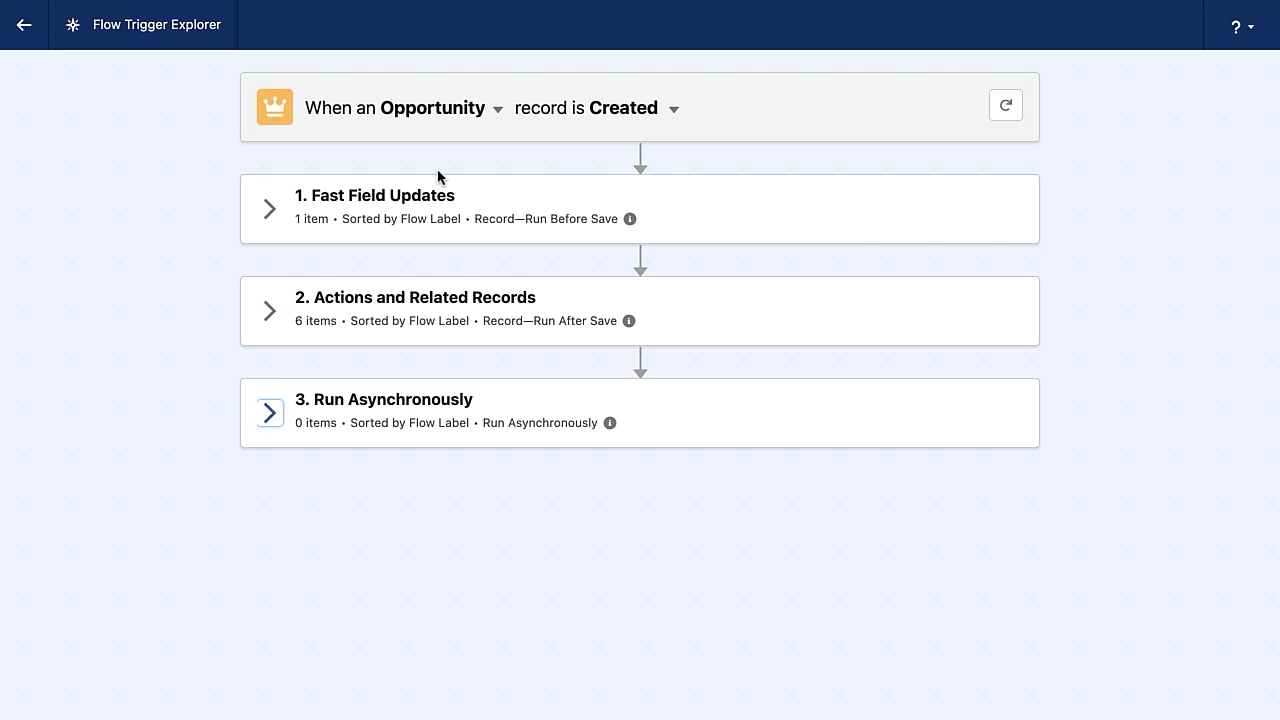
{"action": "mouse_move", "coordinate": [169, 221]}
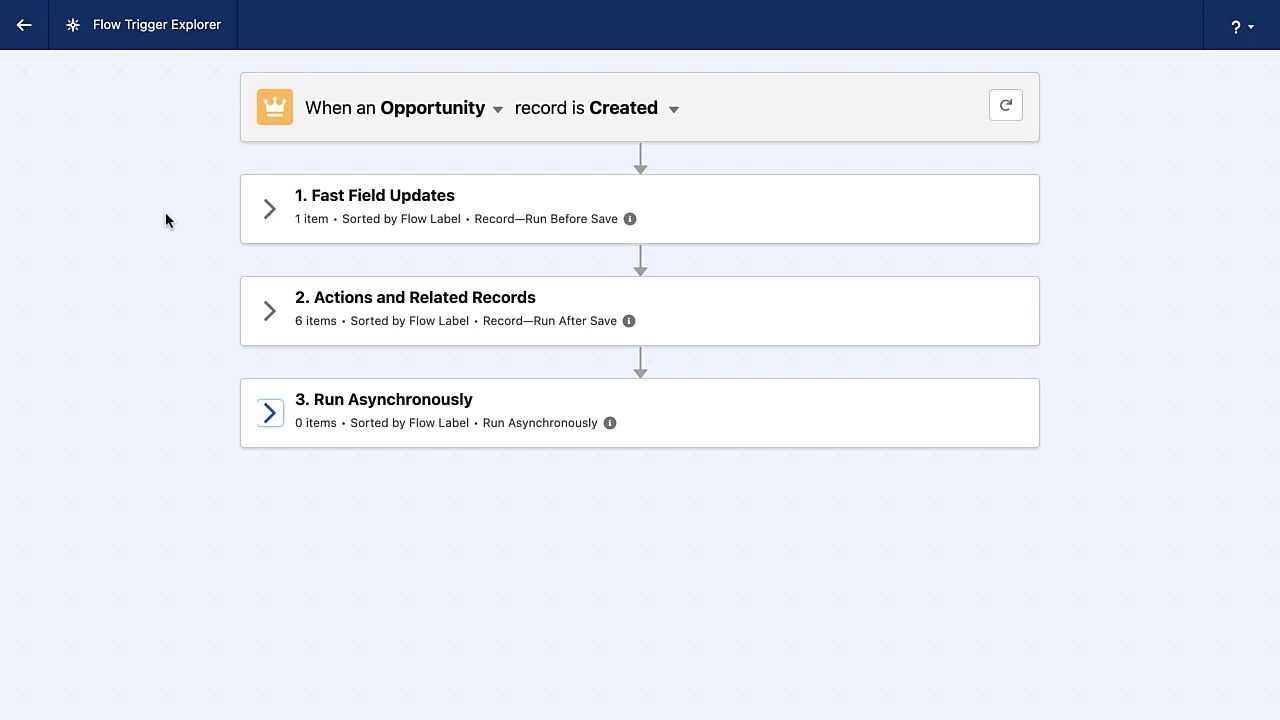
{"action": "mouse_move", "coordinate": [463, 274]}
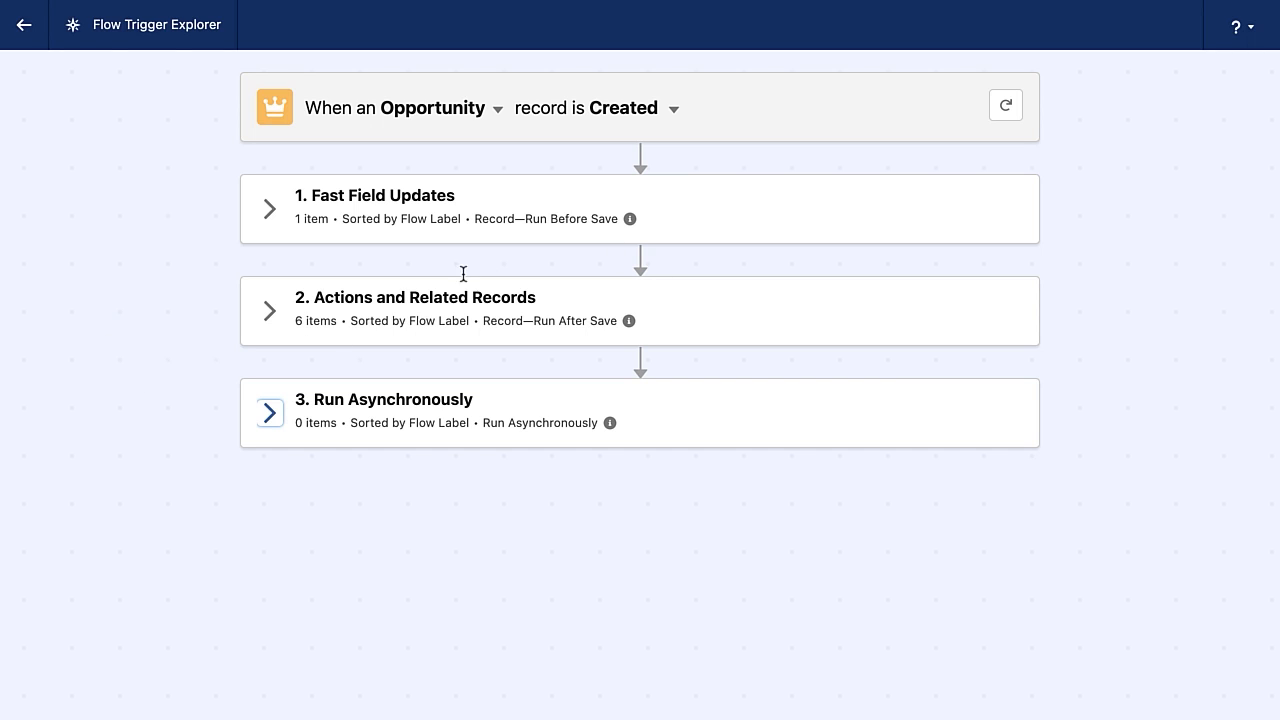
{"action": "mouse_move", "coordinate": [118, 313]}
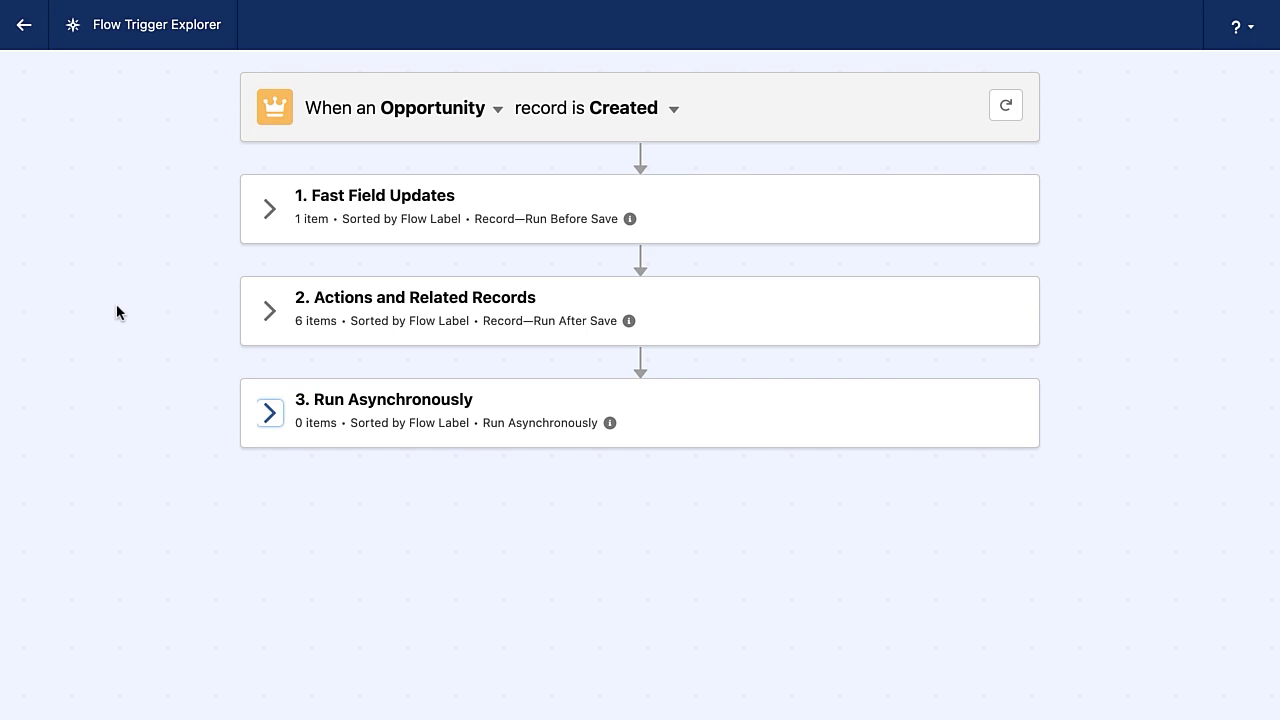
{"action": "mouse_move", "coordinate": [417, 513]}
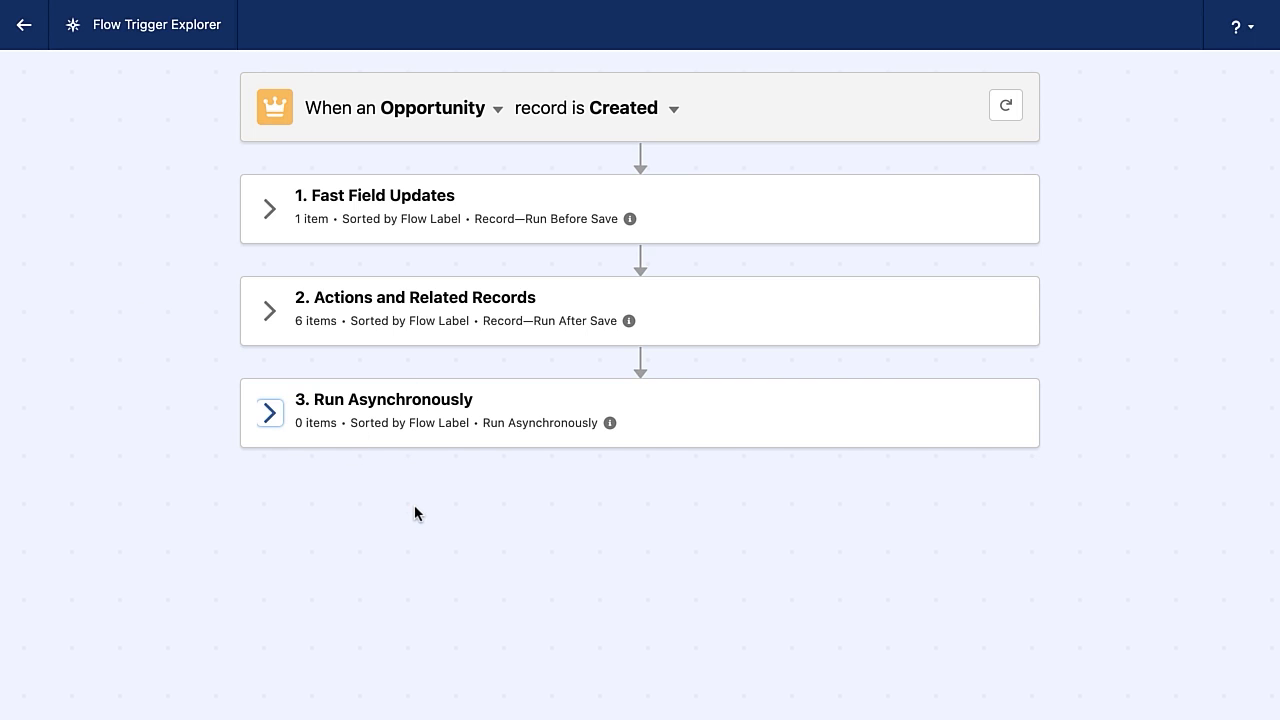
{"action": "mouse_move", "coordinate": [659, 401]}
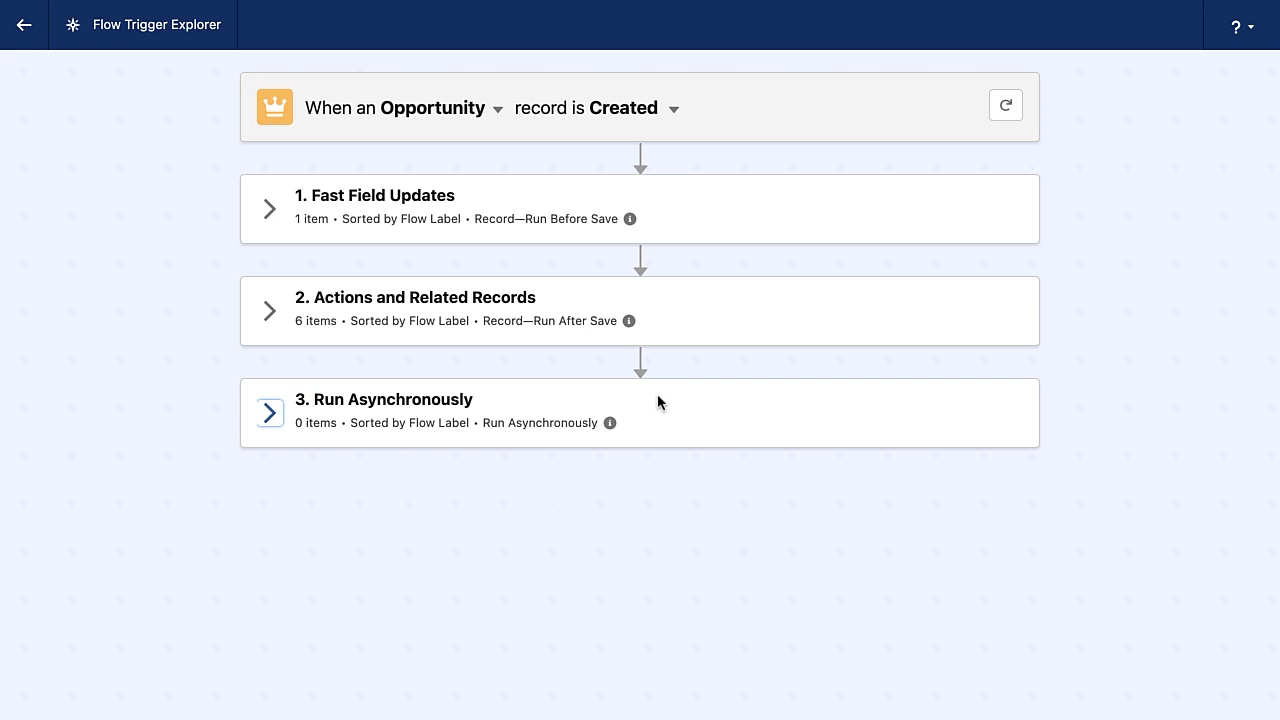
{"action": "mouse_move", "coordinate": [80, 456]}
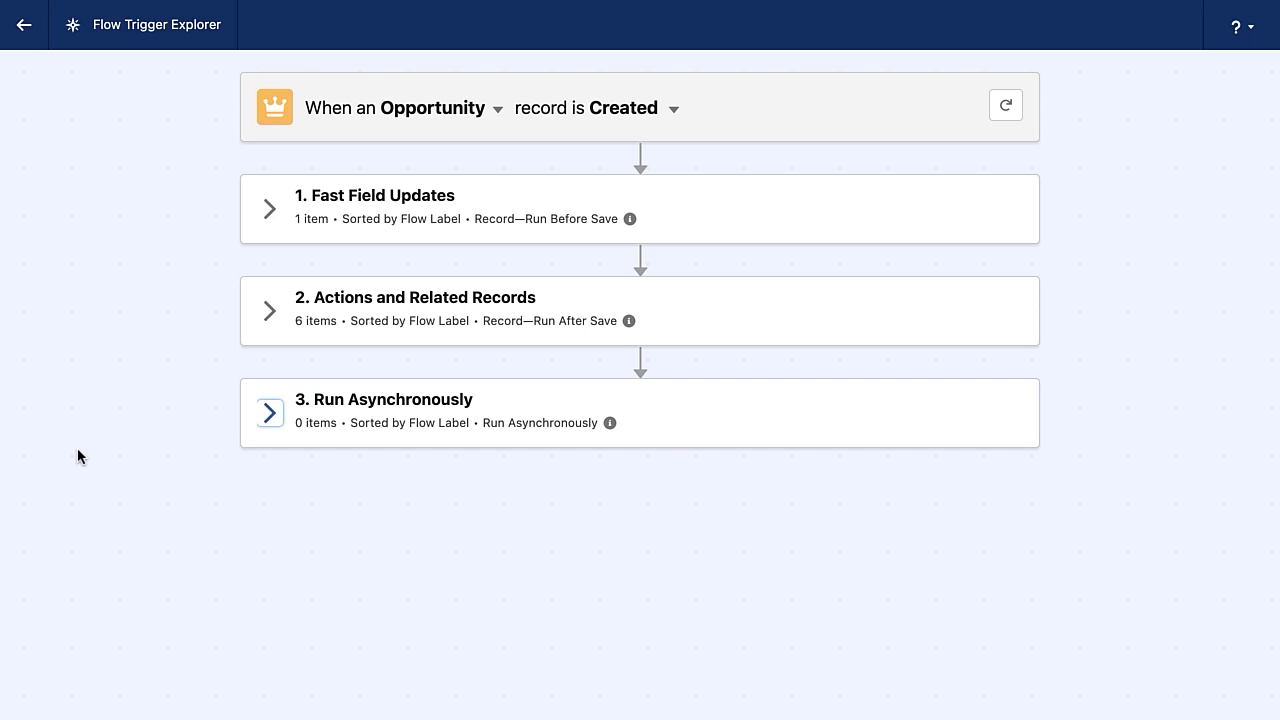
{"action": "mouse_move", "coordinate": [164, 429]}
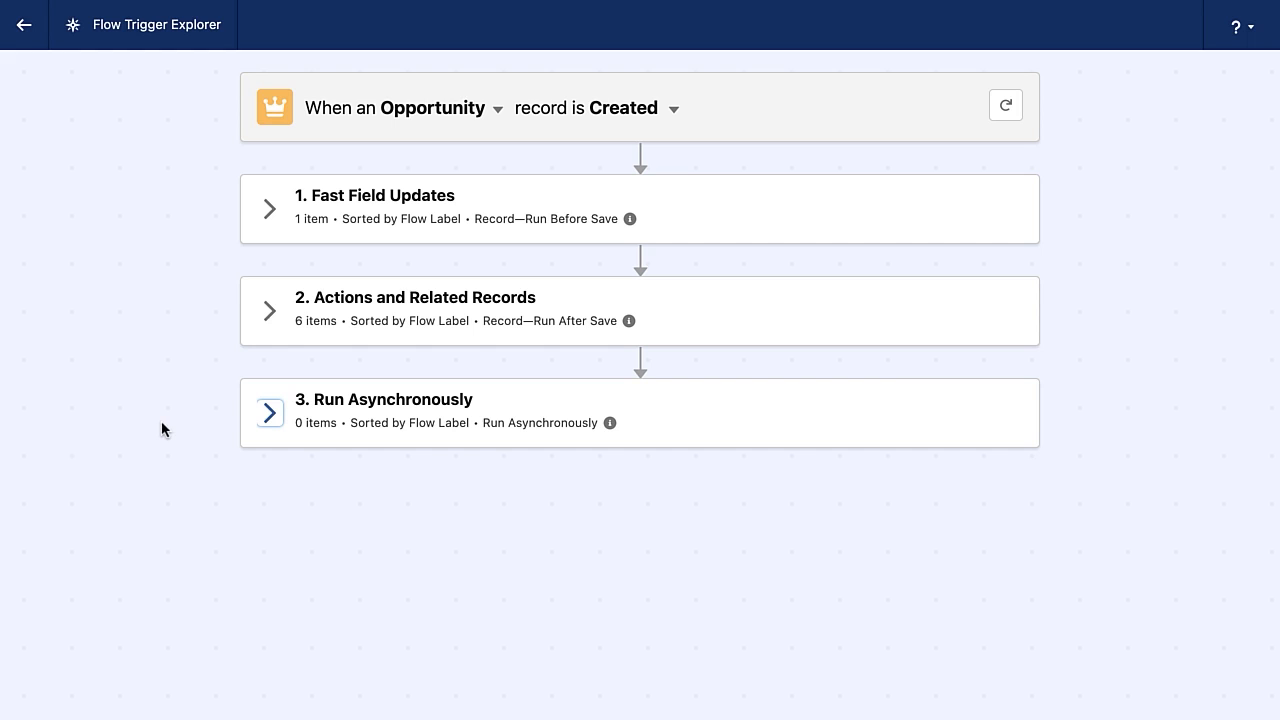
{"action": "left_click", "coordinate": [269, 208]}
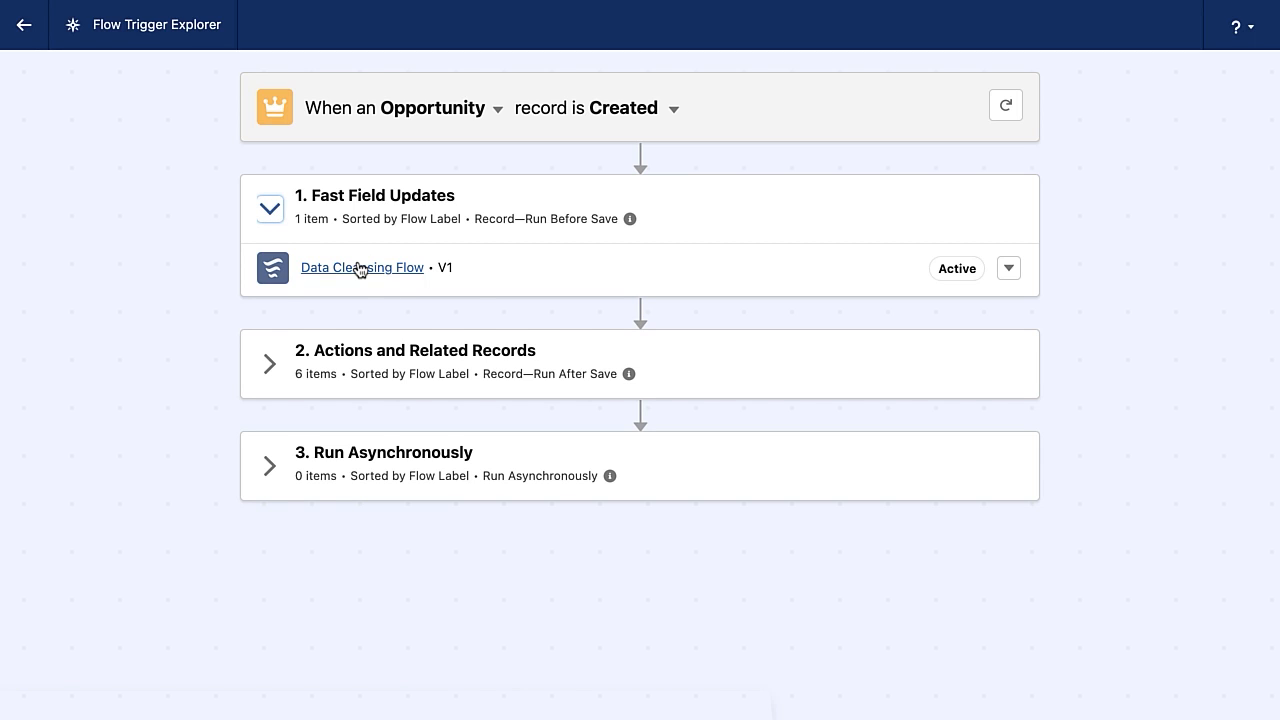
{"action": "mouse_move", "coordinate": [1025, 288]}
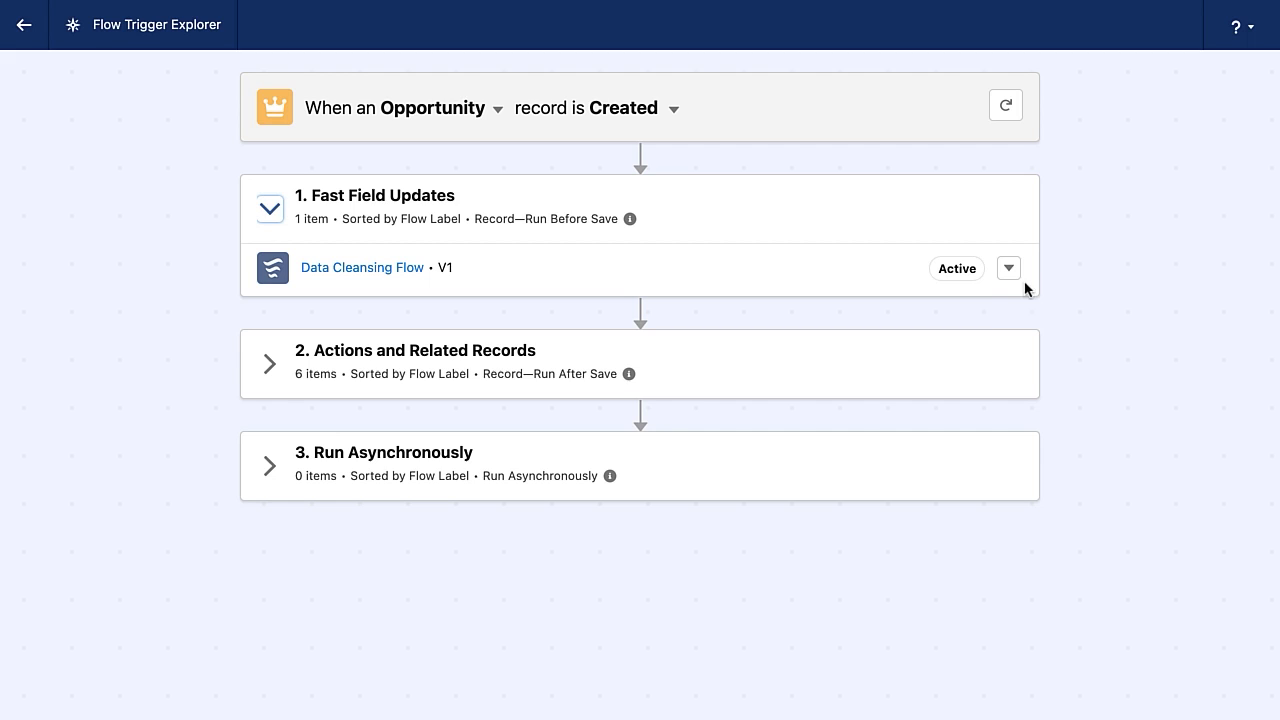
Open Flow Details and Versions for Data Cleansing Flow in the side panel.
{"action": "left_click", "coordinate": [1008, 268]}
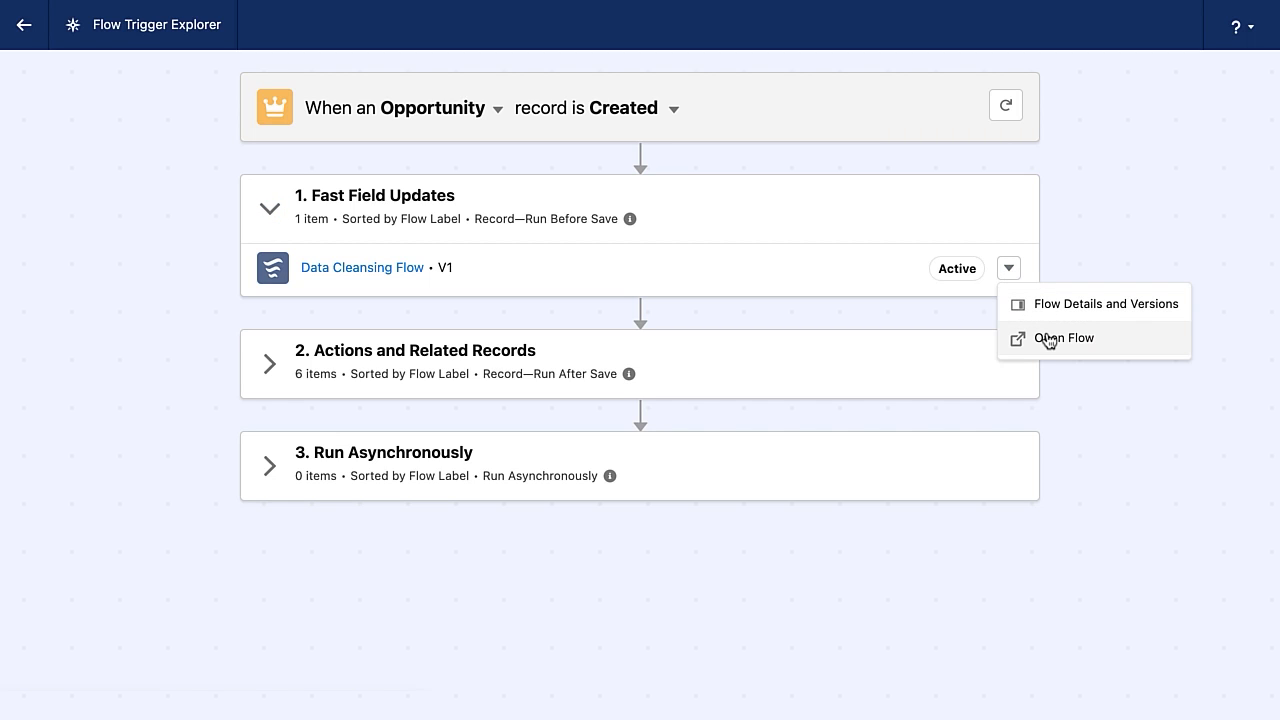
{"action": "mouse_move", "coordinate": [1048, 342]}
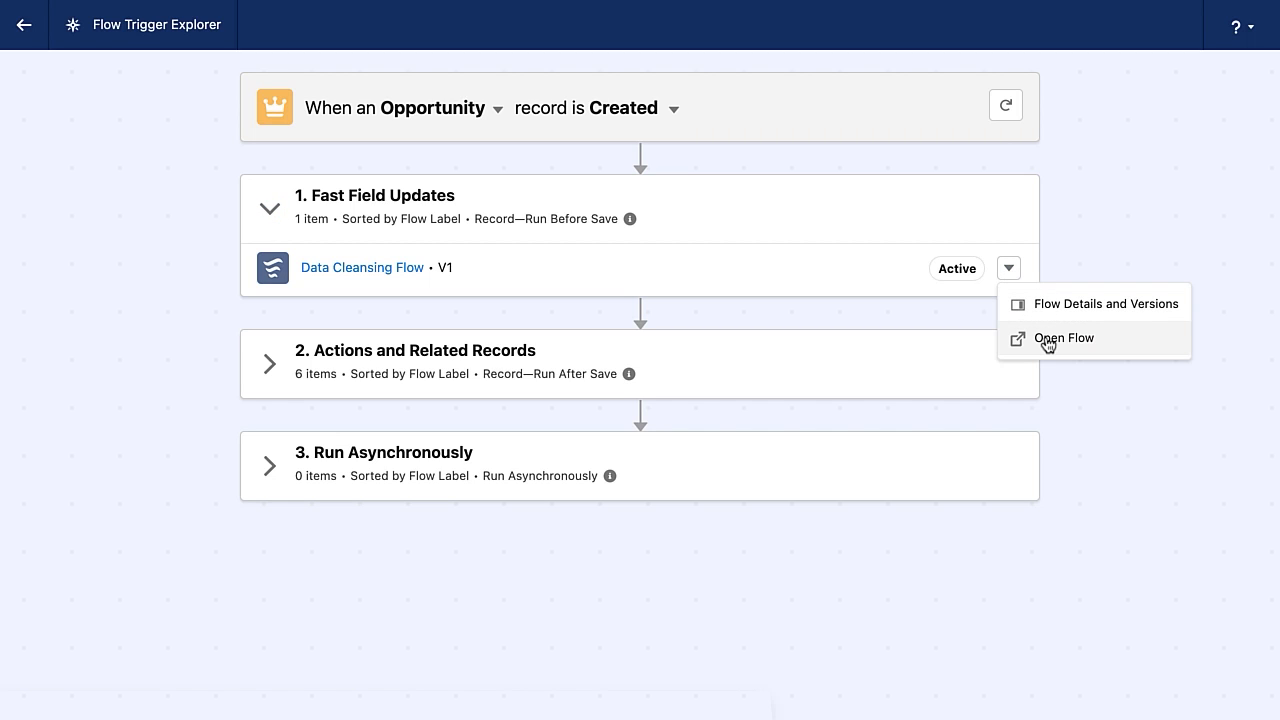
{"action": "left_click", "coordinate": [1106, 303]}
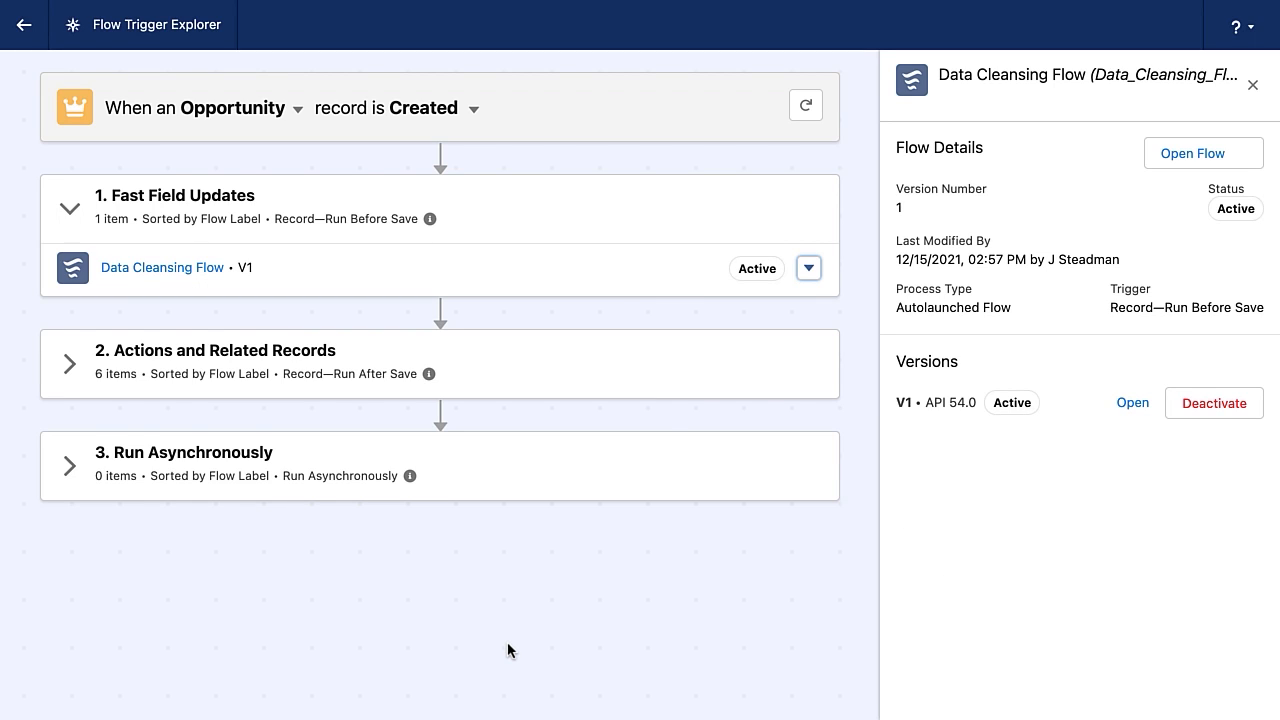
{"action": "mouse_move", "coordinate": [648, 463]}
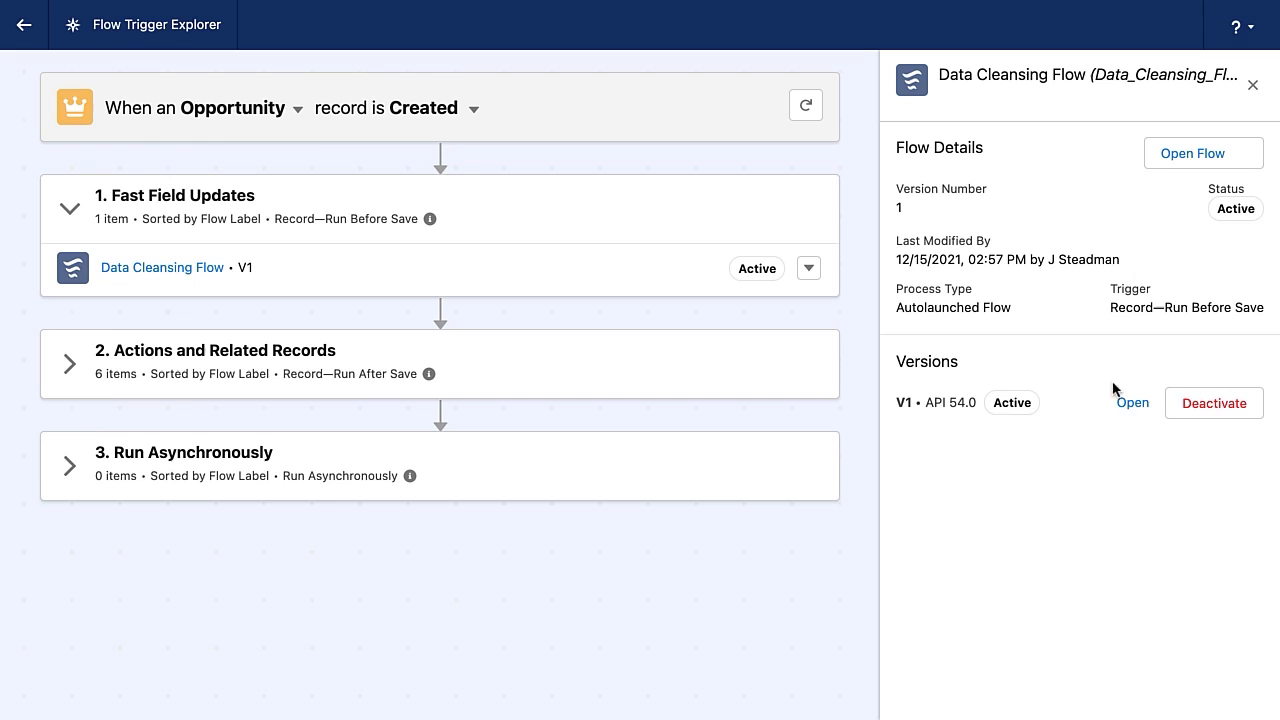
{"action": "mouse_move", "coordinate": [1214, 402]}
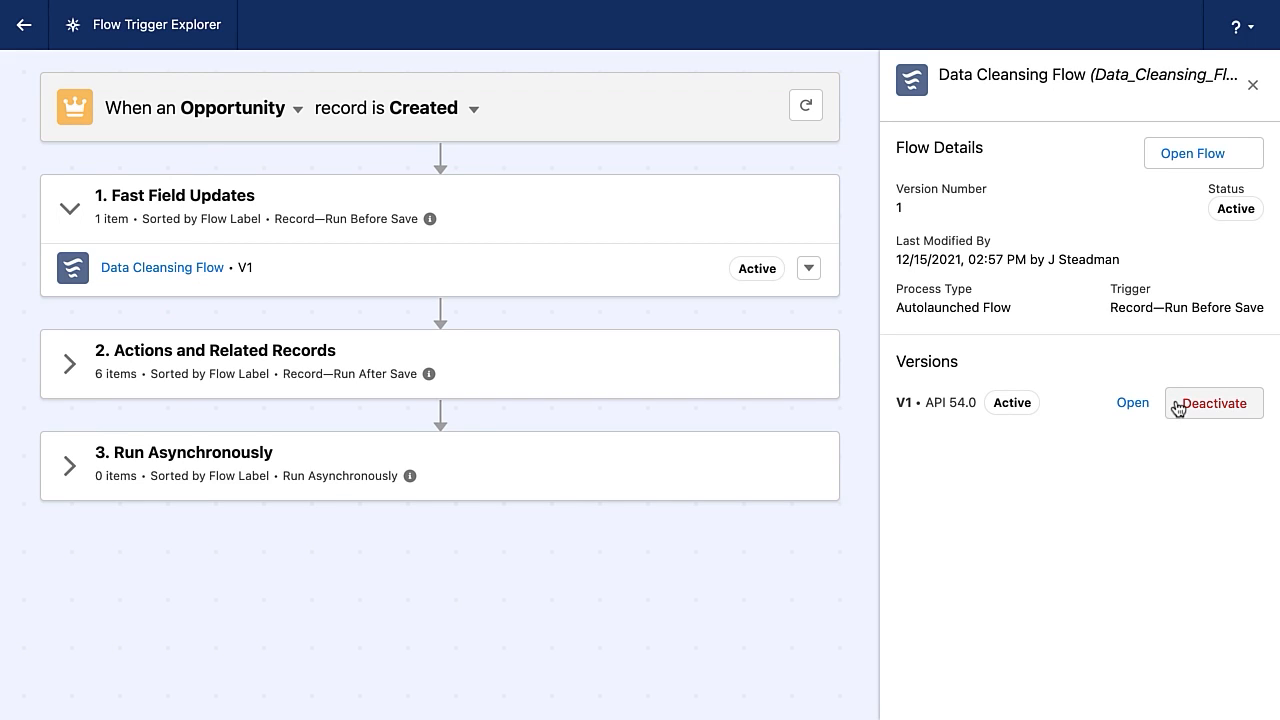
{"action": "mouse_move", "coordinate": [400, 340]}
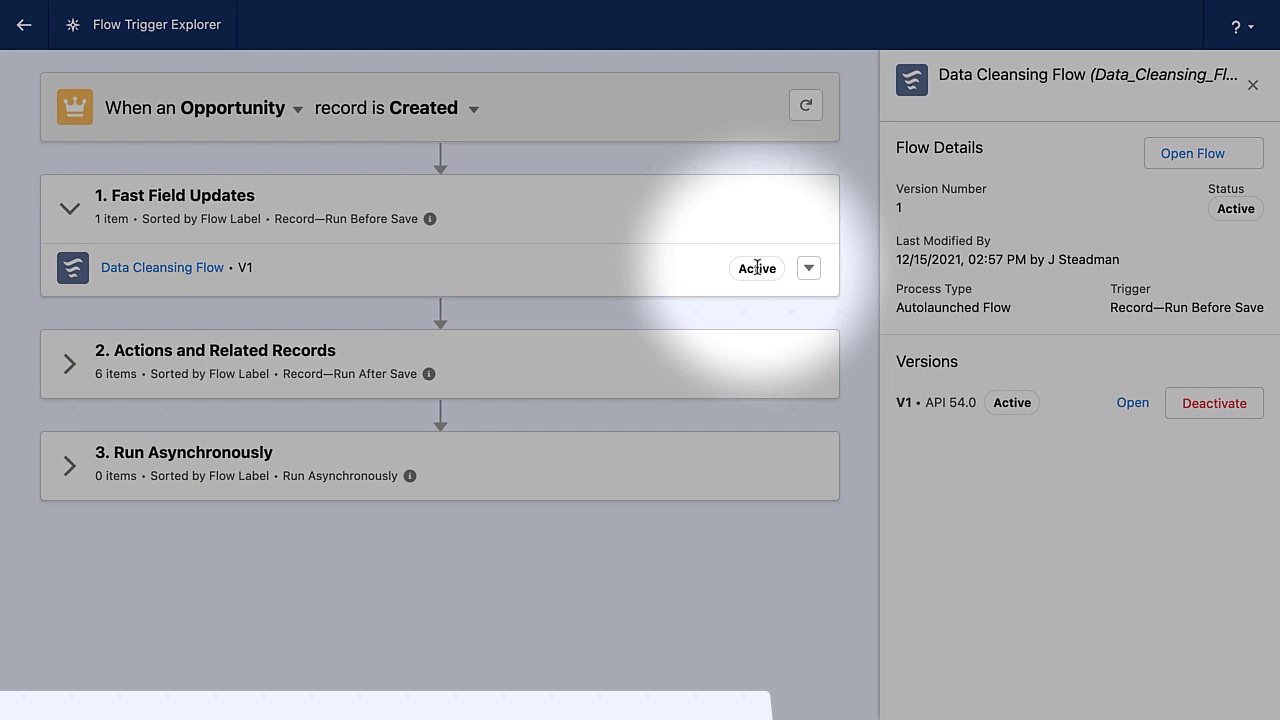
{"action": "mouse_move", "coordinate": [756, 285]}
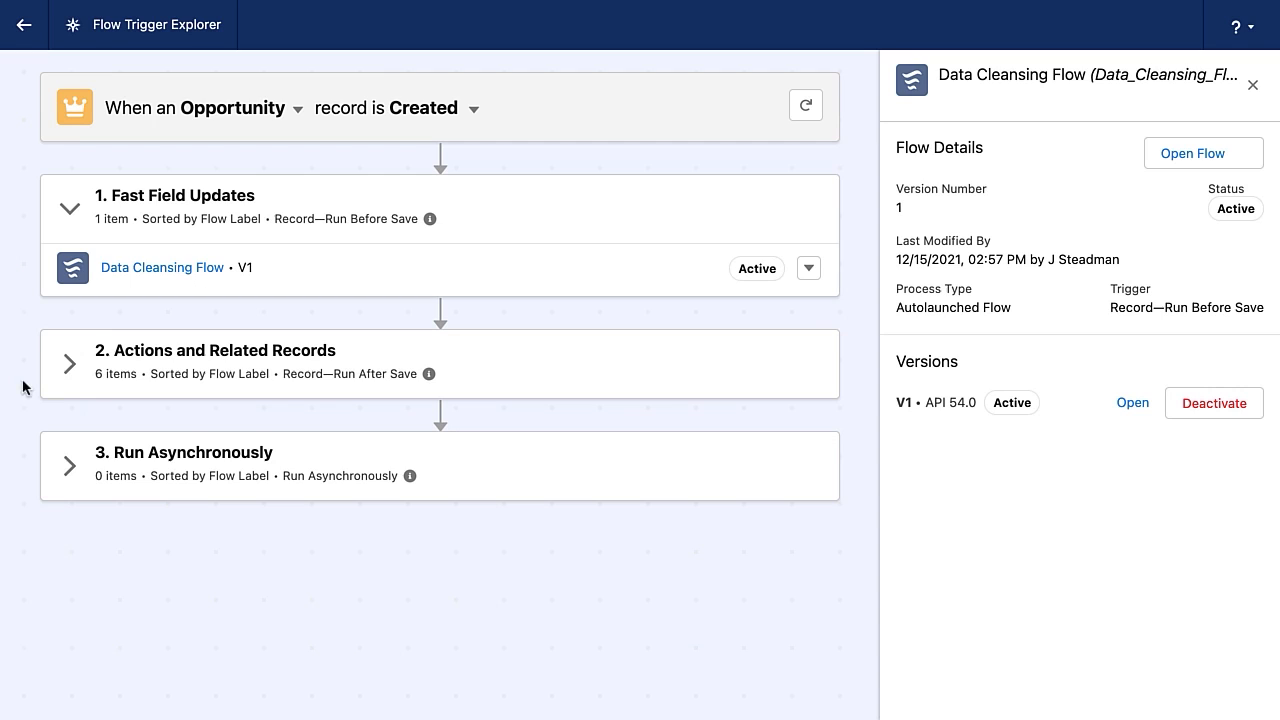
{"action": "mouse_move", "coordinate": [69, 363]}
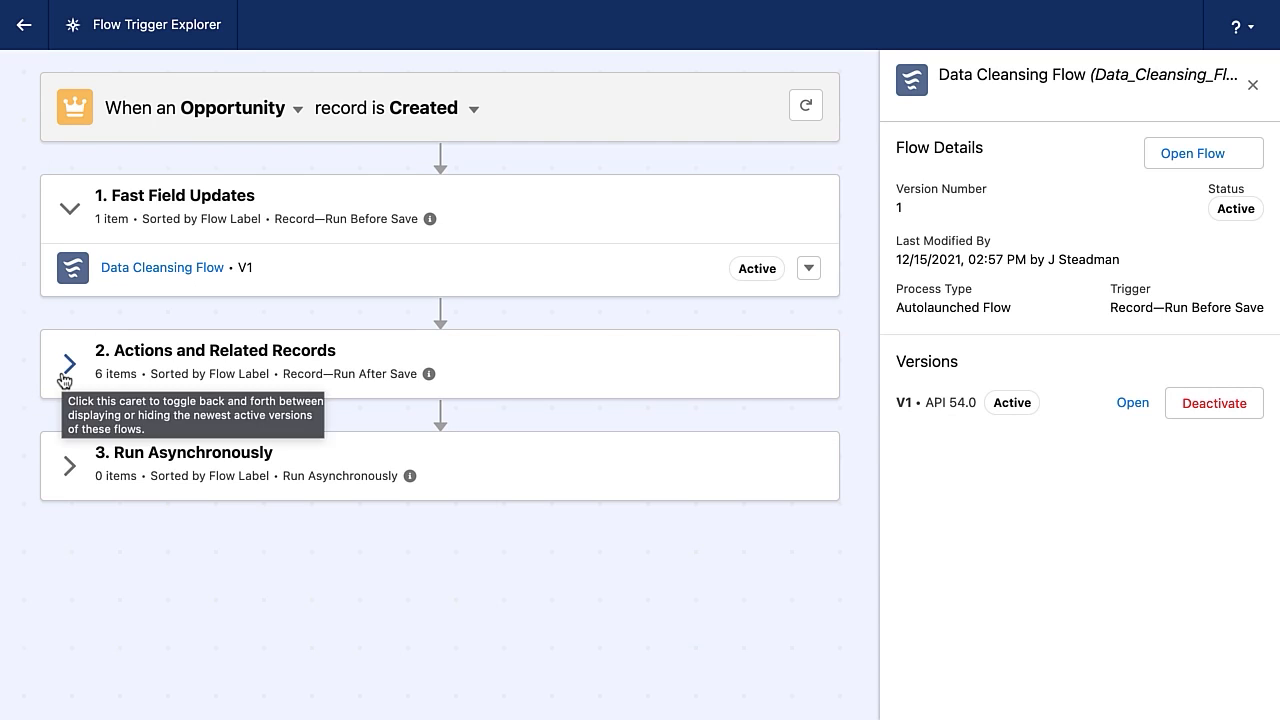
Expand Actions and Related Records to list six flows and close the details panel.
{"action": "left_click", "coordinate": [70, 363]}
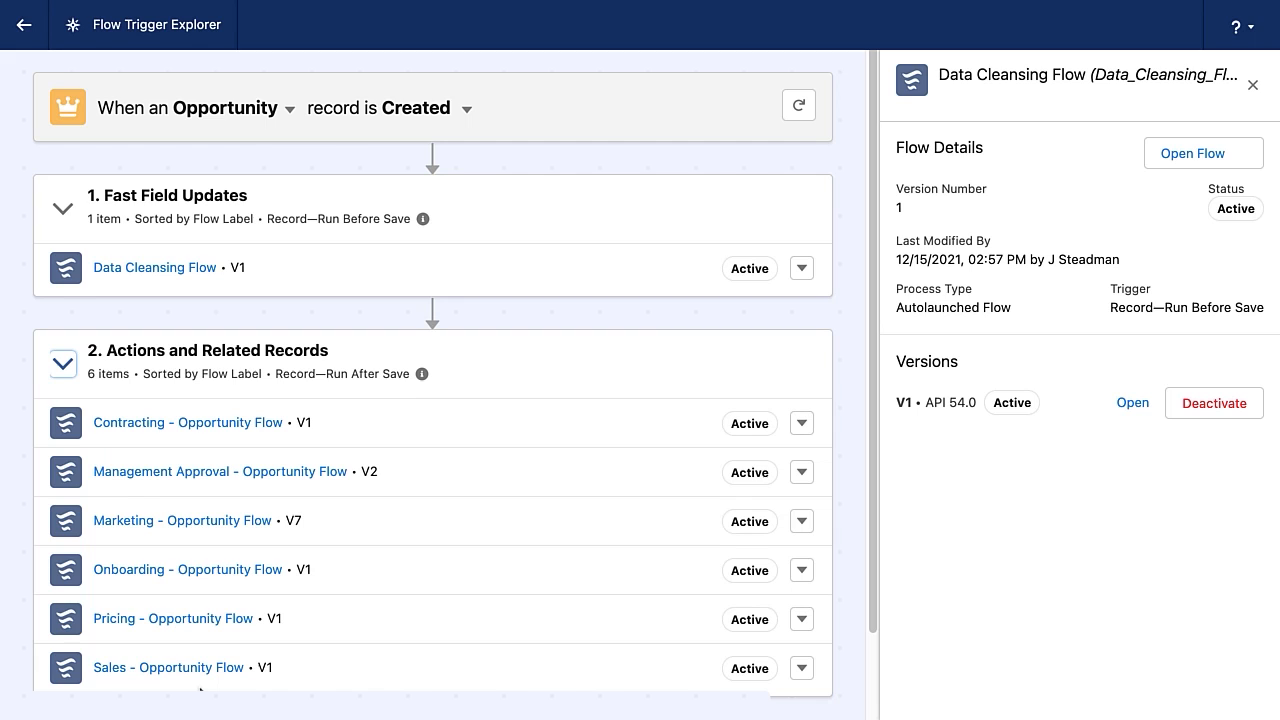
{"action": "mouse_move", "coordinate": [182, 520]}
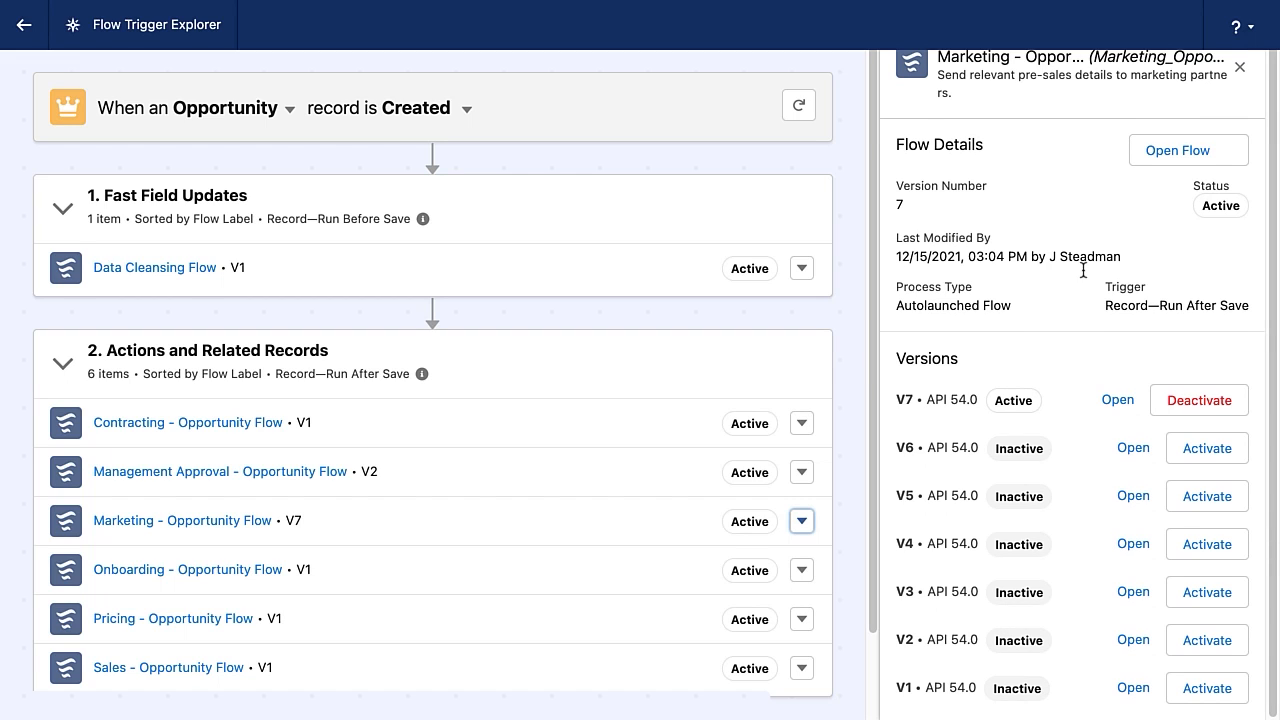
{"action": "mouse_move", "coordinate": [1102, 603]}
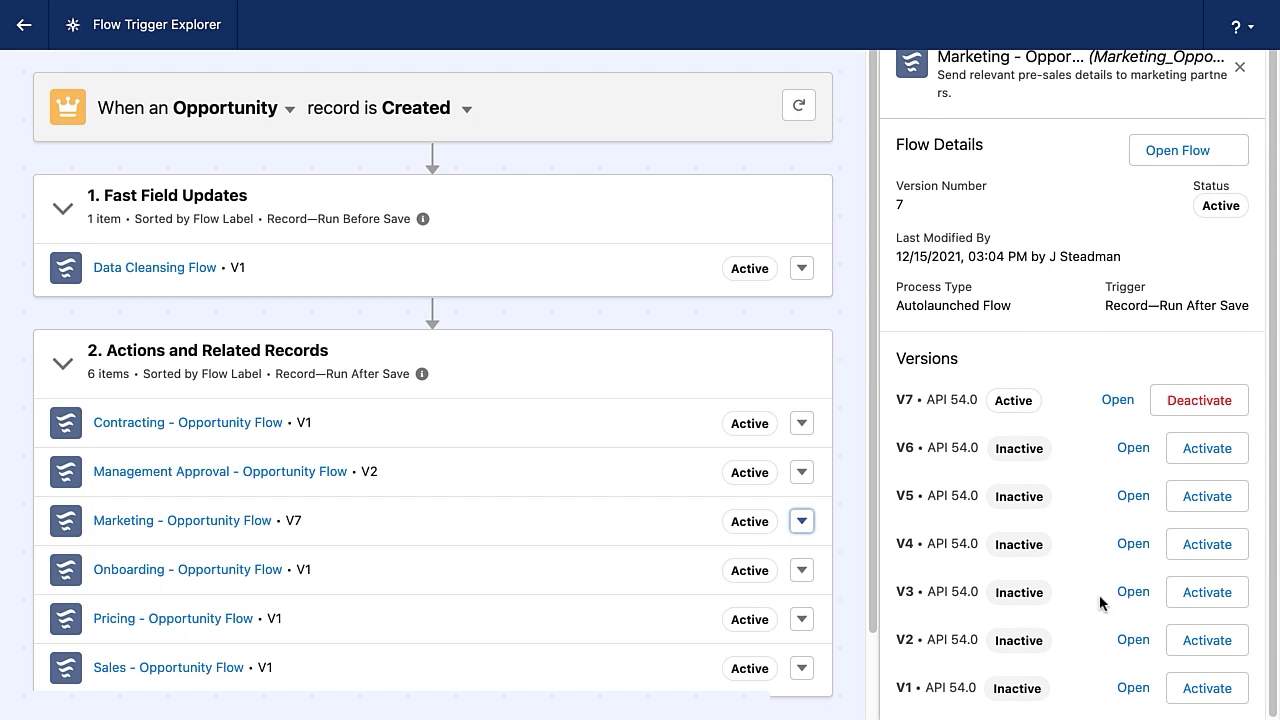
{"action": "mouse_move", "coordinate": [940, 684]}
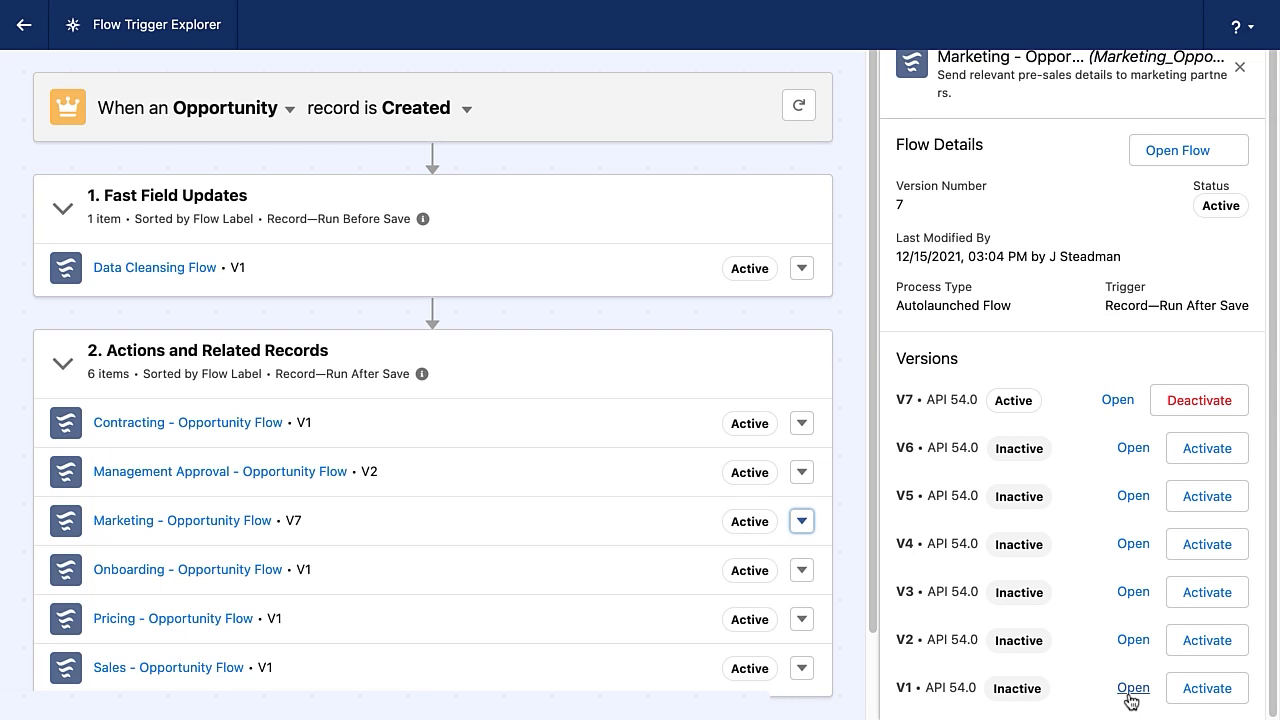
{"action": "mouse_move", "coordinate": [1097, 501]}
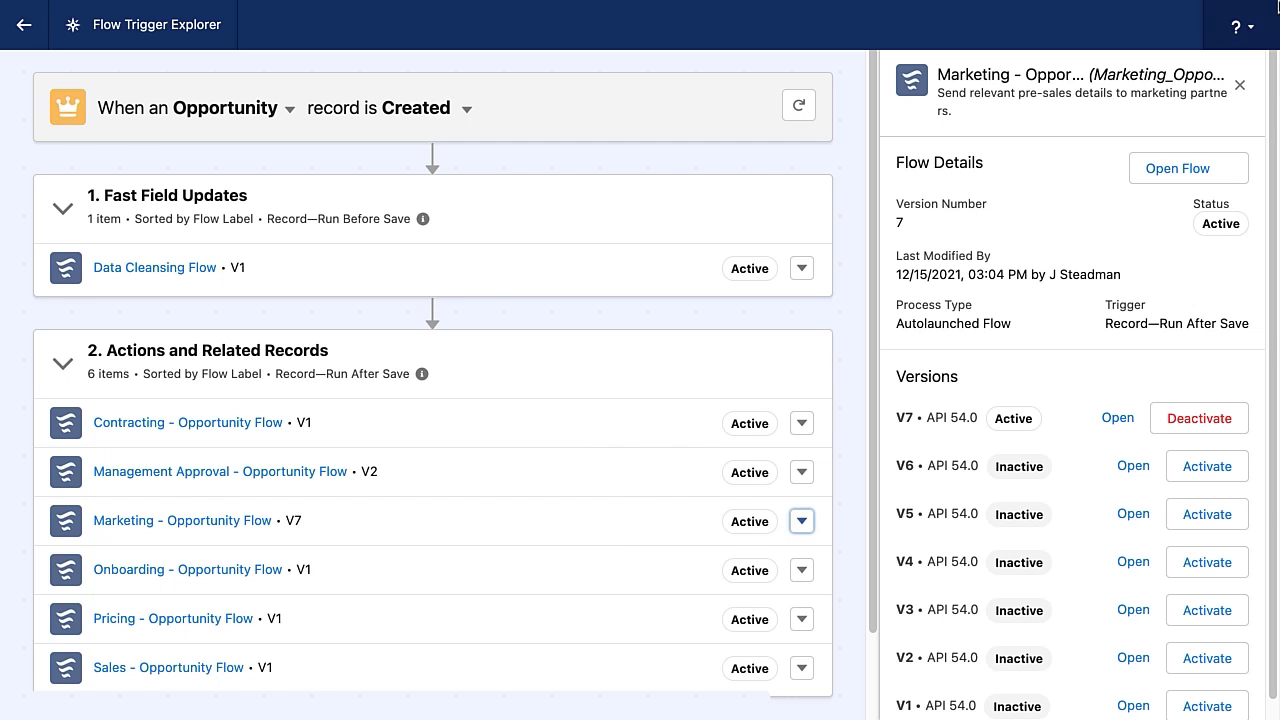
{"action": "left_click", "coordinate": [1239, 84]}
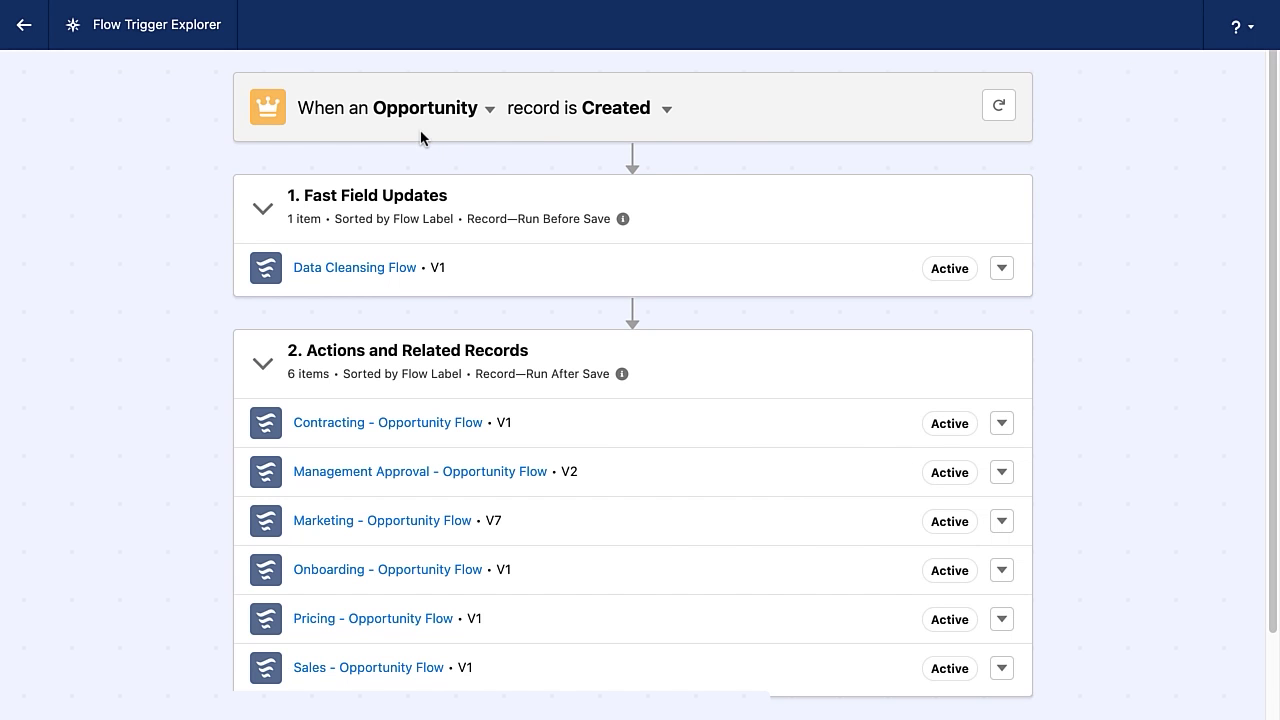
{"action": "left_click", "coordinate": [665, 108]}
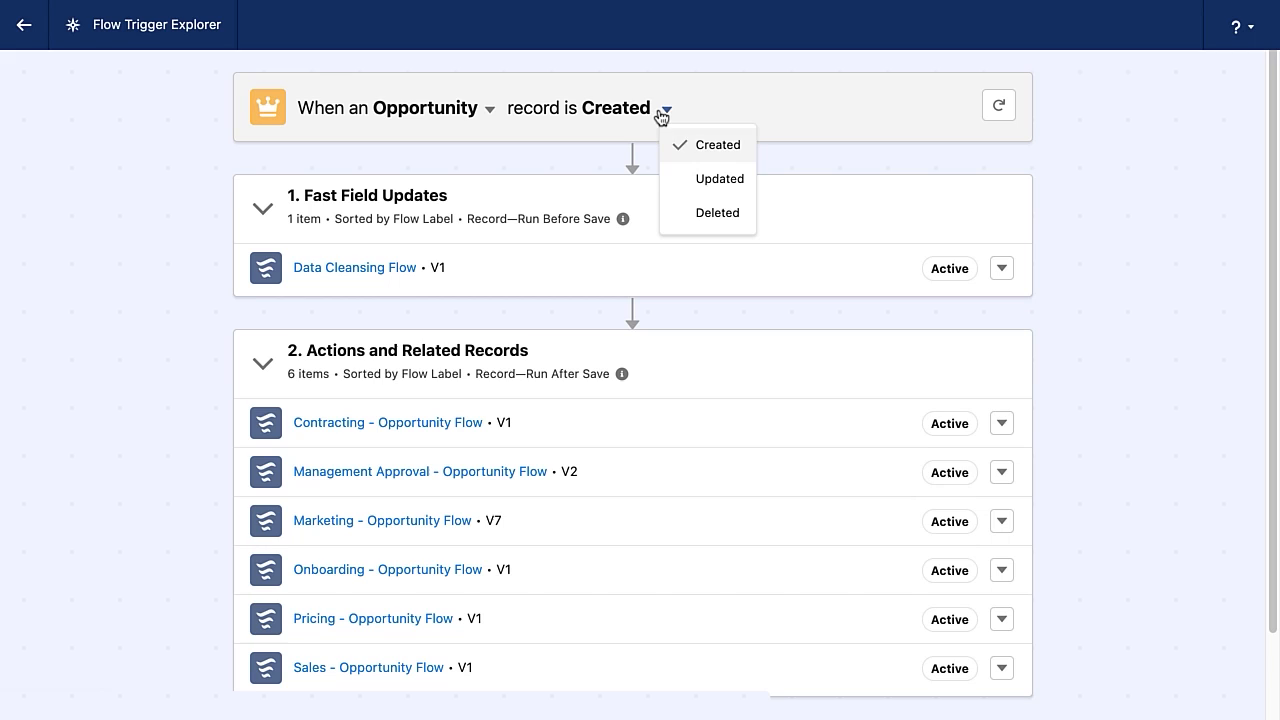
{"action": "mouse_move", "coordinate": [707, 178]}
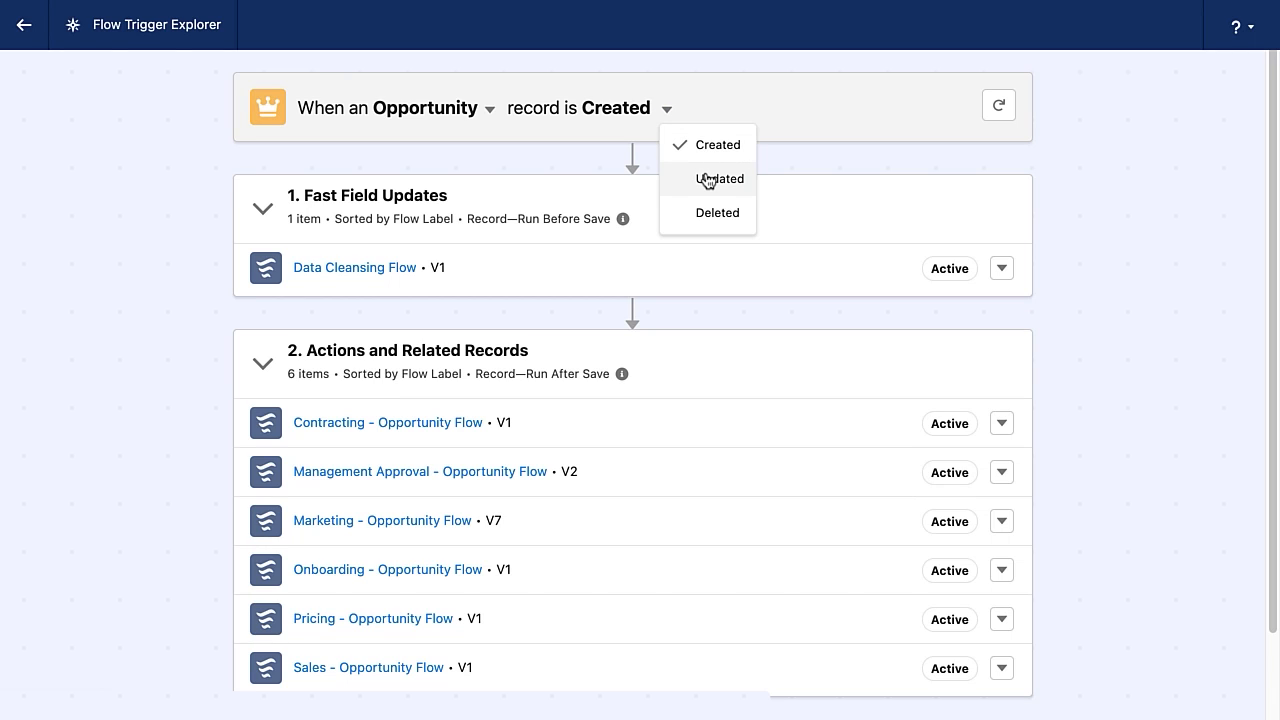
Compare the Updated and Created events, ending on Updated with five after-save flows.
{"action": "left_click", "coordinate": [717, 178]}
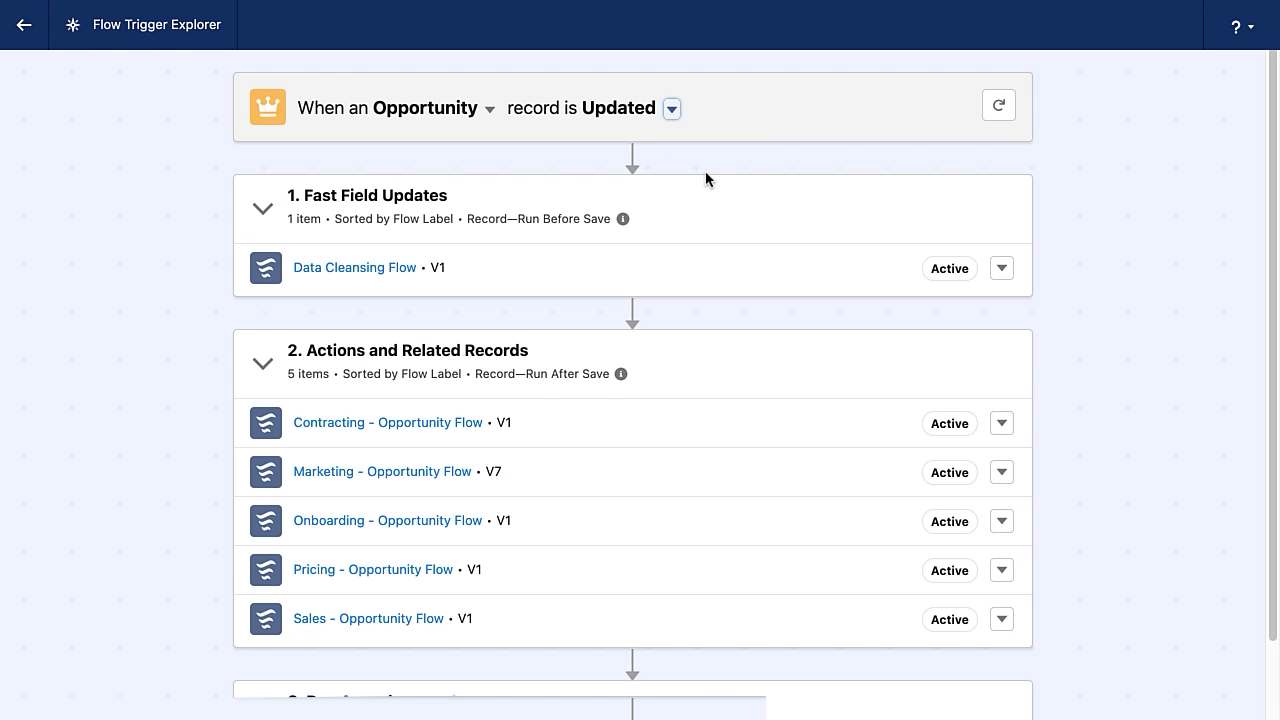
{"action": "mouse_move", "coordinate": [378, 461]}
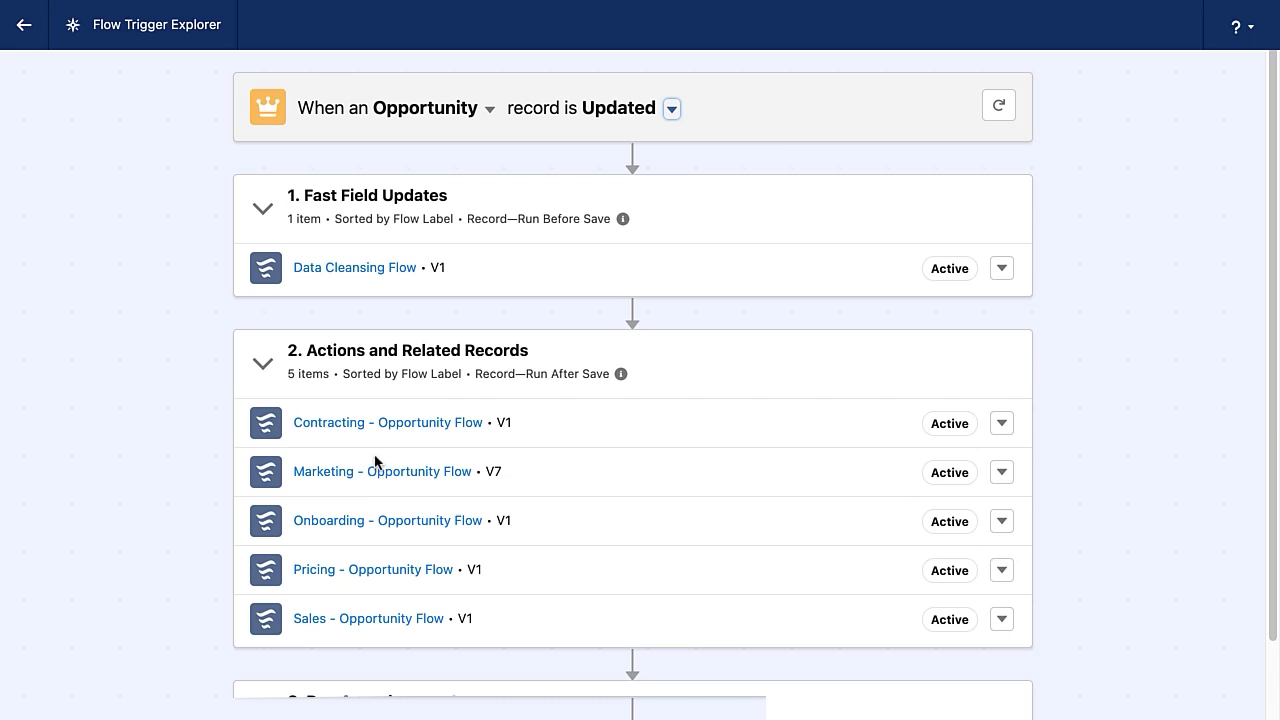
{"action": "mouse_move", "coordinate": [391, 595]}
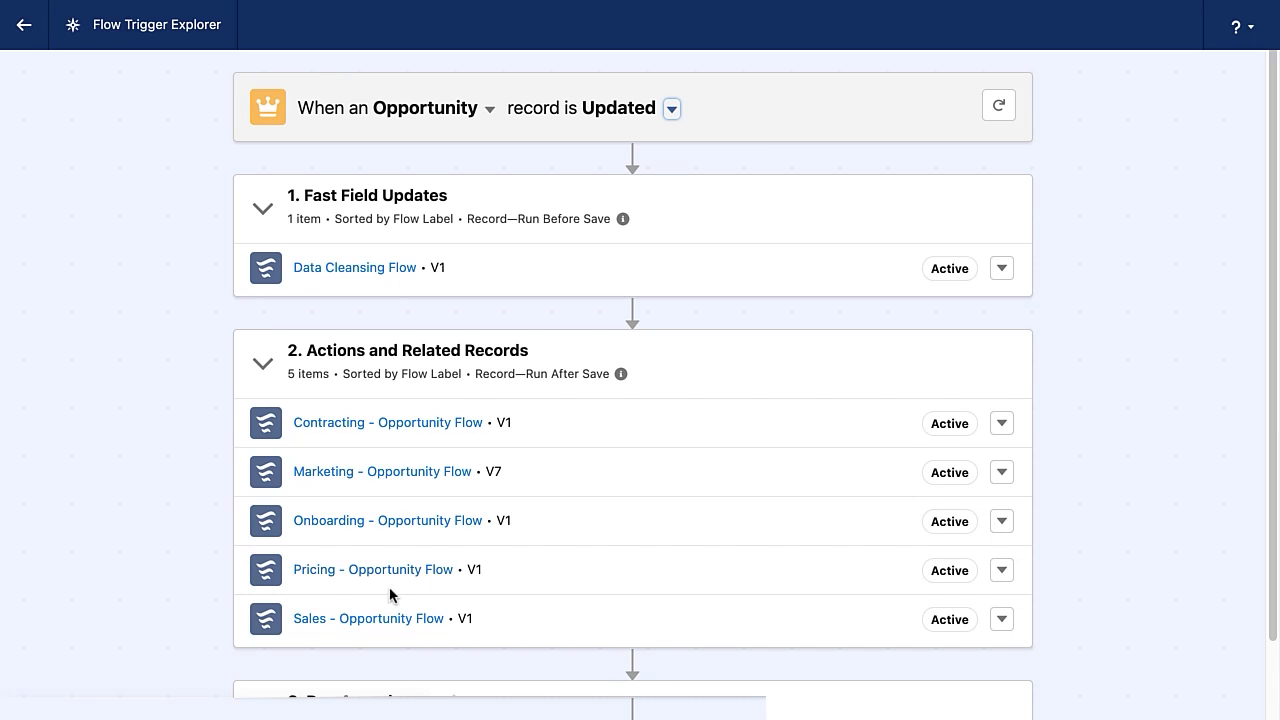
{"action": "mouse_move", "coordinate": [672, 117]}
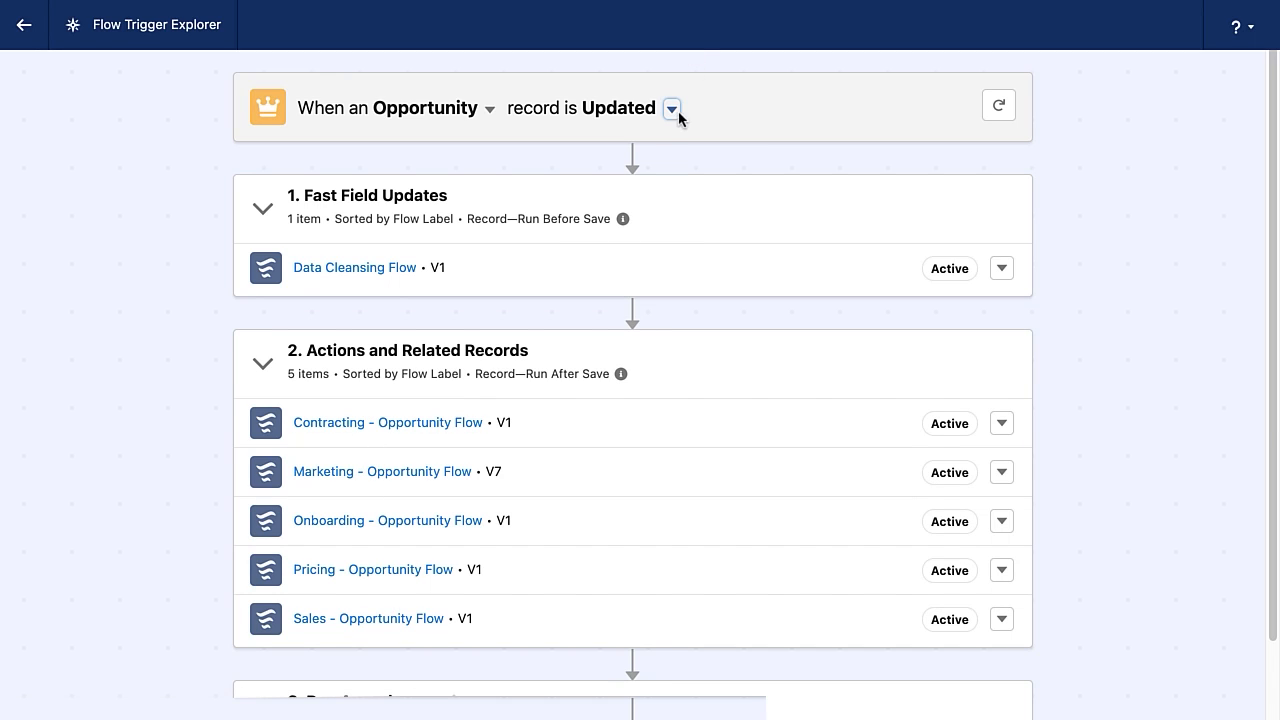
{"action": "left_click", "coordinate": [671, 108]}
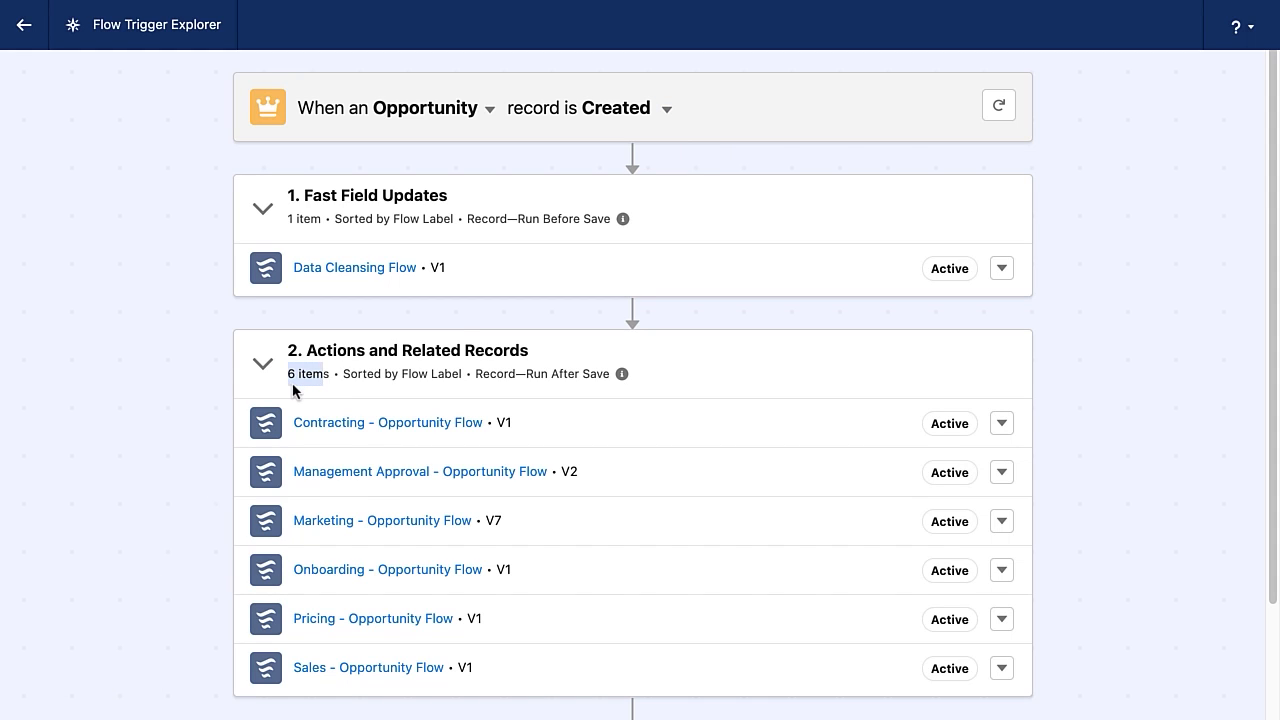
{"action": "left_click", "coordinate": [666, 108]}
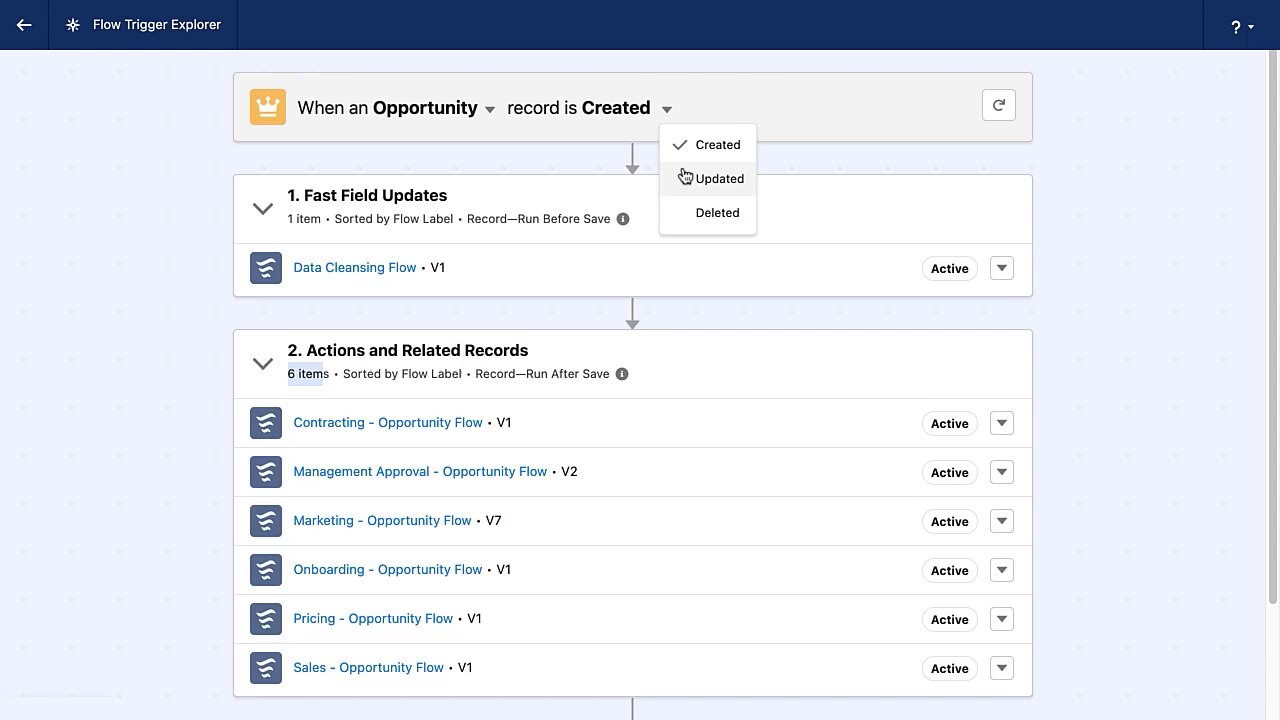
{"action": "left_click", "coordinate": [718, 178]}
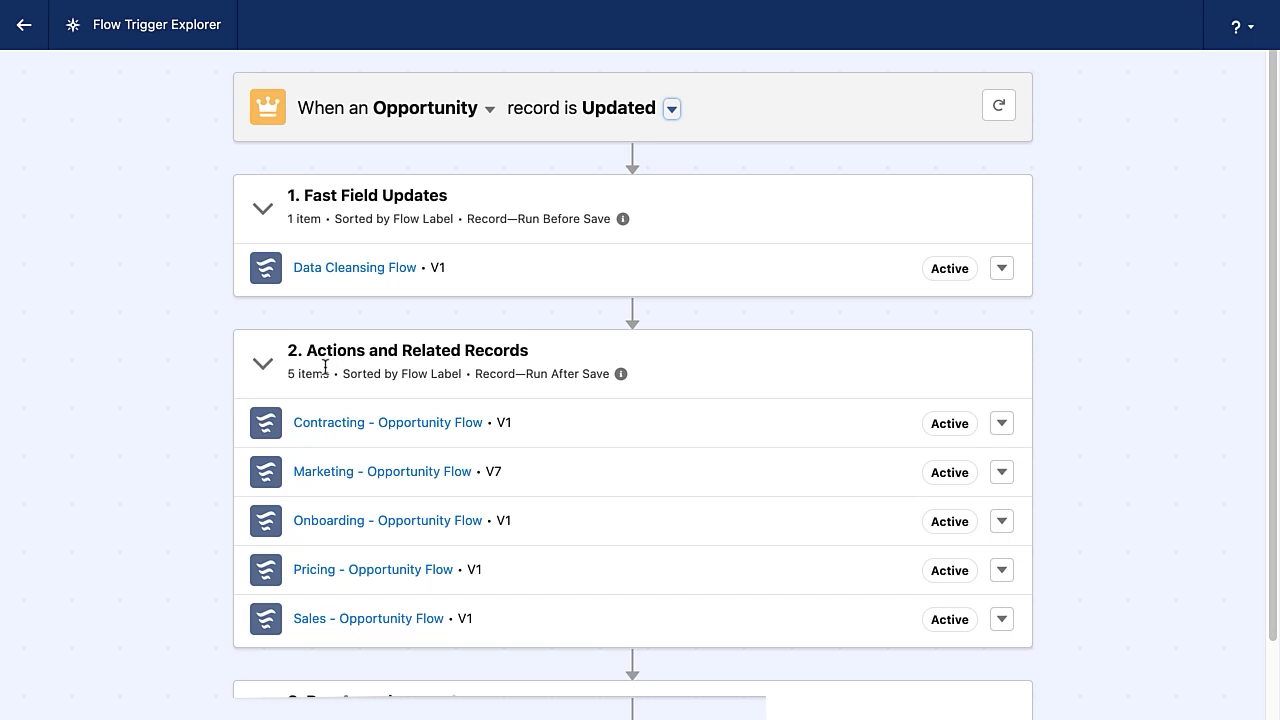
{"action": "mouse_move", "coordinate": [452, 236]}
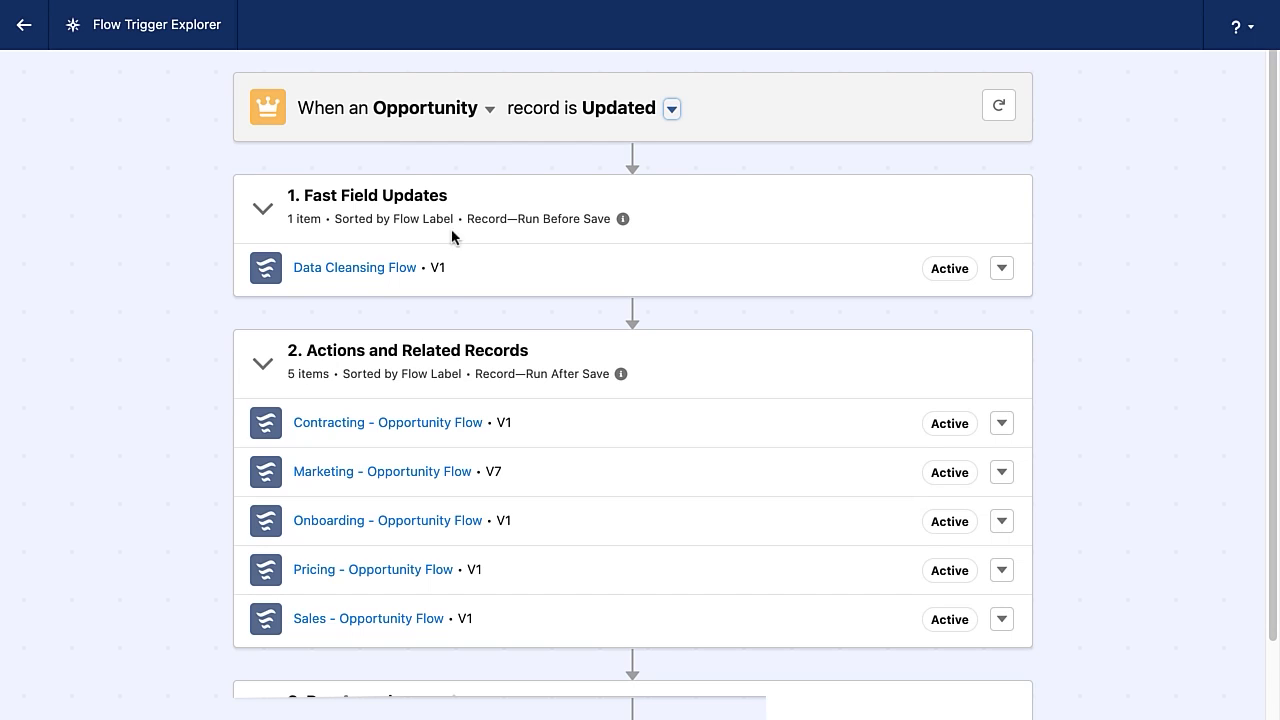
{"action": "left_click", "coordinate": [671, 108]}
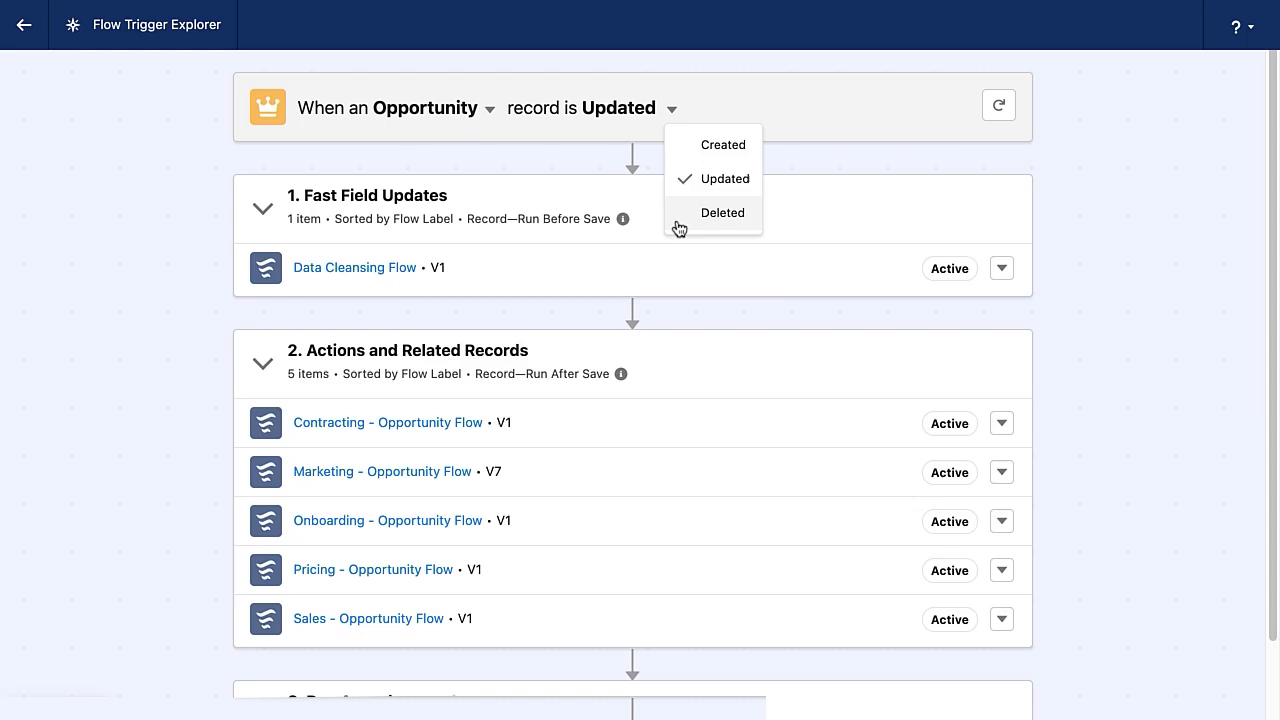
Check Deleted shows only Deletion Notification, then switch back to Created.
{"action": "left_click", "coordinate": [722, 212]}
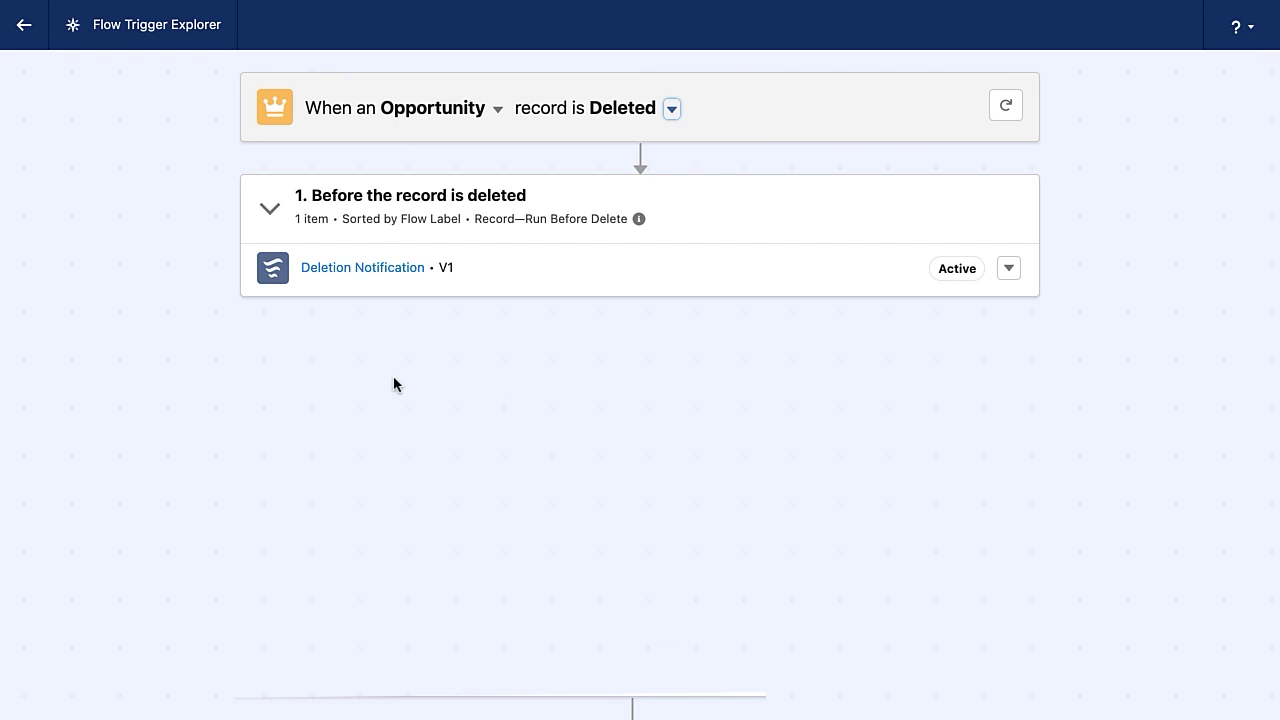
{"action": "mouse_move", "coordinate": [672, 108]}
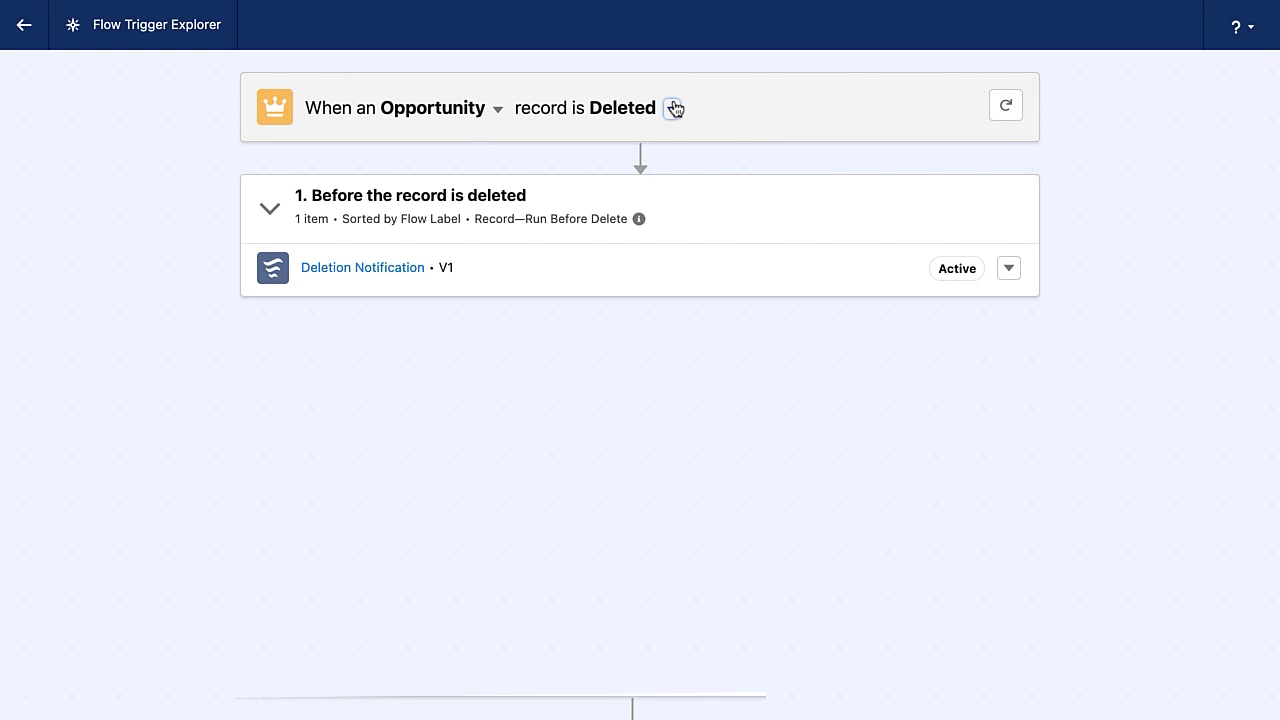
{"action": "left_click", "coordinate": [674, 108]}
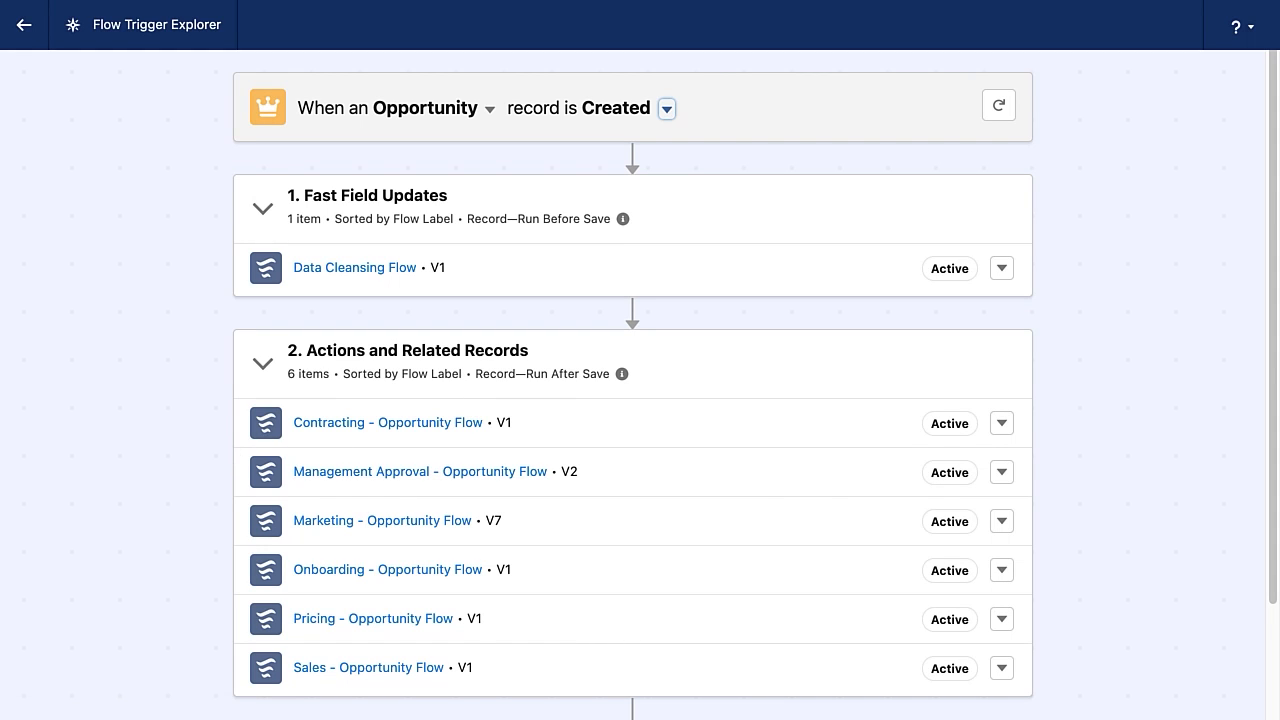
{"action": "mouse_move", "coordinate": [518, 261]}
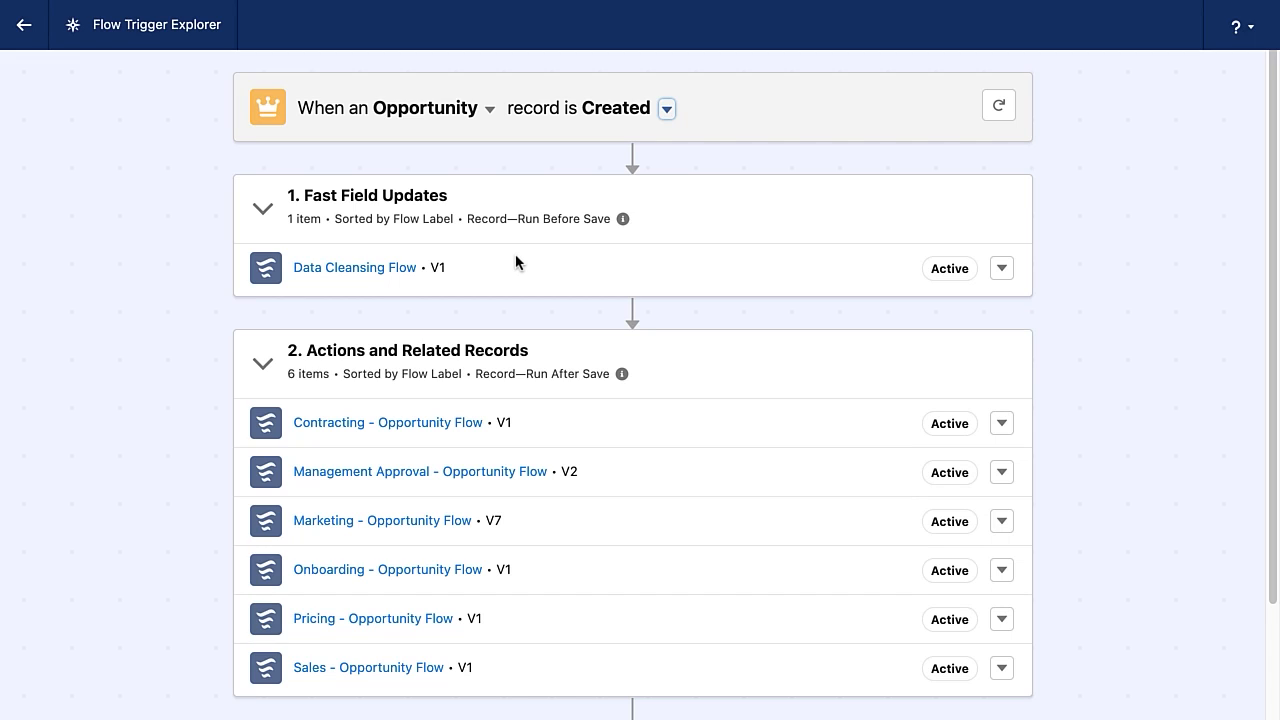
{"action": "mouse_move", "coordinate": [433, 539]}
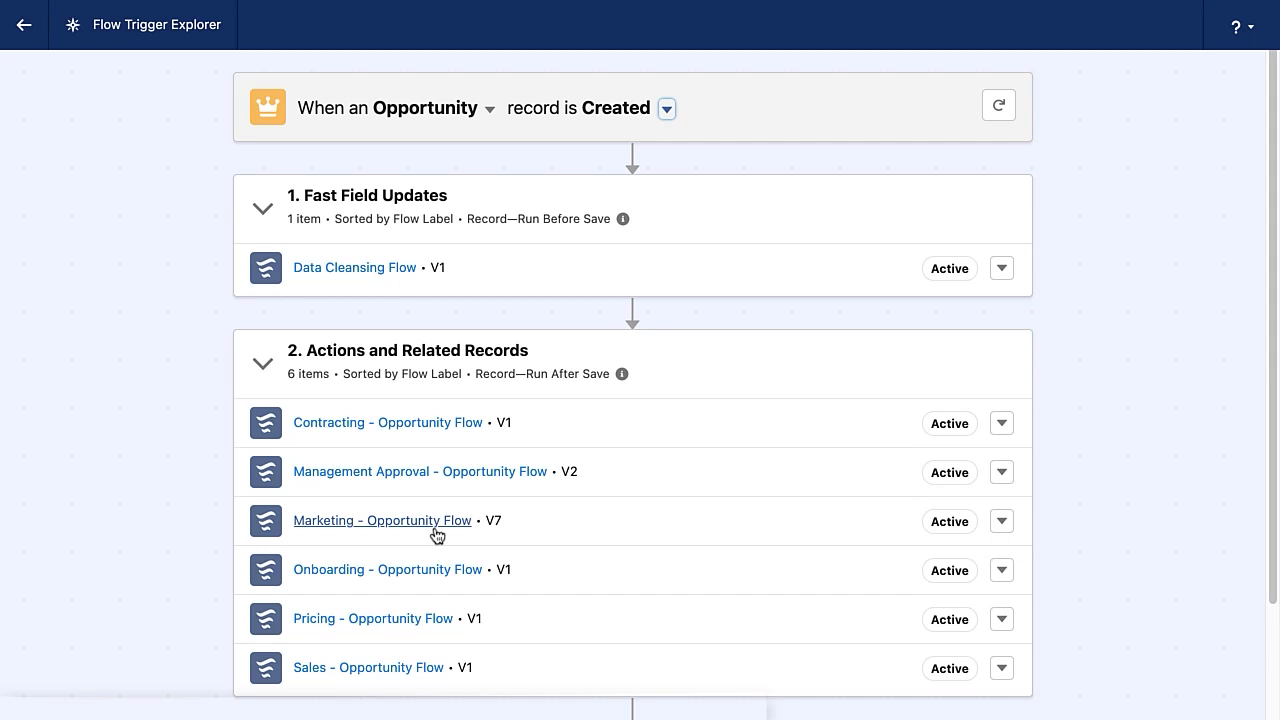
Show the row actions for Marketing - Opportunity Flow.
{"action": "left_click", "coordinate": [1001, 521]}
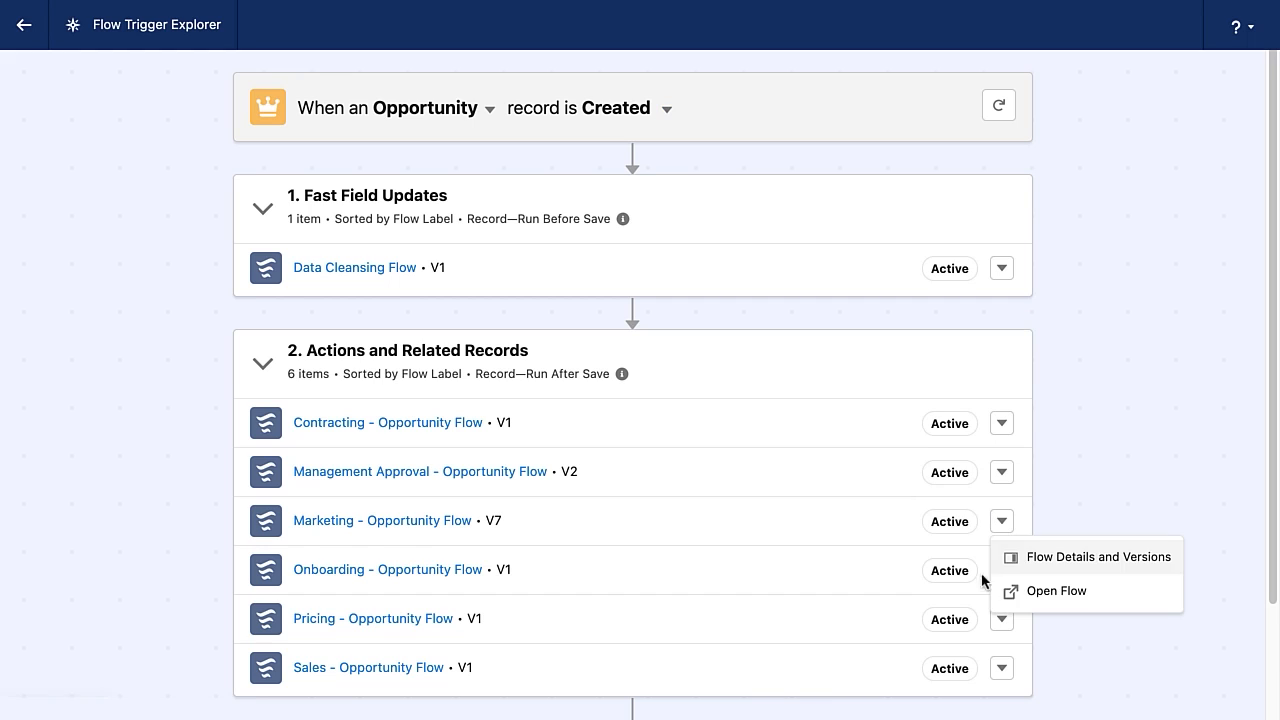
Open Marketing - Opportunity Flow version 7 in Flow Builder.
{"action": "left_click", "coordinate": [1055, 590]}
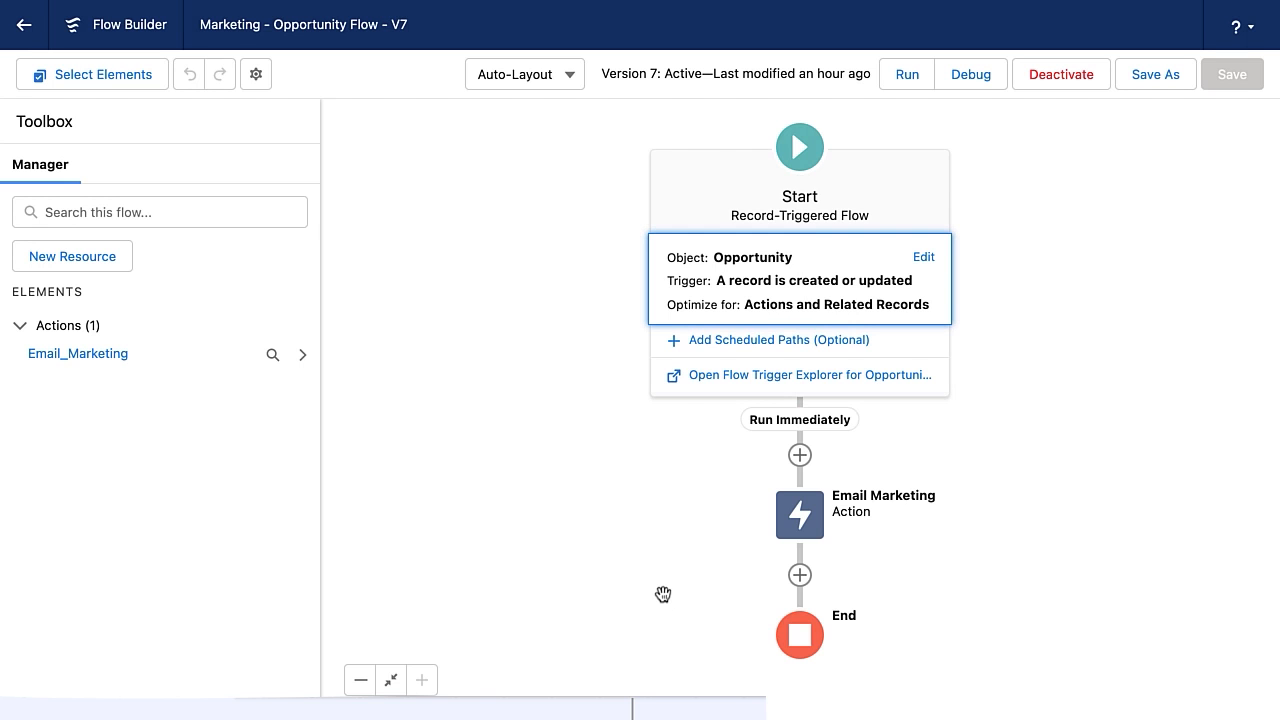
{"action": "mouse_move", "coordinate": [563, 565]}
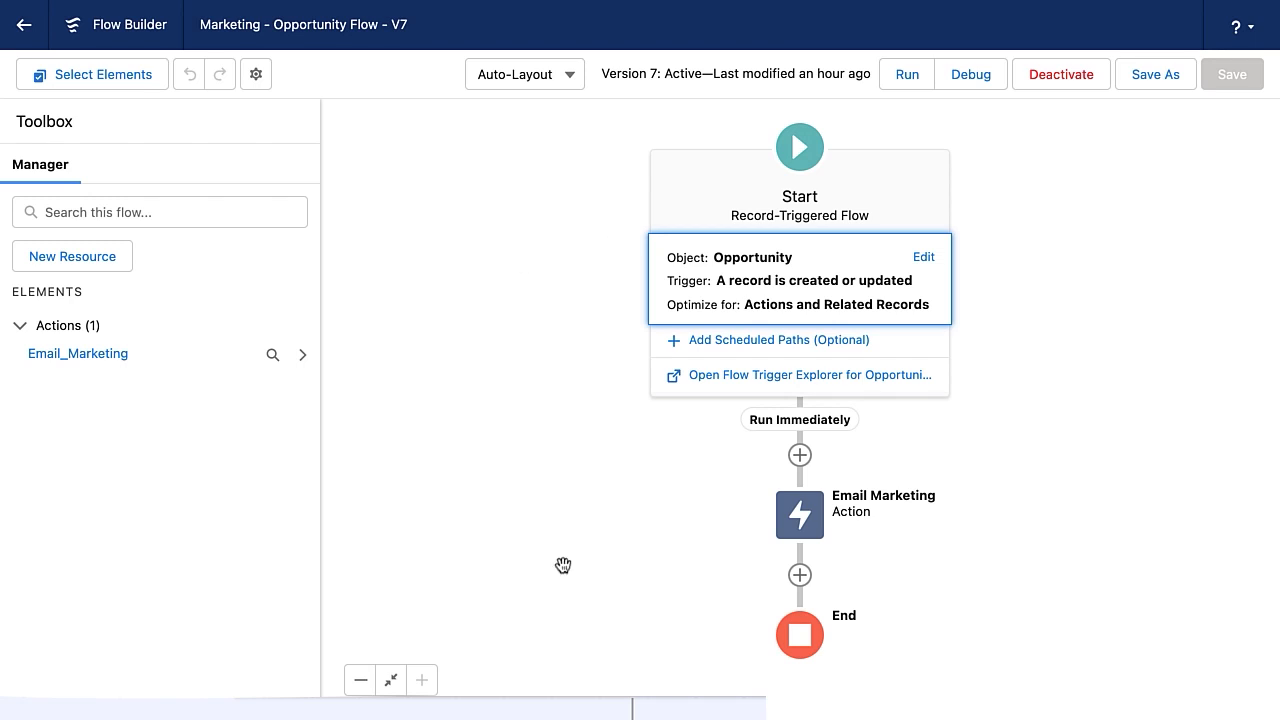
{"action": "mouse_move", "coordinate": [545, 449]}
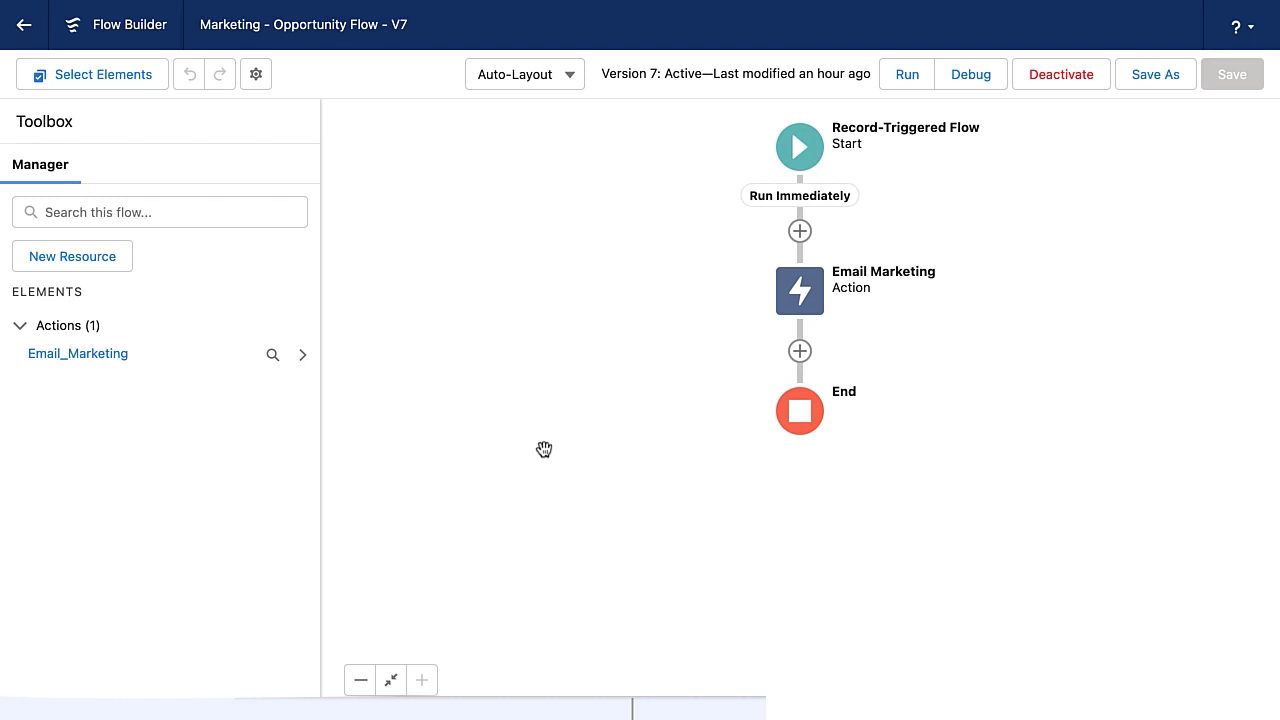
{"action": "mouse_move", "coordinate": [655, 324]}
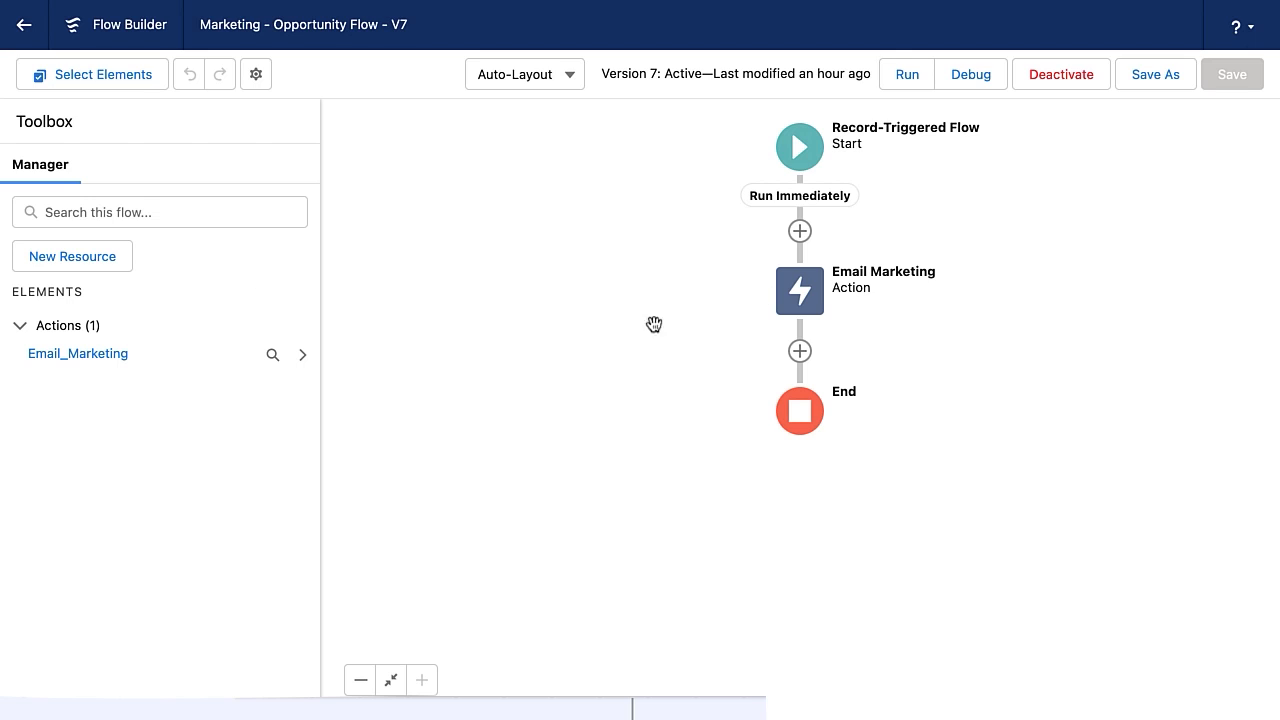
{"action": "mouse_move", "coordinate": [521, 335]}
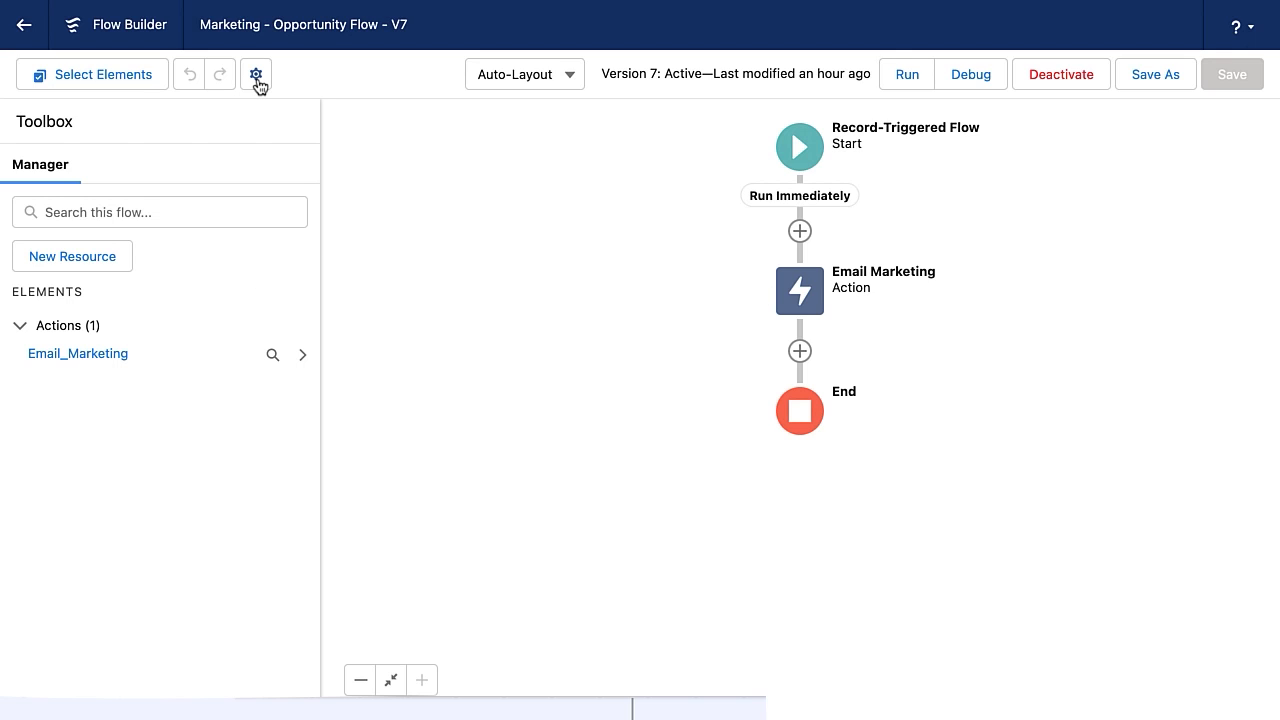
{"action": "mouse_move", "coordinate": [256, 74]}
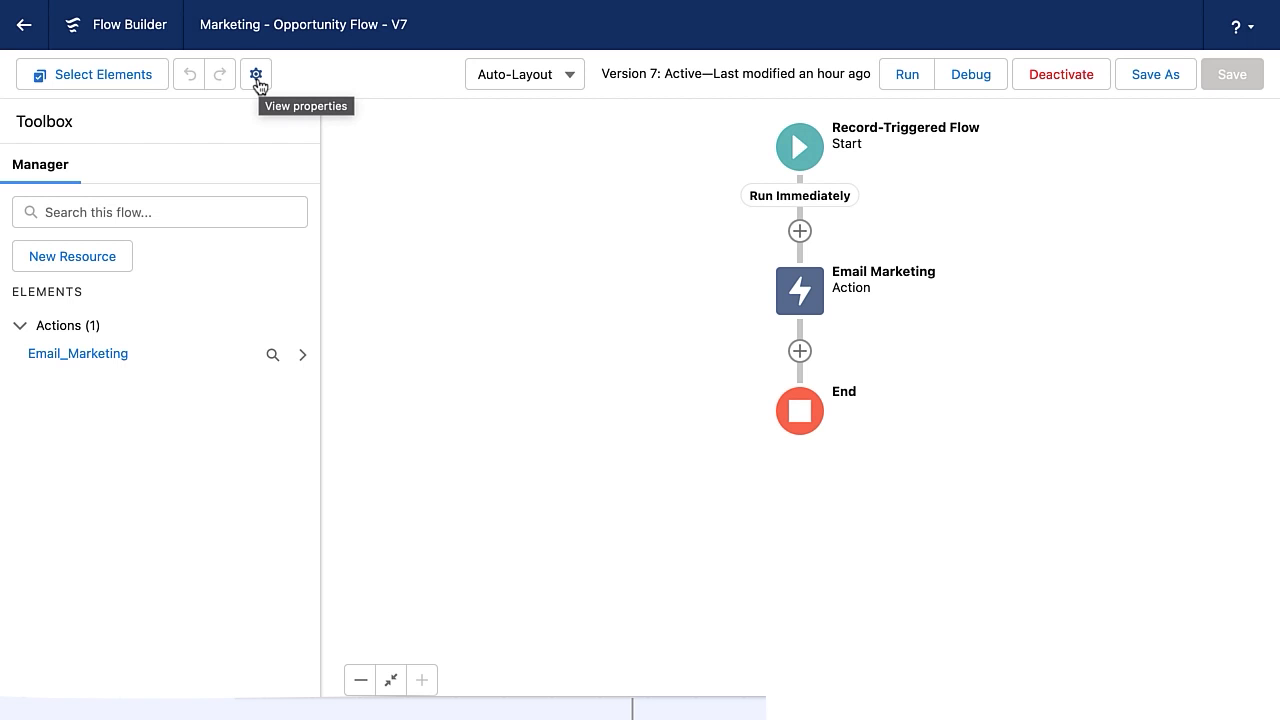
Show Marketing - Opportunity Flow's advanced version properties, revealing API version 54 and trigger order 1.
{"action": "left_click", "coordinate": [256, 74]}
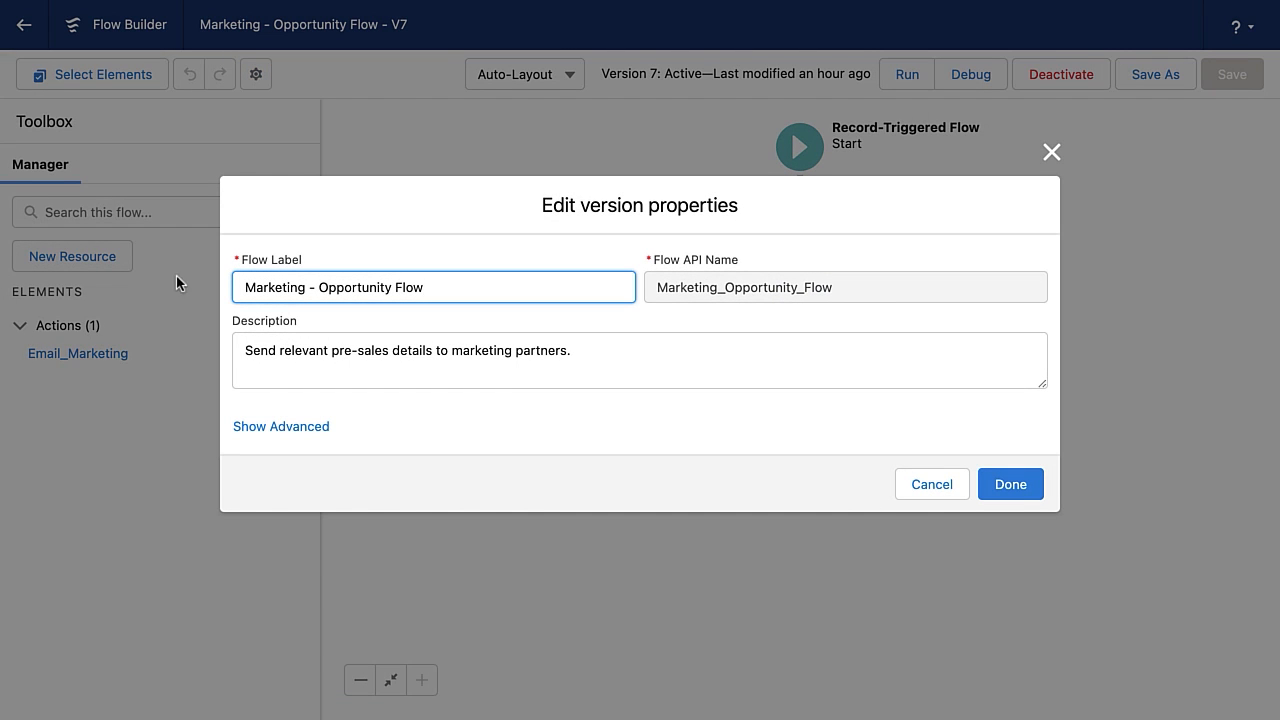
{"action": "left_click", "coordinate": [280, 426]}
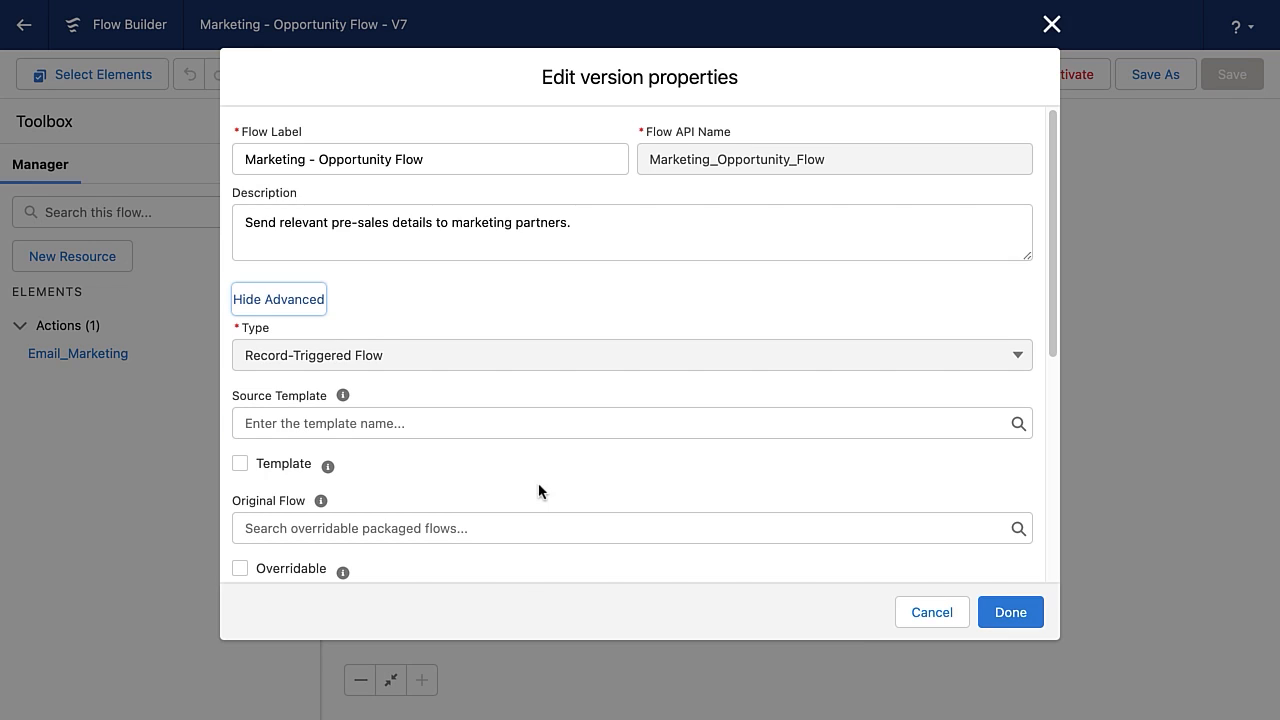
{"action": "scroll", "scroll_direction": "down", "scroll_amount": 3}
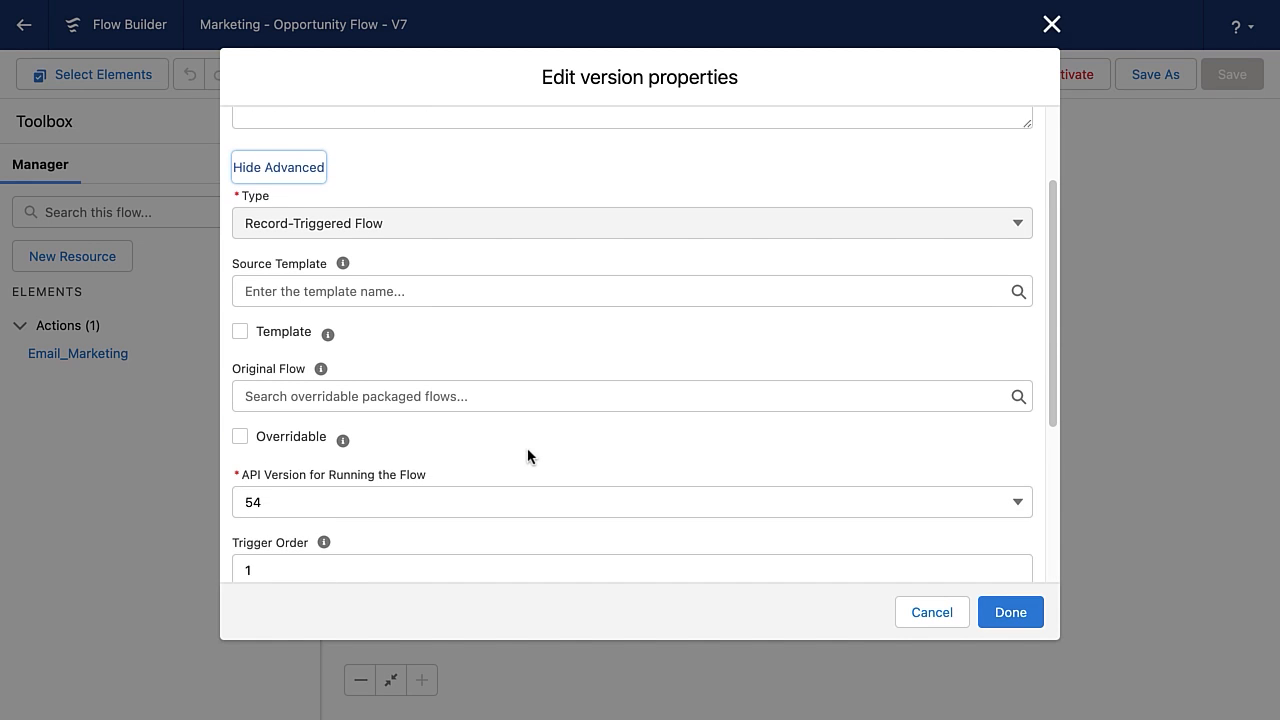
{"action": "scroll", "scroll_direction": "down", "scroll_amount": 3}
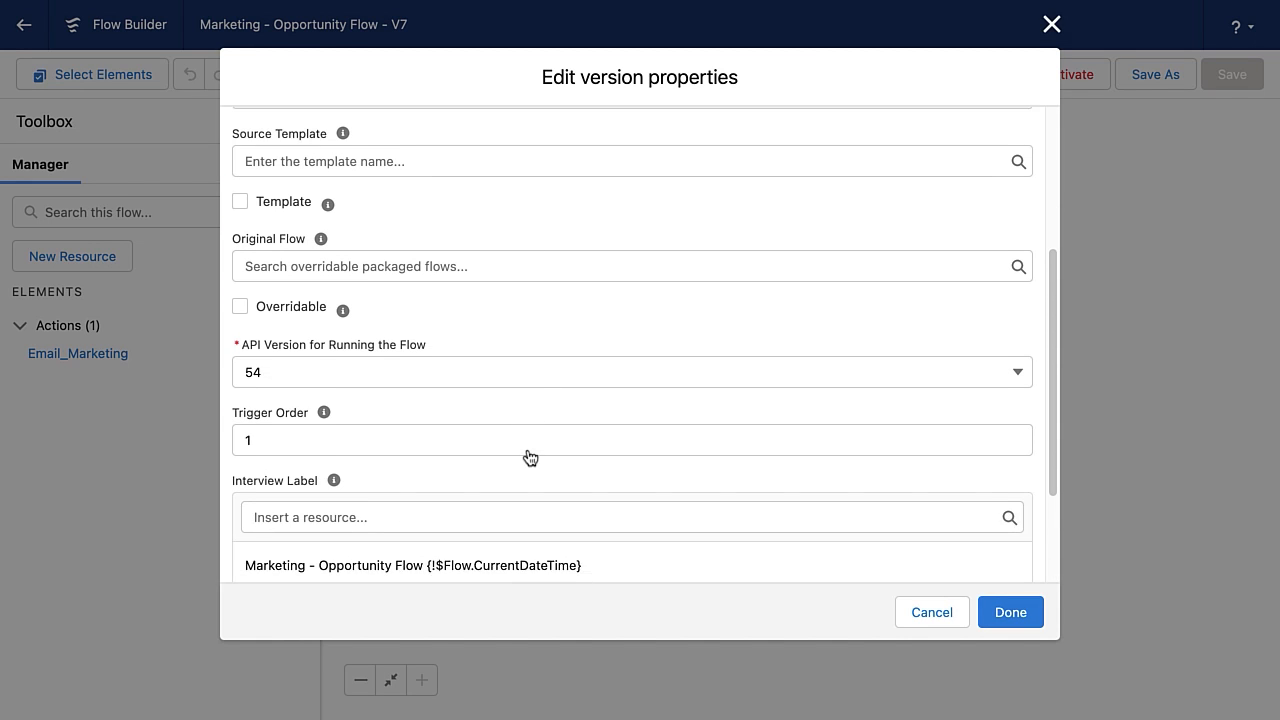
{"action": "scroll", "scroll_direction": "down", "scroll_amount": 3}
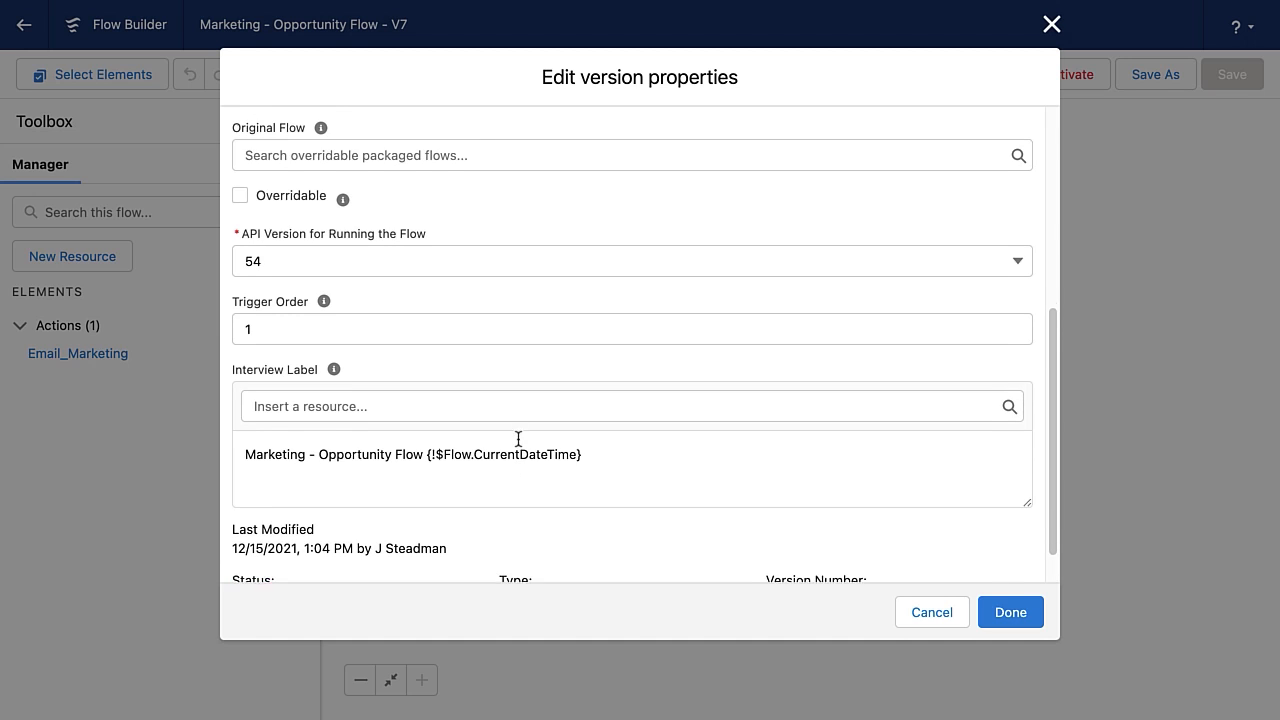
{"action": "scroll", "scroll_direction": "up", "scroll_amount": 3}
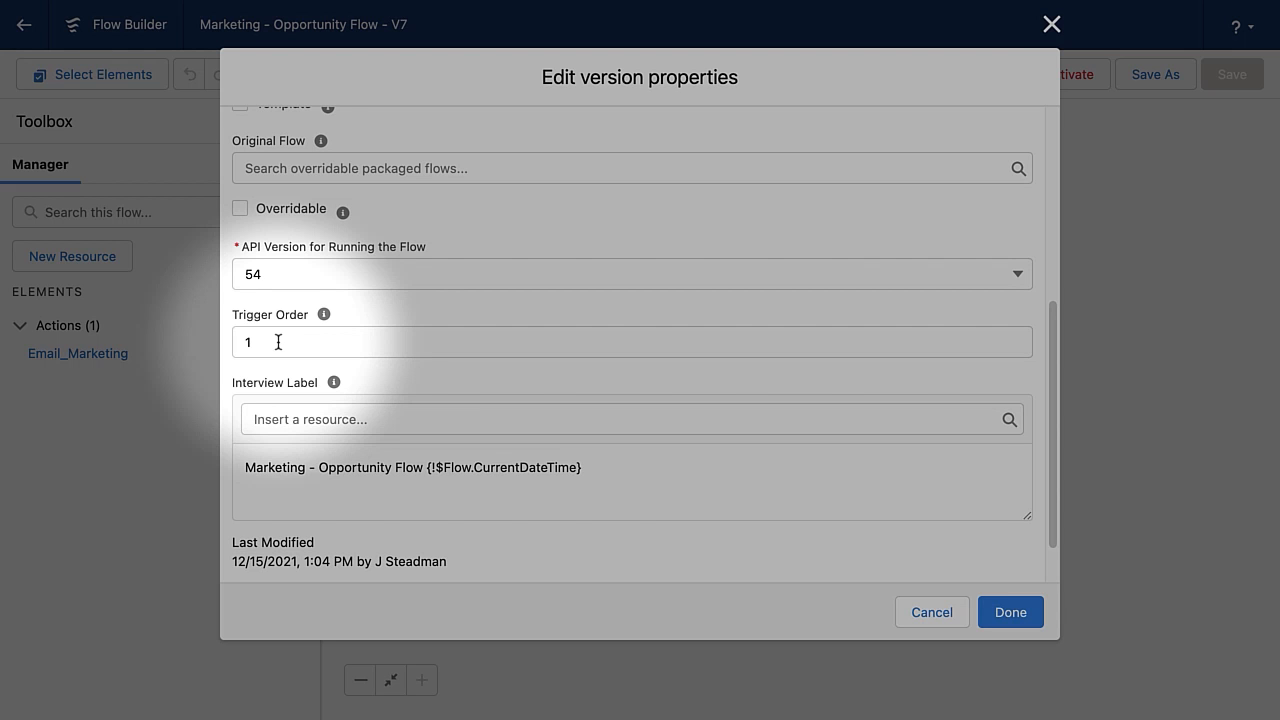
{"action": "left_click", "coordinate": [632, 341]}
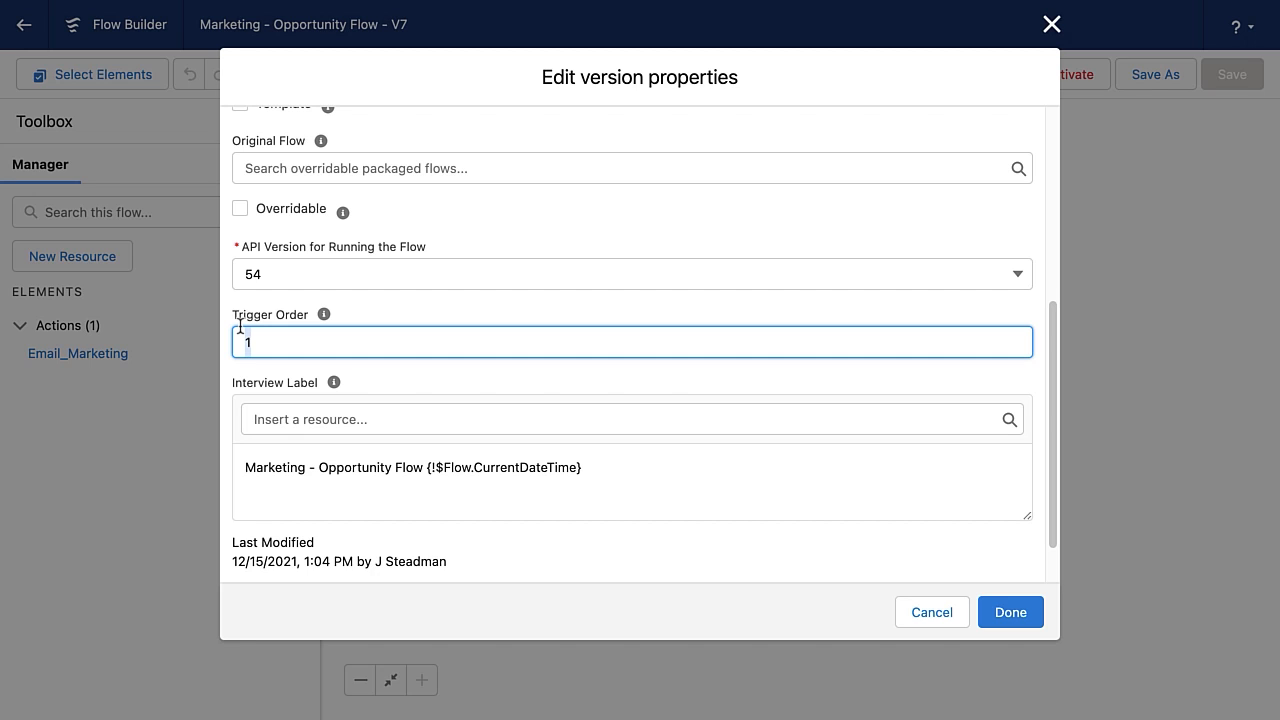
{"action": "mouse_move", "coordinate": [335, 327]}
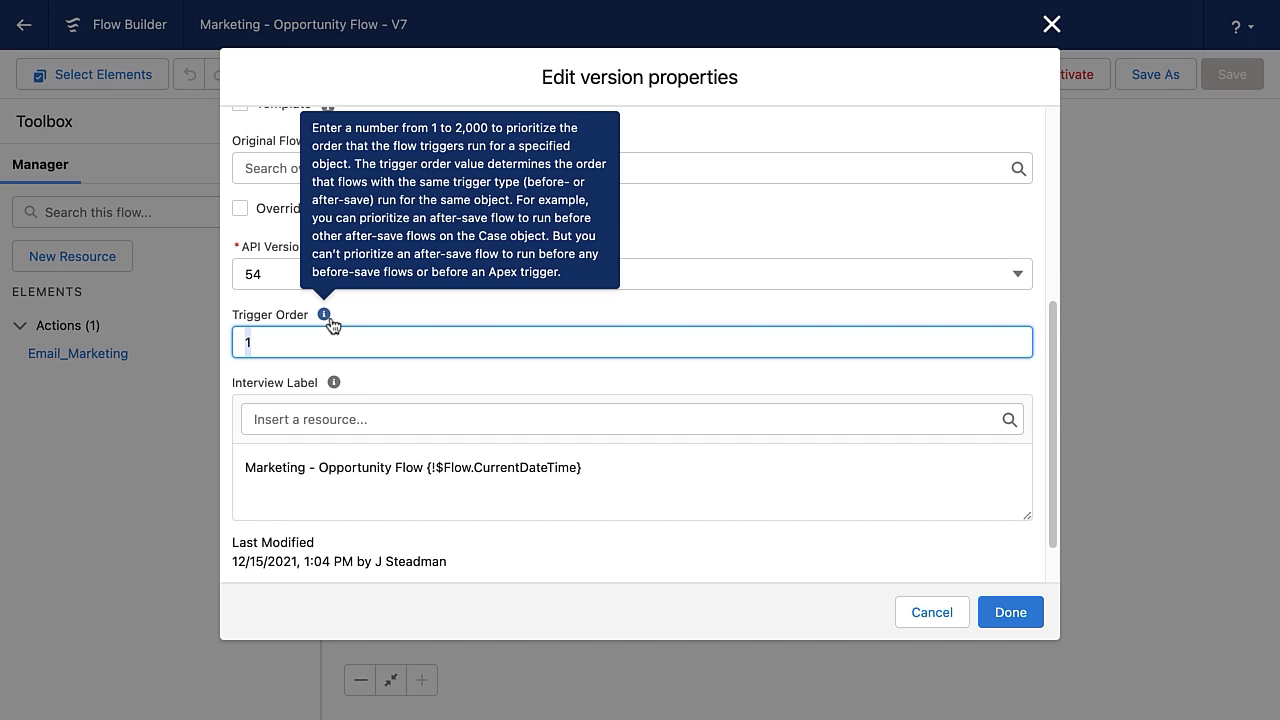
{"action": "mouse_move", "coordinate": [798, 486]}
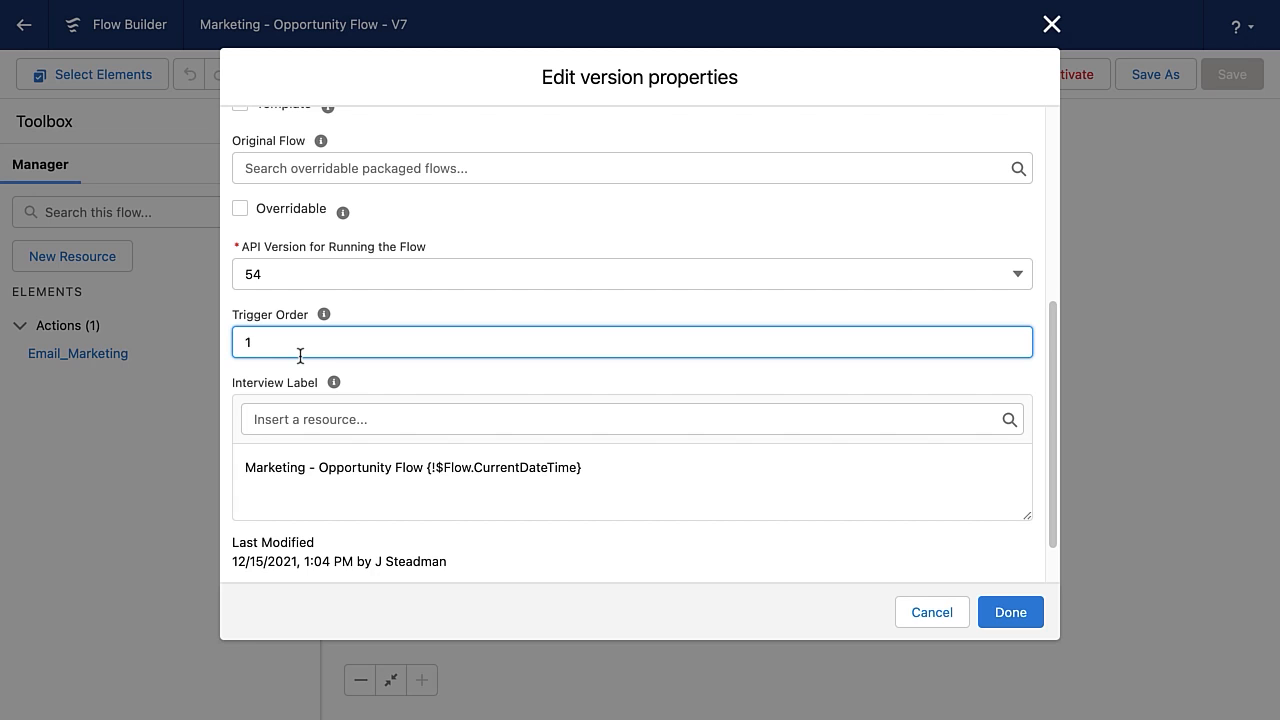
{"action": "mouse_move", "coordinate": [438, 334]}
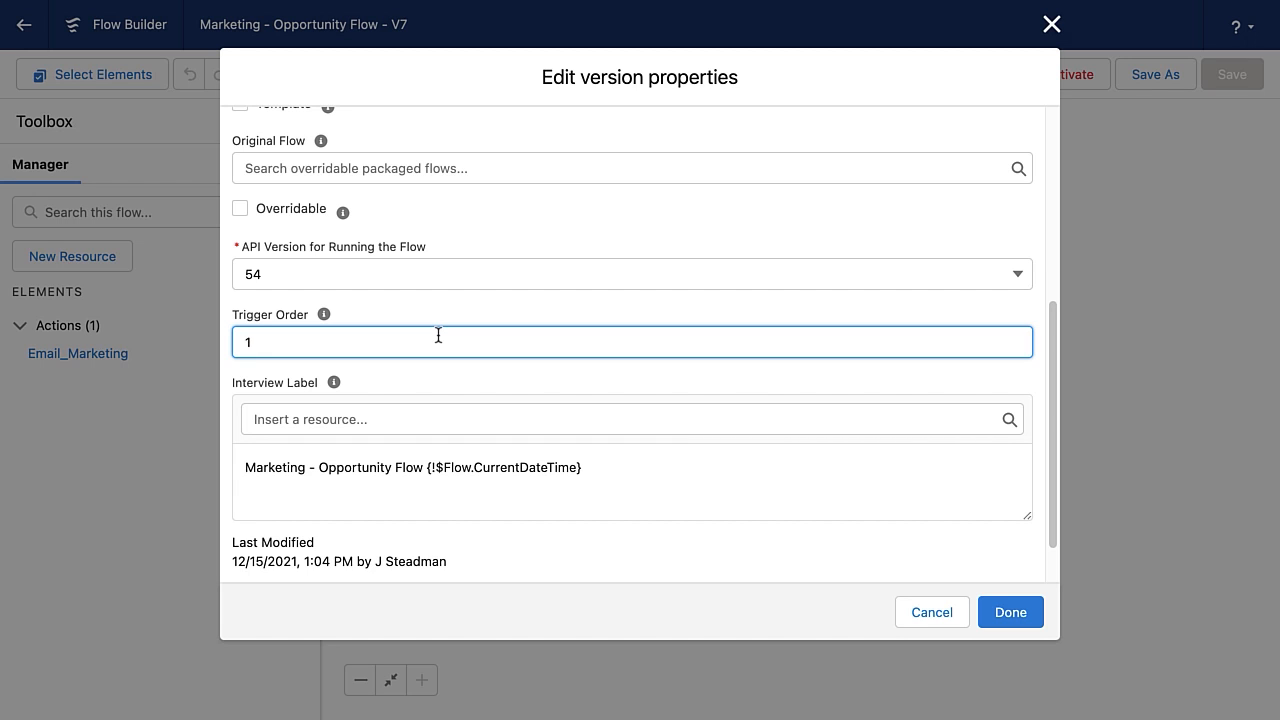
{"action": "mouse_move", "coordinate": [1074, 621]}
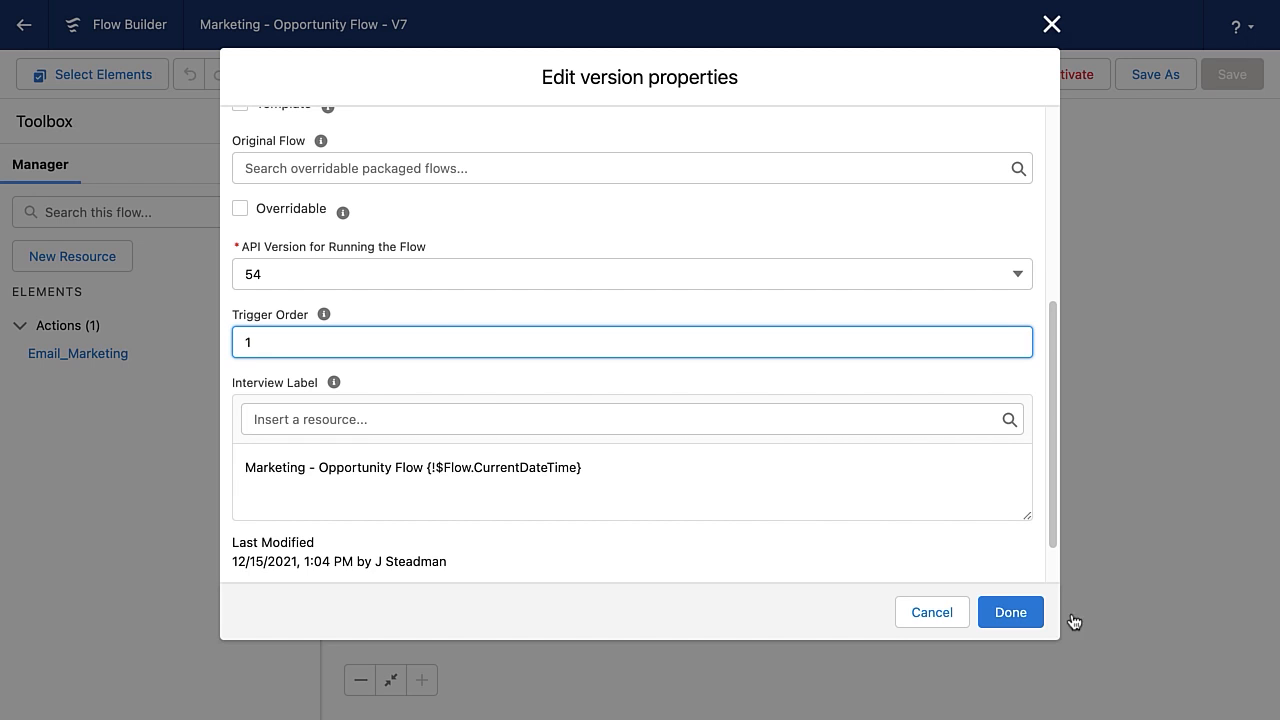
Close the Edit version properties dialog without saving changes.
{"action": "left_click", "coordinate": [1010, 611]}
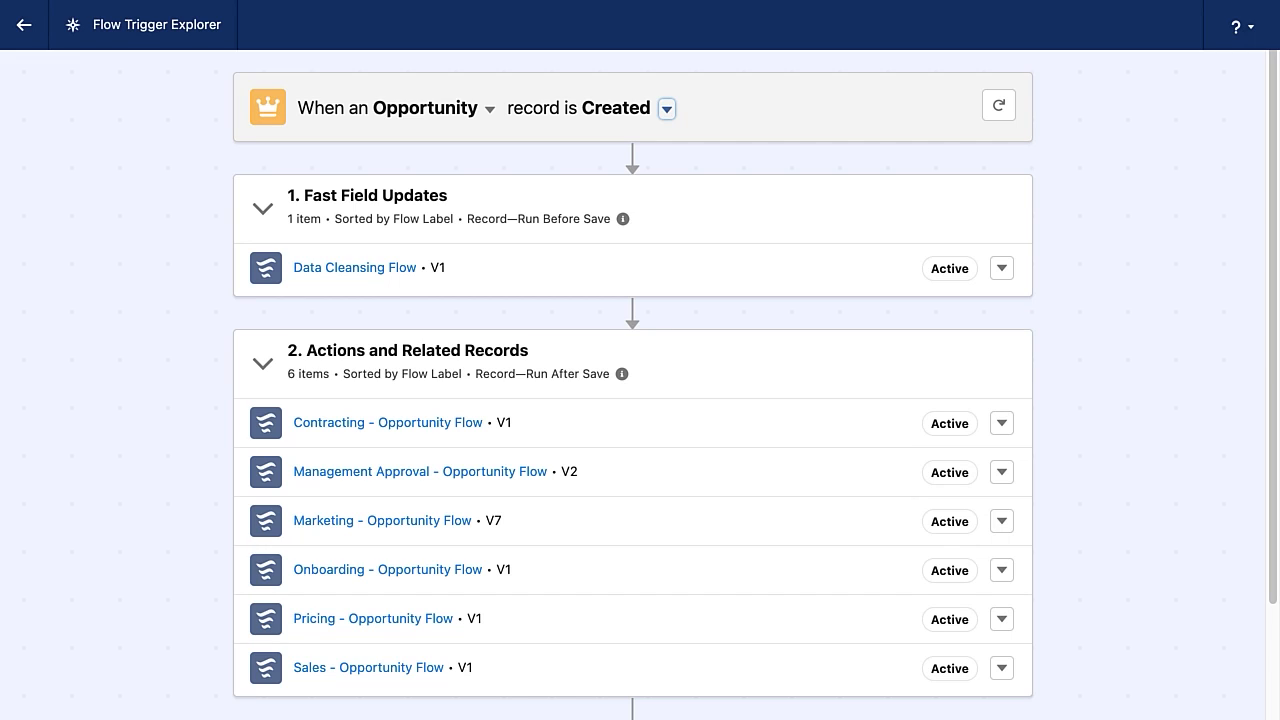
{"action": "mouse_move", "coordinate": [80, 538]}
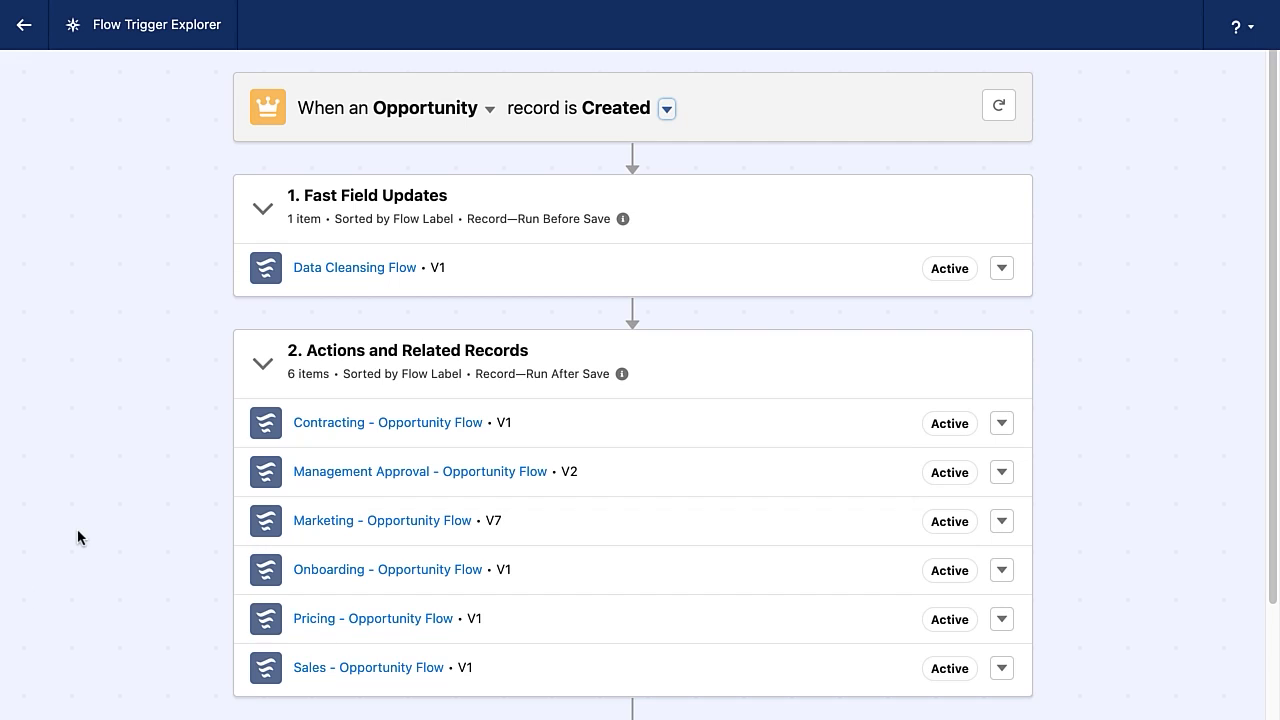
{"action": "mouse_move", "coordinate": [355, 237]}
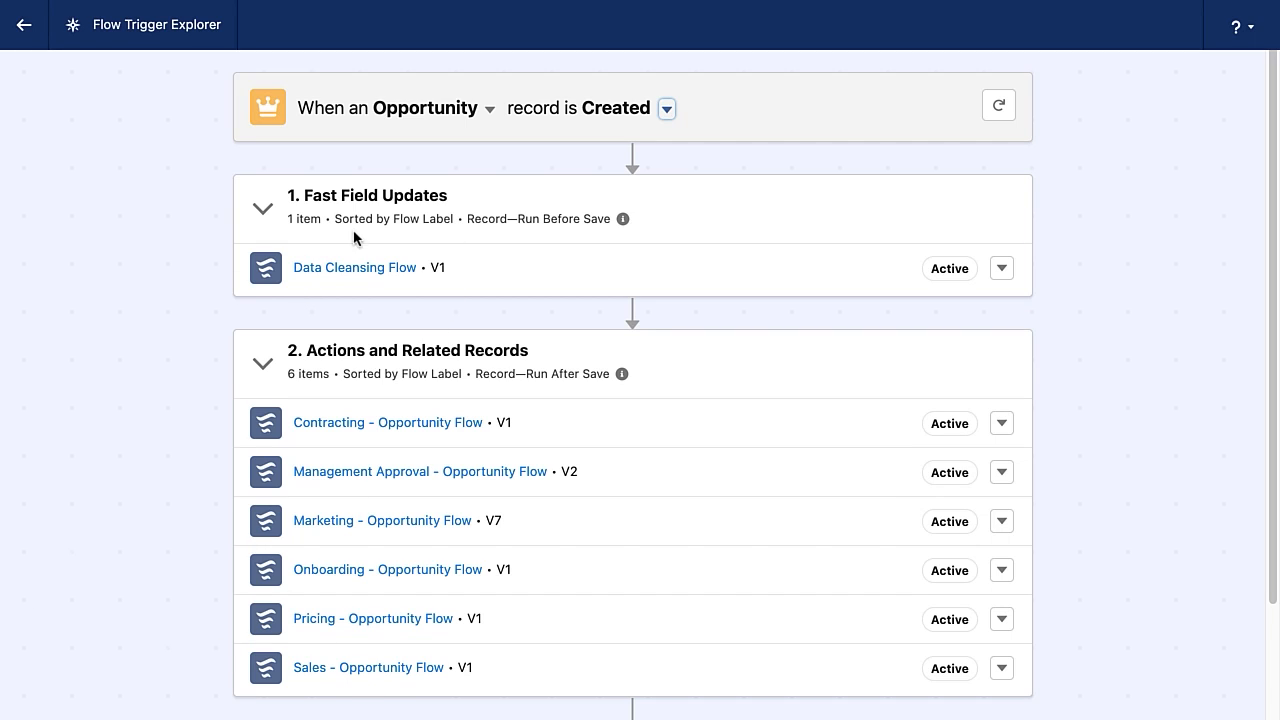
{"action": "mouse_move", "coordinate": [345, 237]}
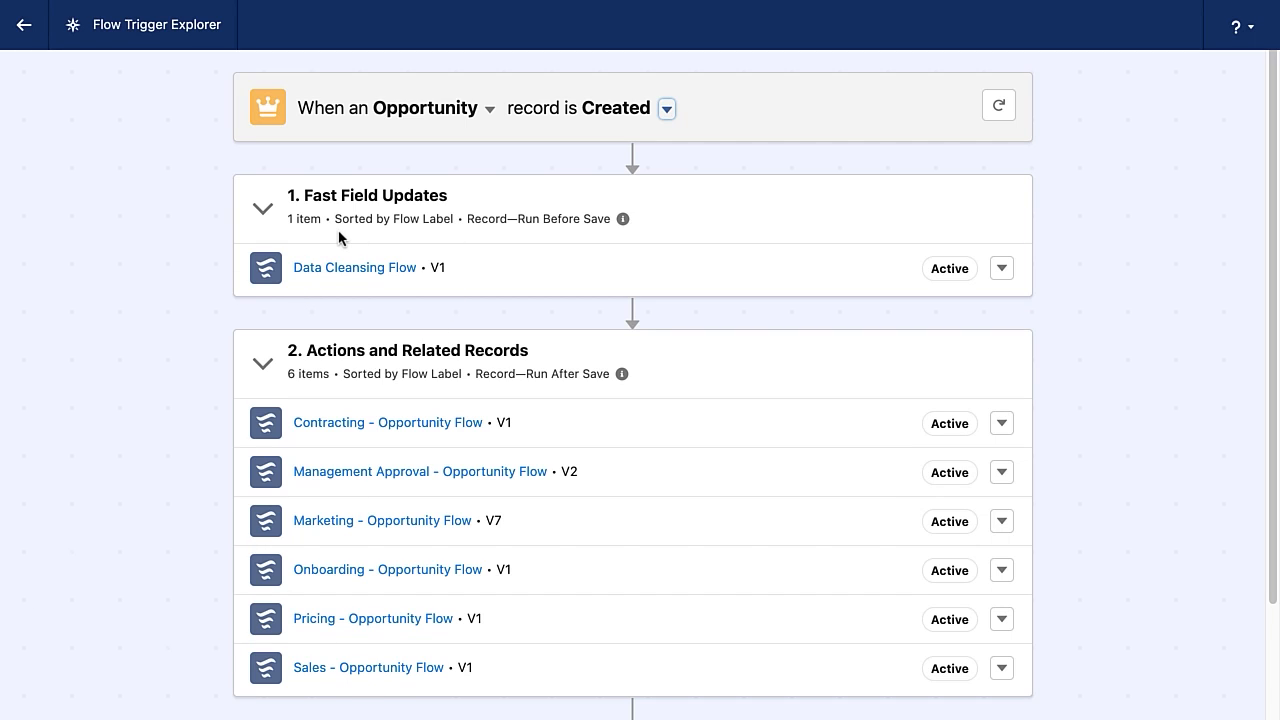
{"action": "mouse_move", "coordinate": [375, 662]}
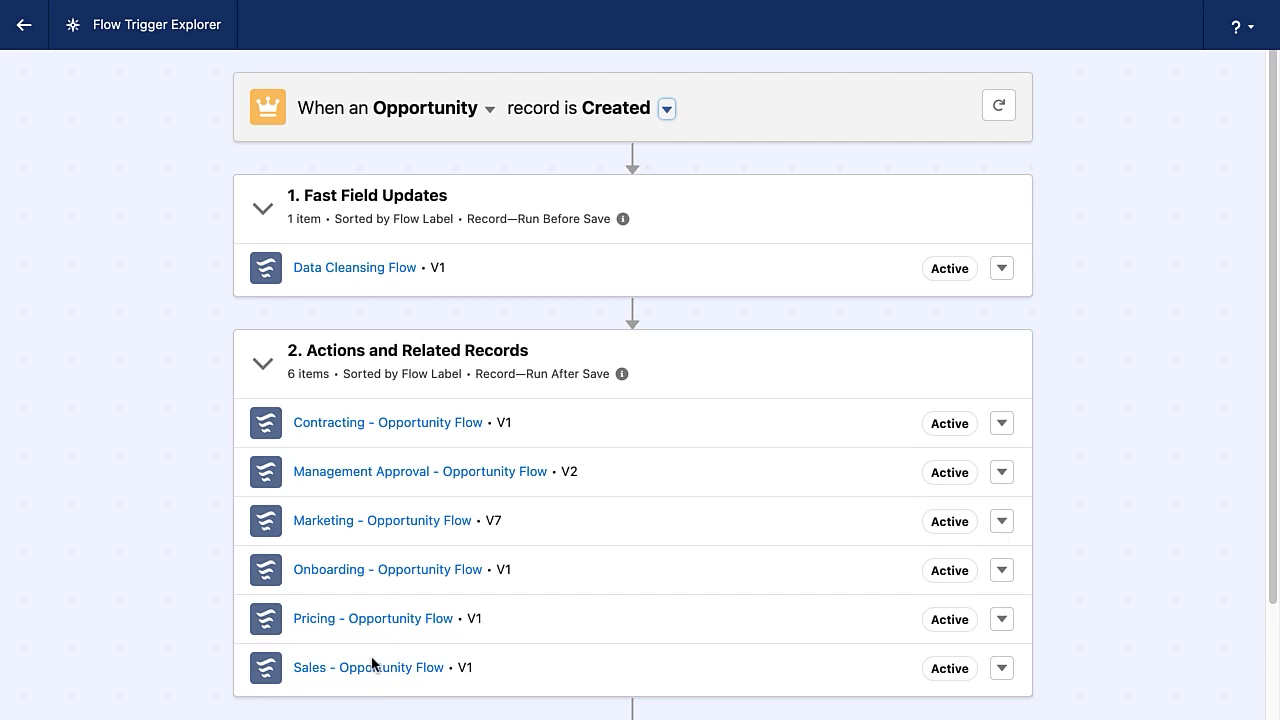
{"action": "mouse_move", "coordinate": [407, 405]}
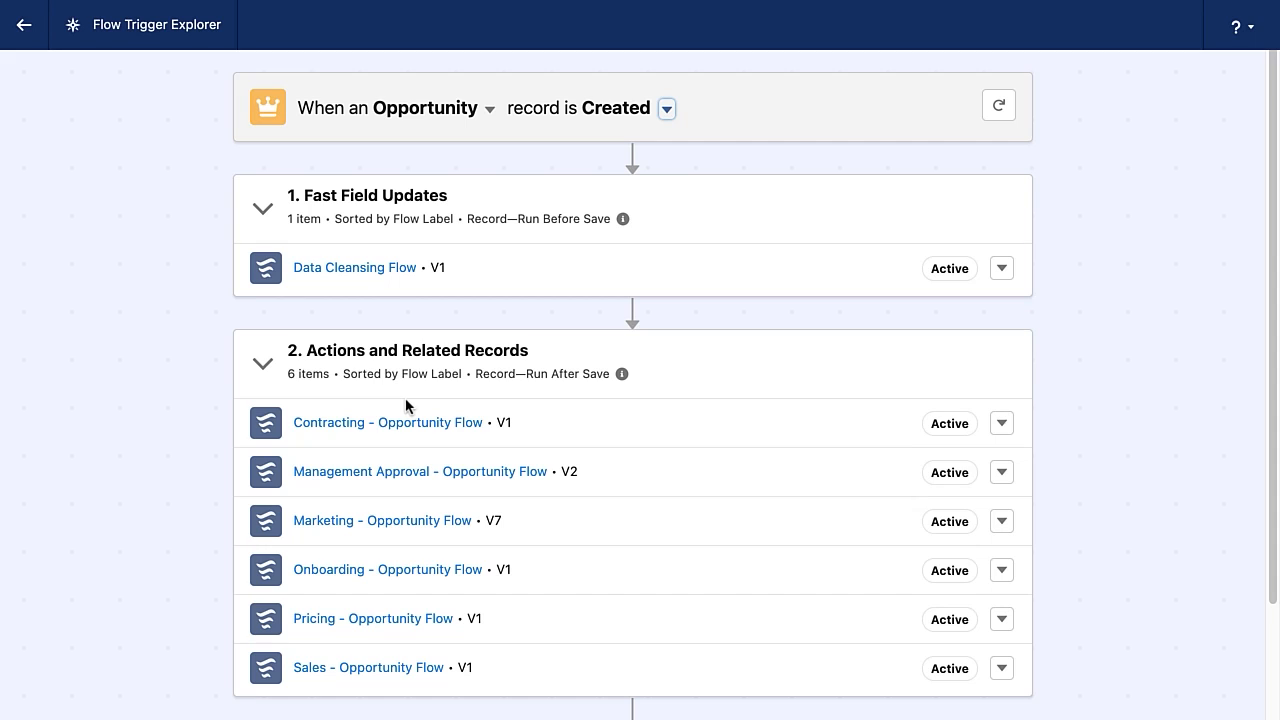
{"action": "mouse_move", "coordinate": [347, 416]}
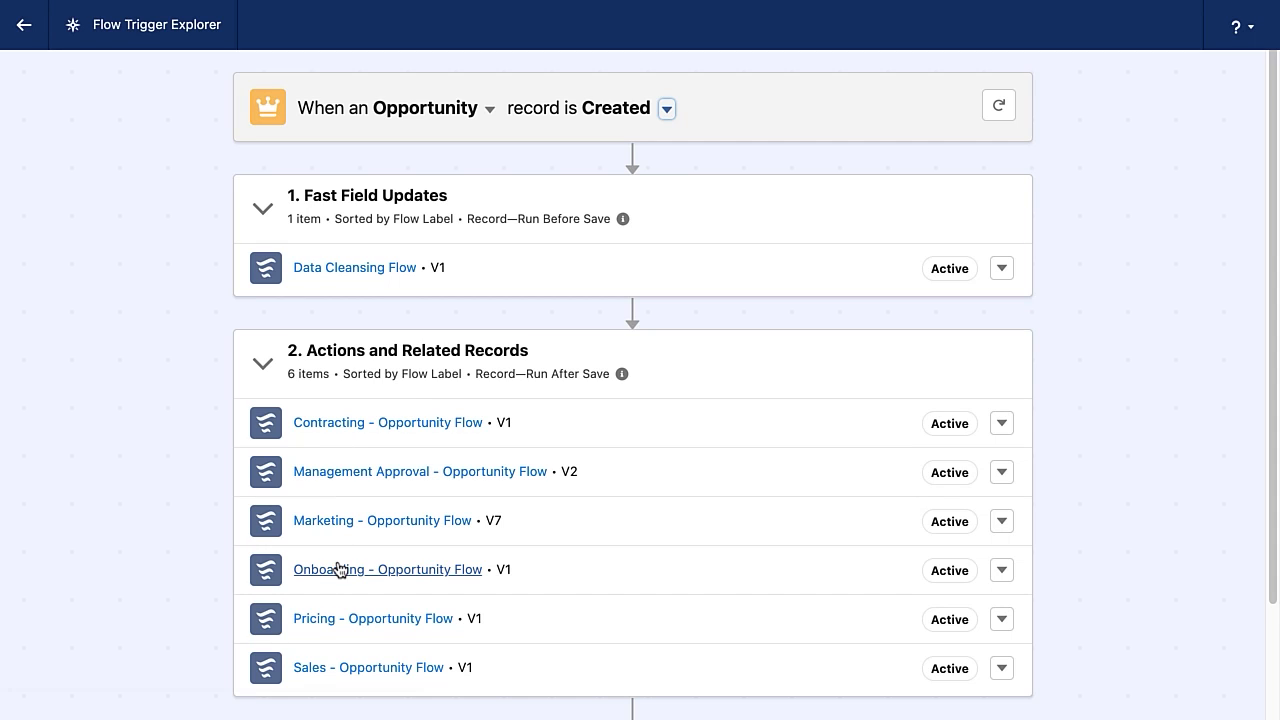
{"action": "mouse_move", "coordinate": [38, 580]}
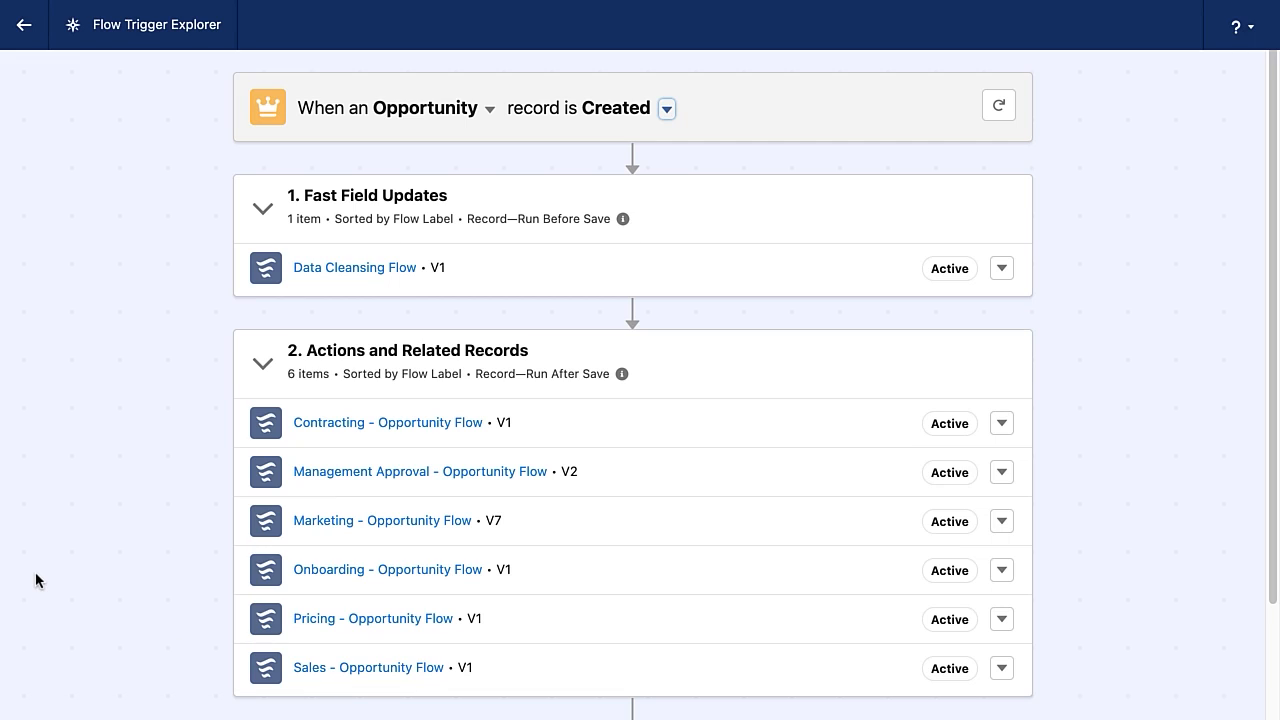